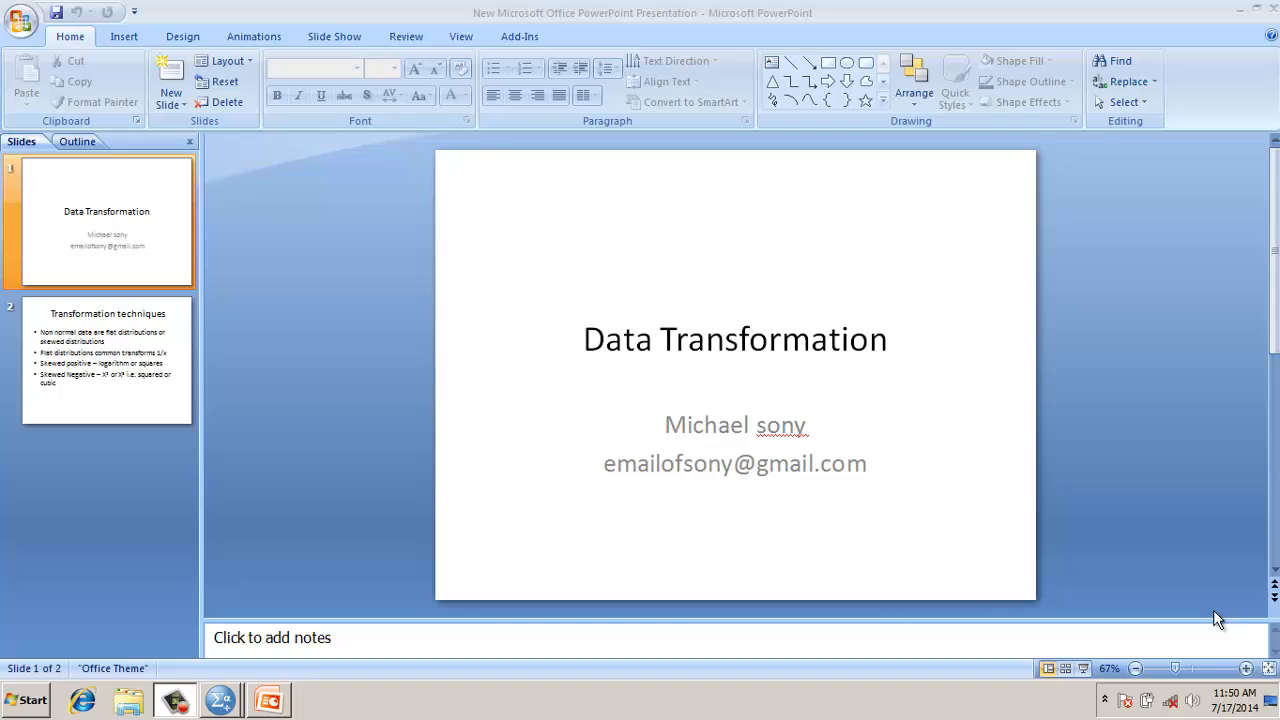
pyautogui.moveTo(1096, 576)
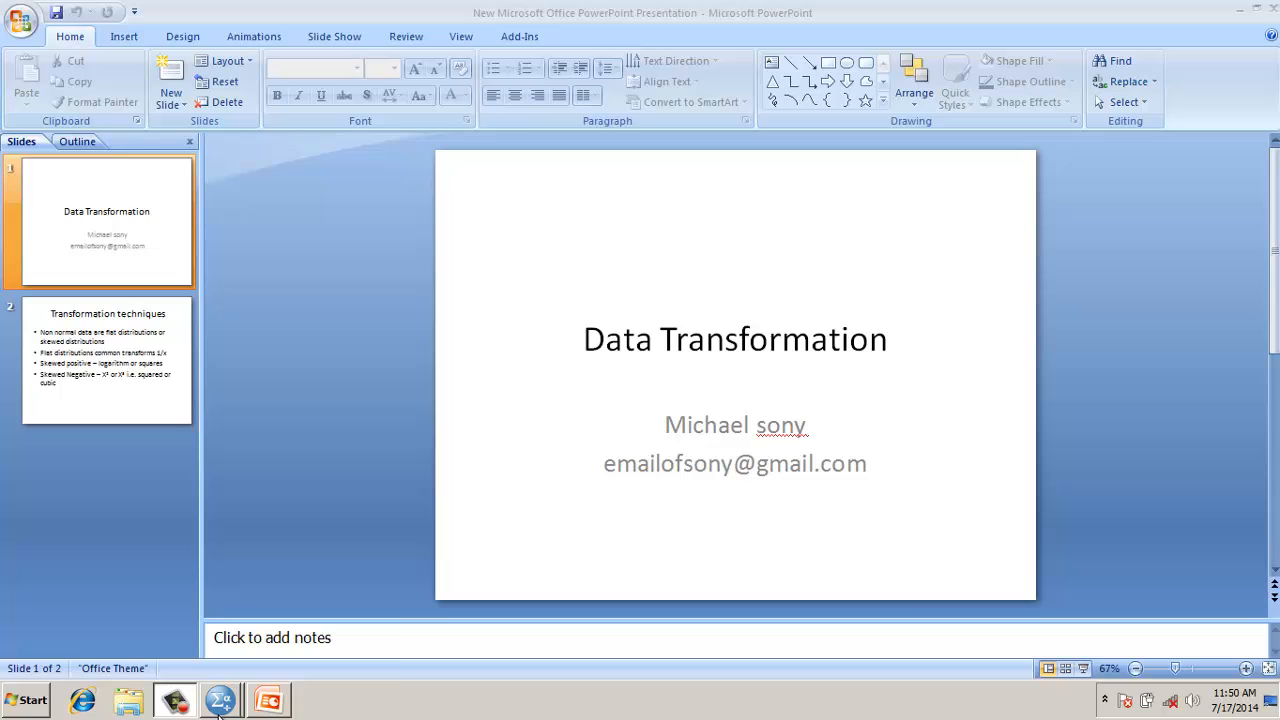
# Set up Explore with custarrival as dependent and Normality plots with tests enabled.
pyautogui.click(220, 700)
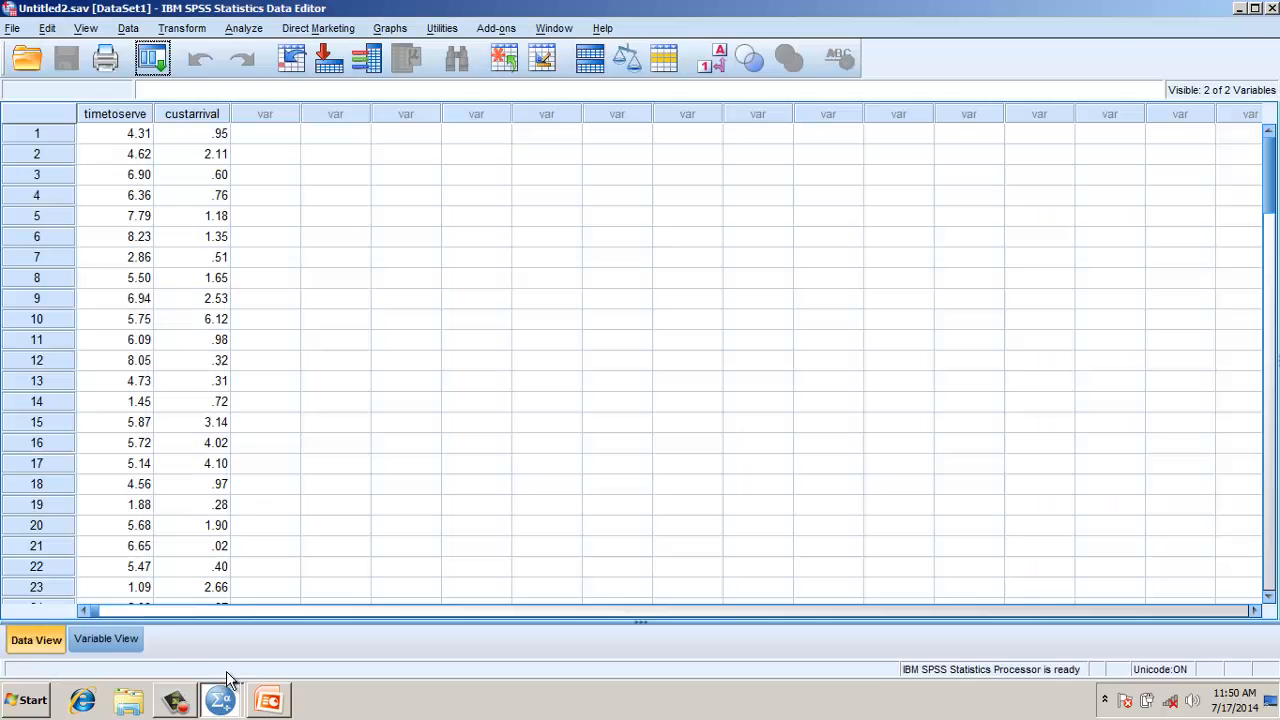
pyautogui.moveTo(204, 136)
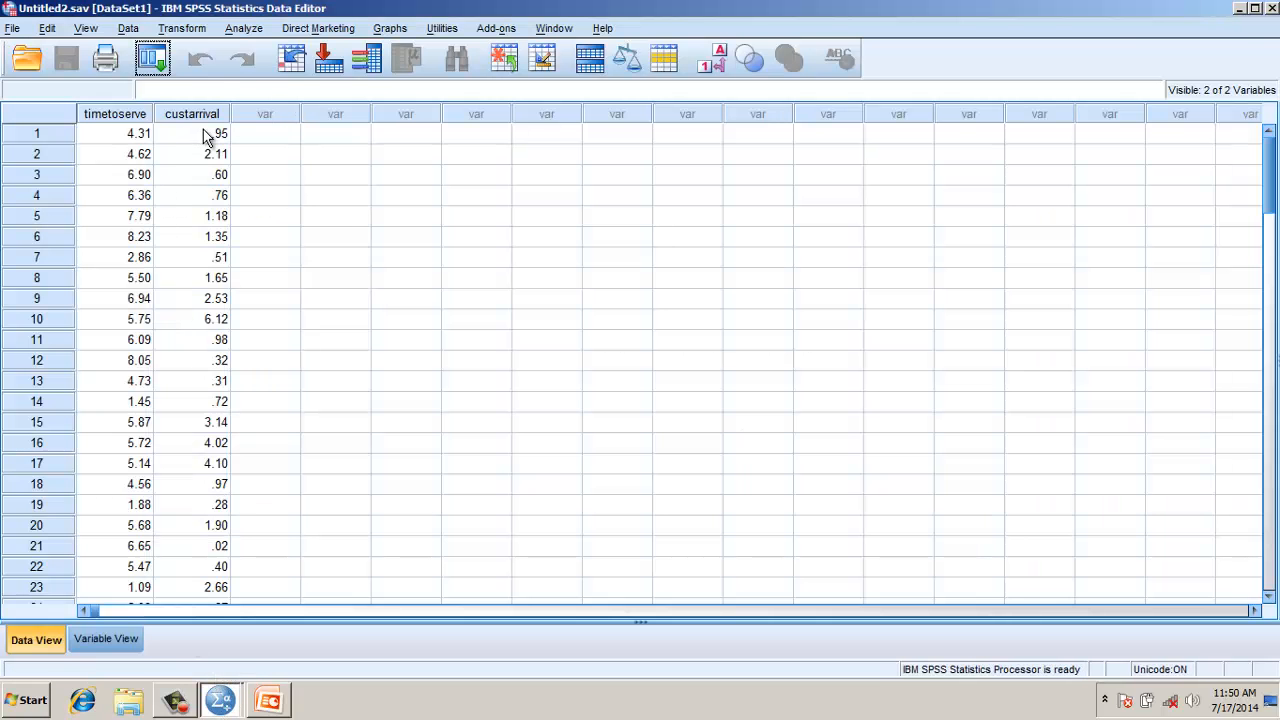
pyautogui.moveTo(188, 414)
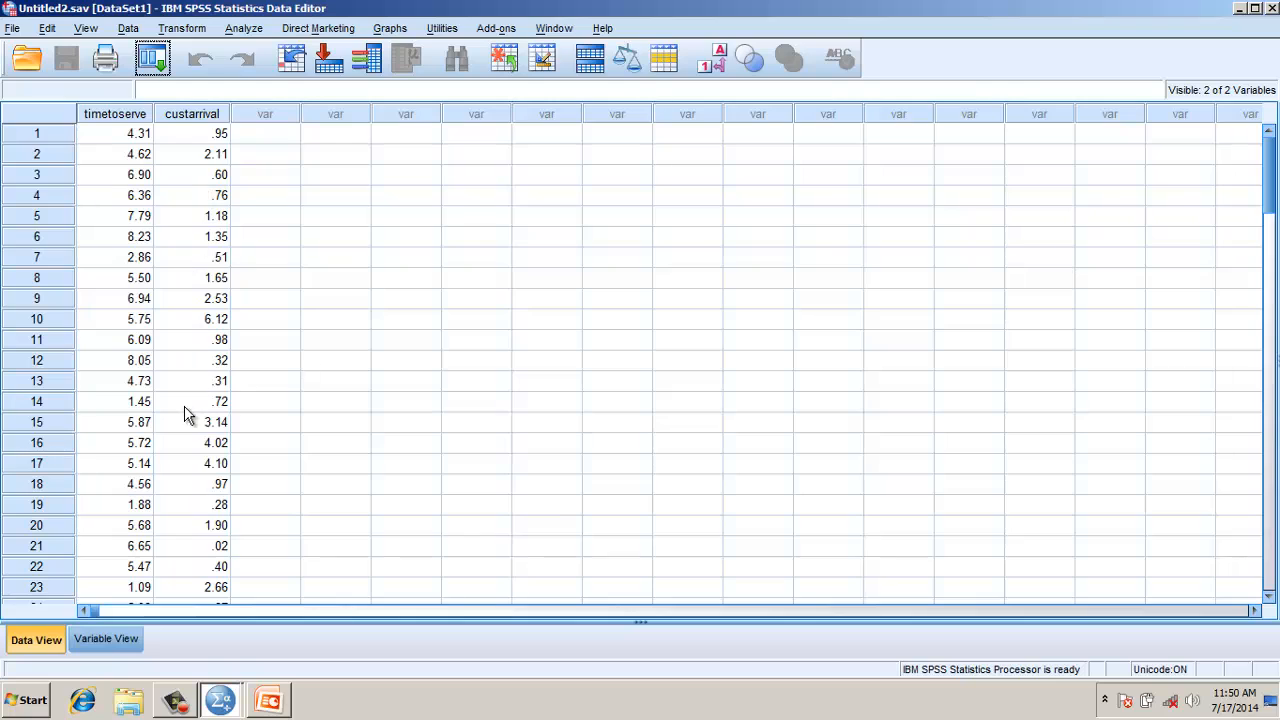
pyautogui.moveTo(280, 132)
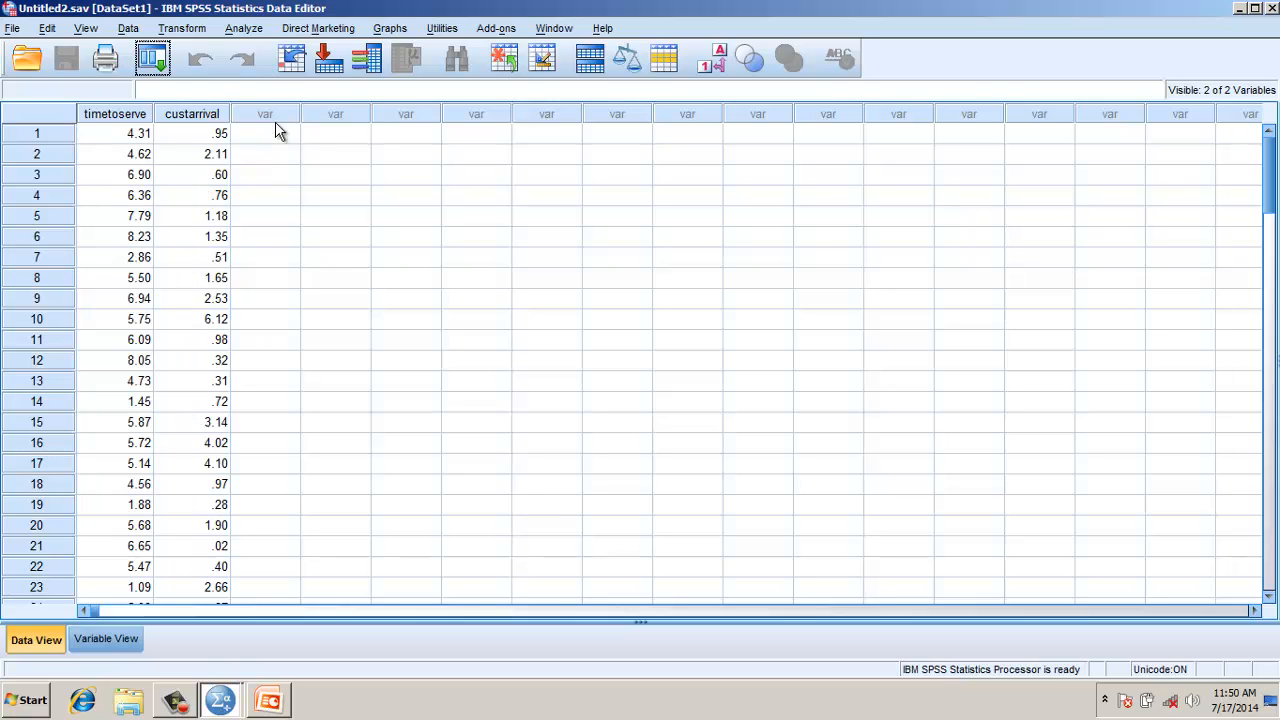
pyautogui.moveTo(244, 28)
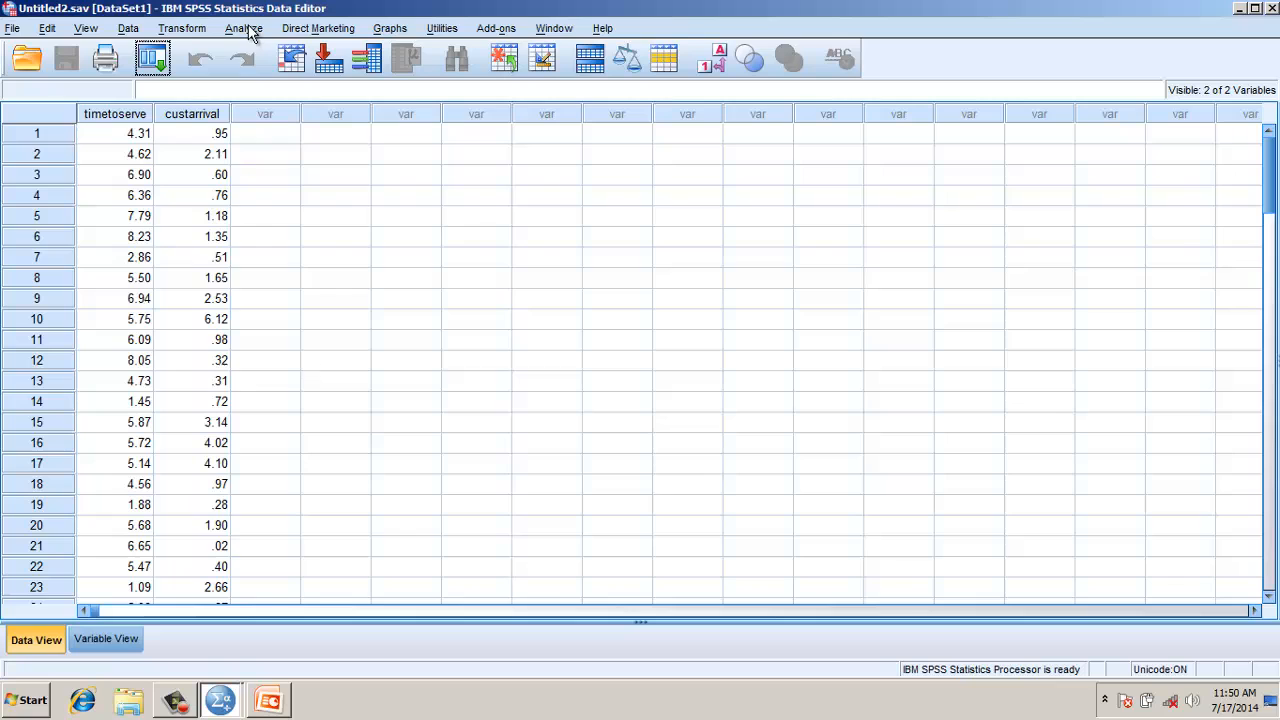
pyautogui.click(244, 28)
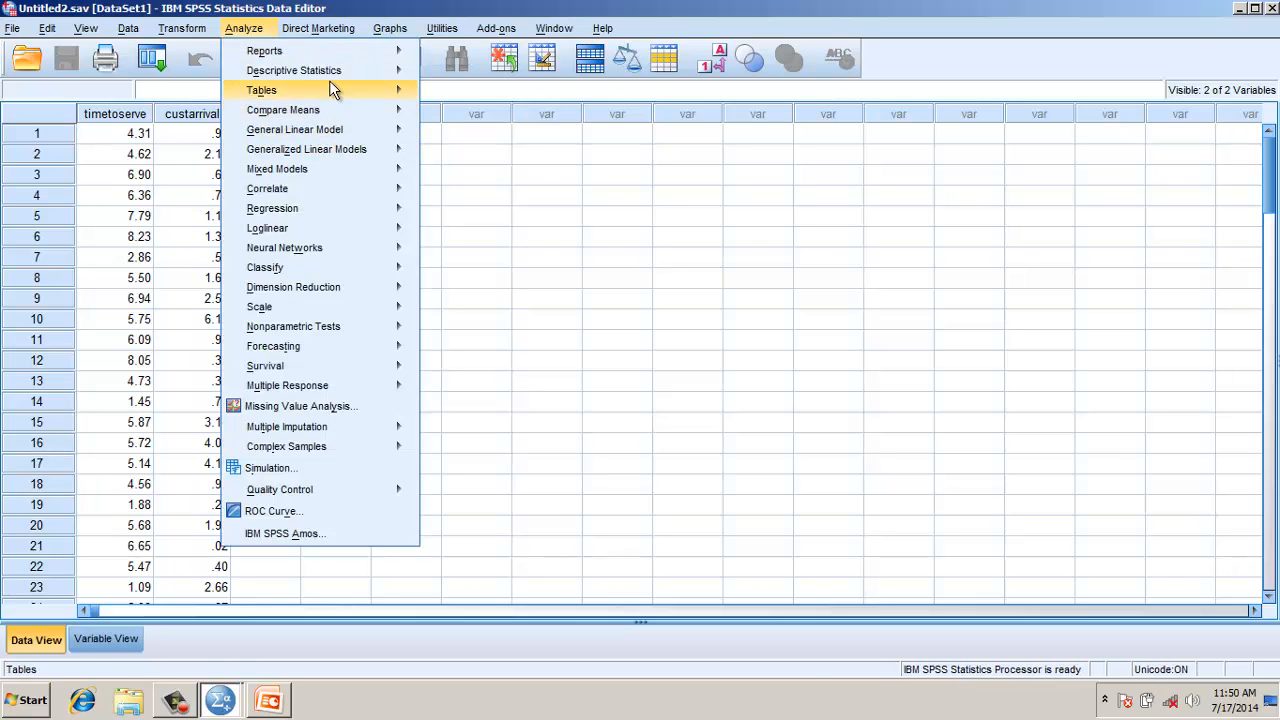
pyautogui.click(294, 70)
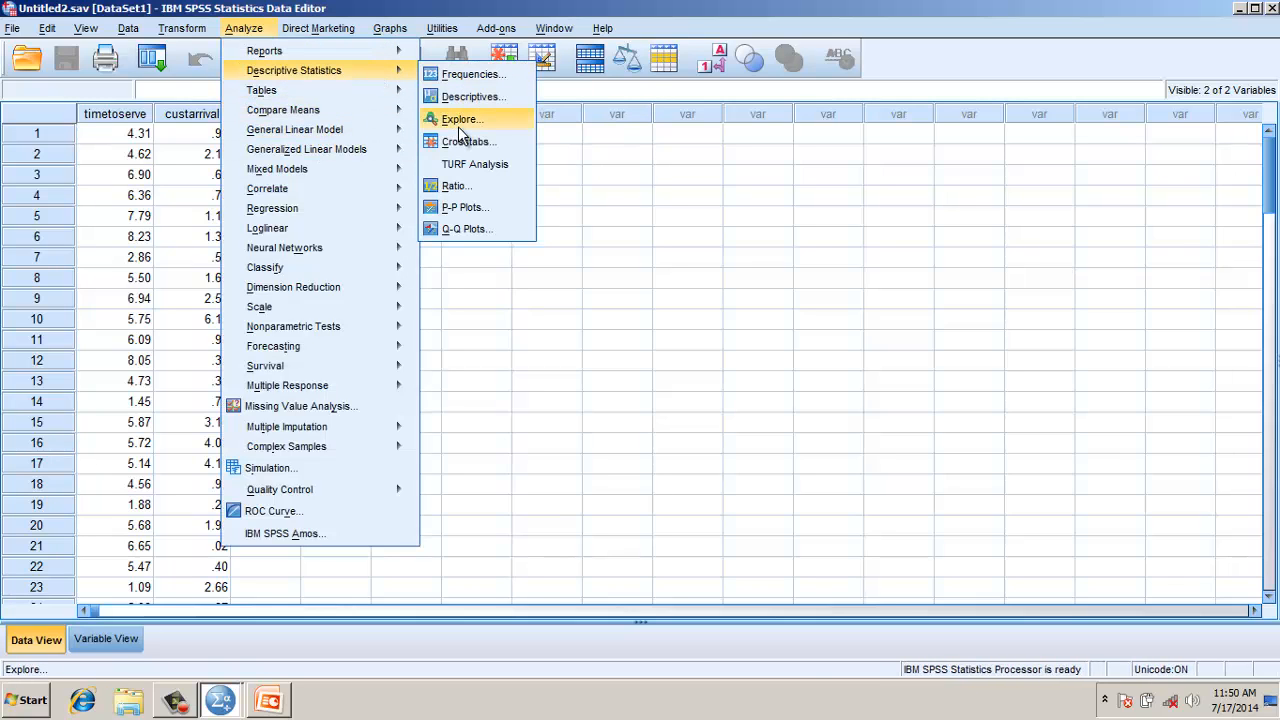
pyautogui.click(460, 120)
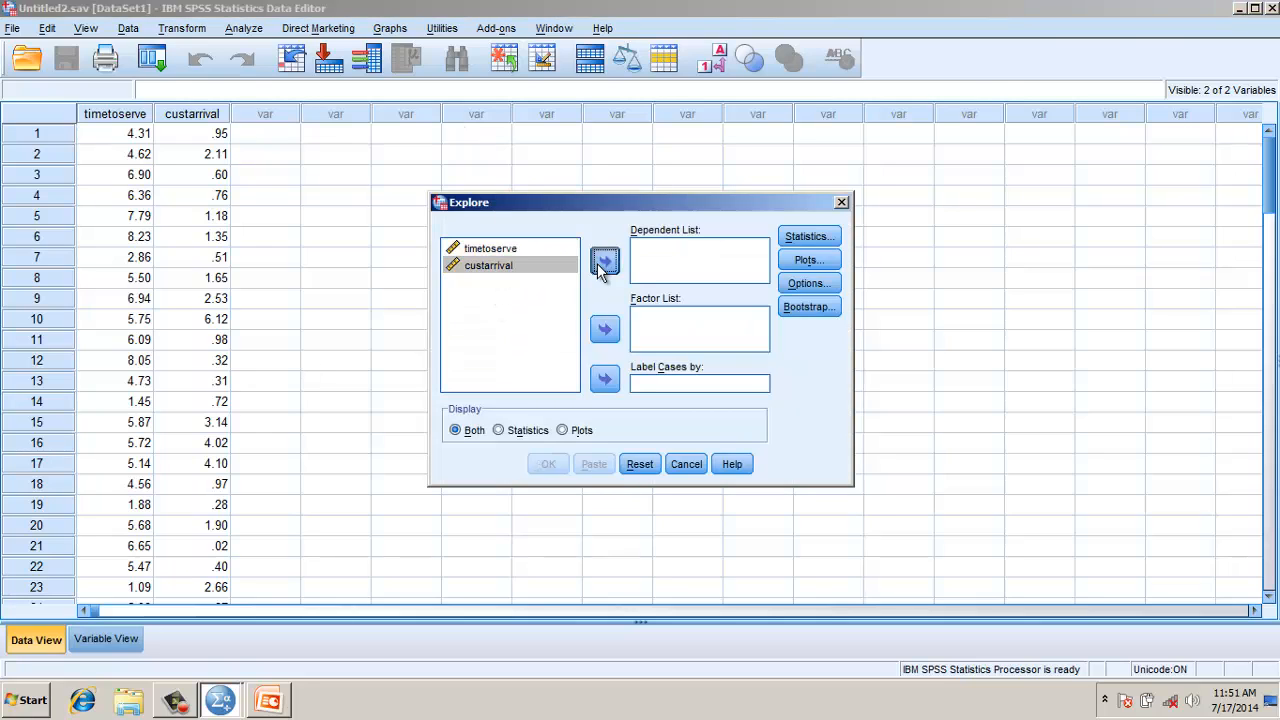
pyautogui.click(808, 260)
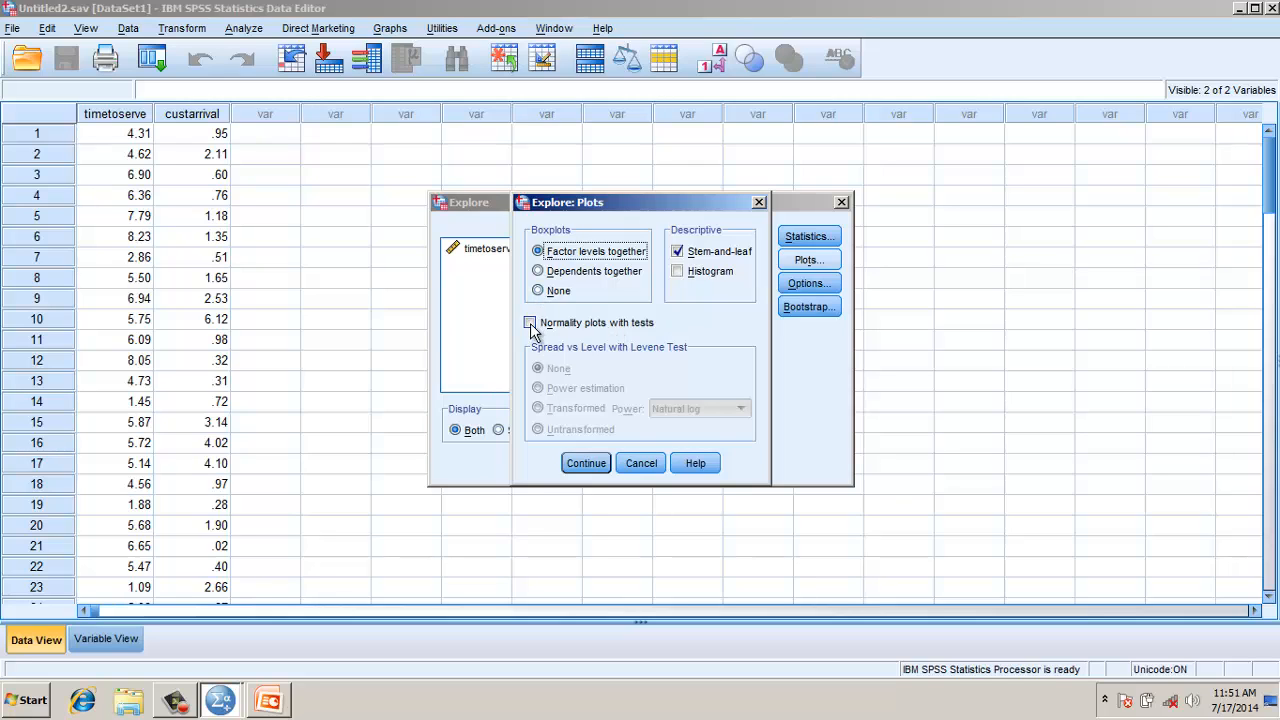
pyautogui.click(530, 322)
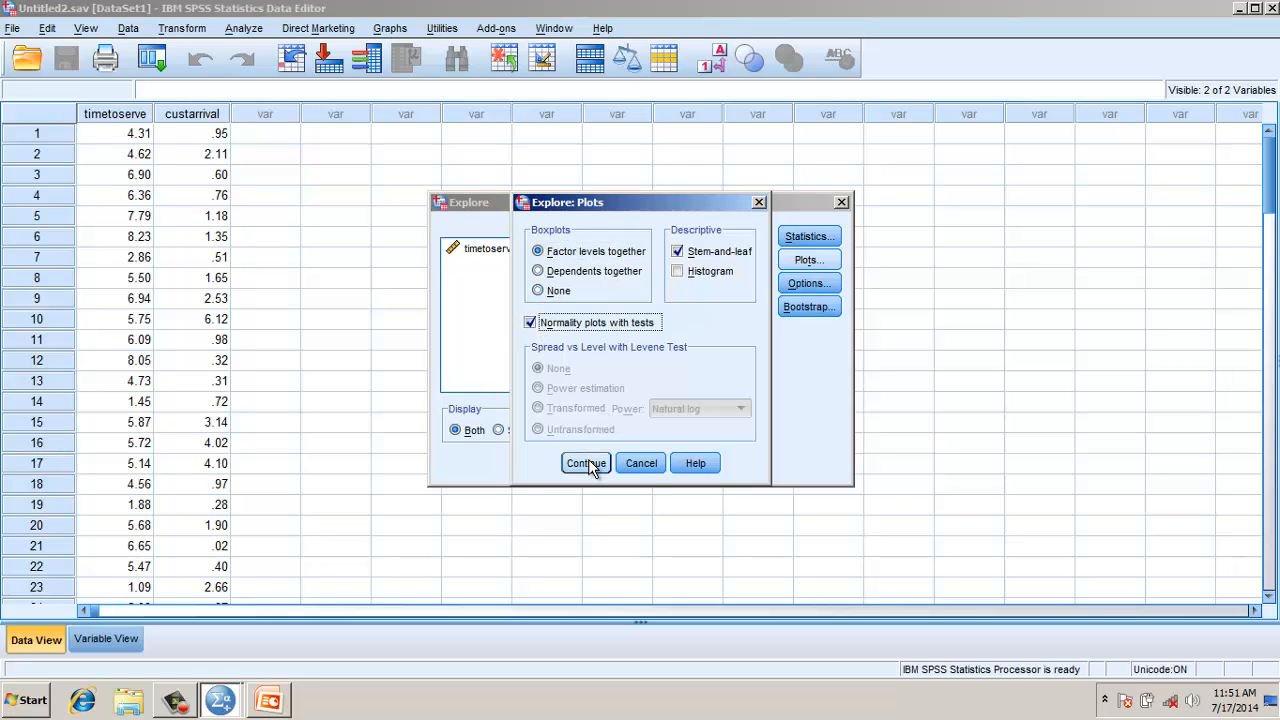
pyautogui.click(584, 464)
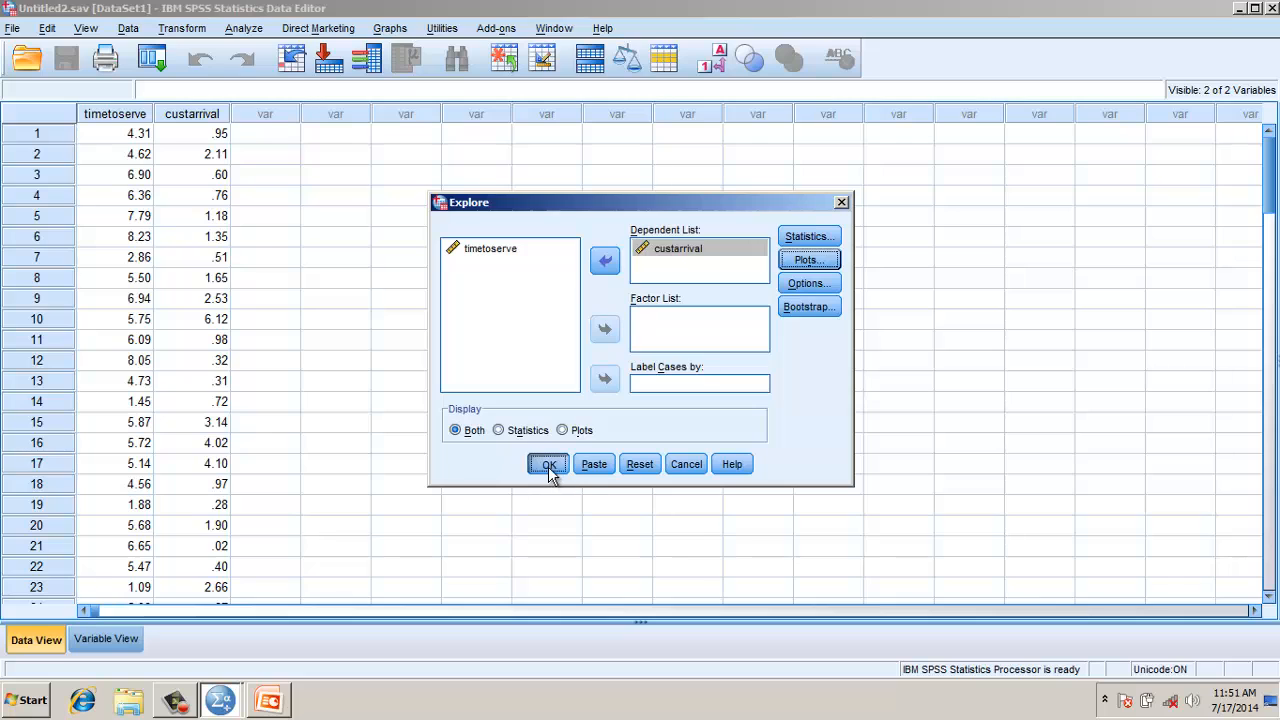
# Run Explore and review the custarrival descriptives, normality tests, stem-and-leaf and Q-Q plot.
pyautogui.click(548, 464)
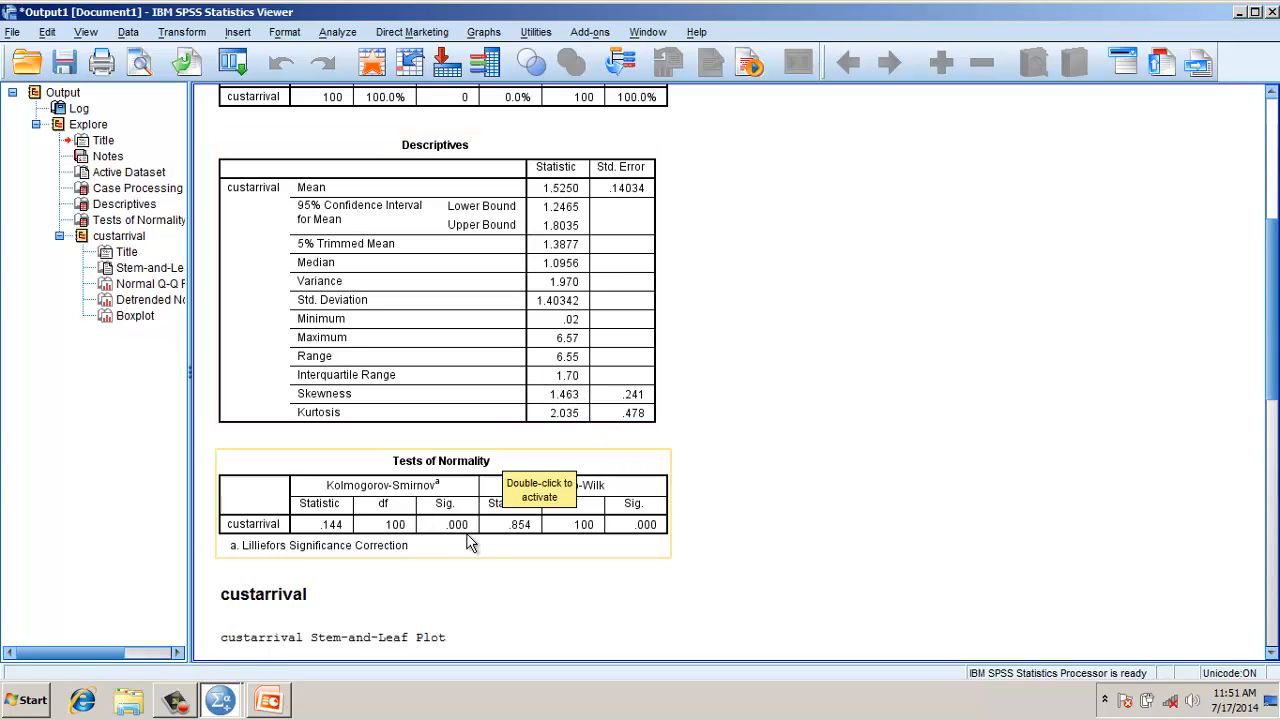
pyautogui.moveTo(362, 500)
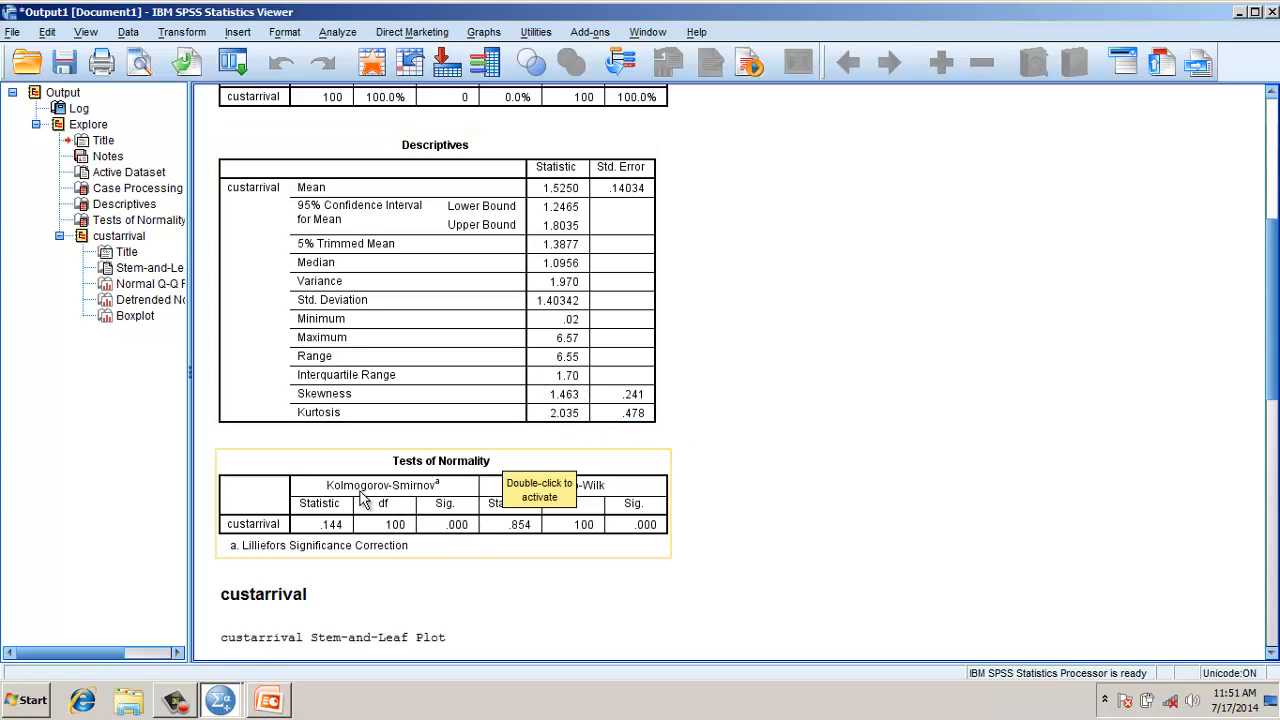
pyautogui.moveTo(648, 496)
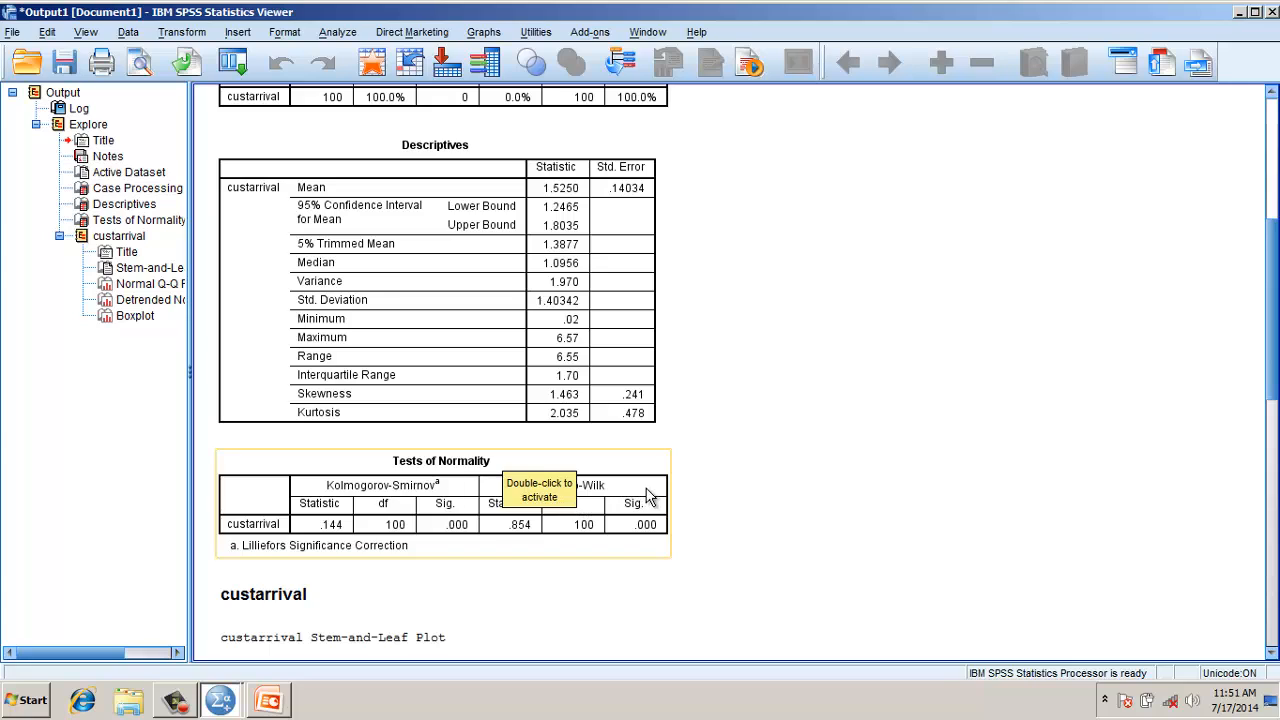
pyautogui.moveTo(416, 540)
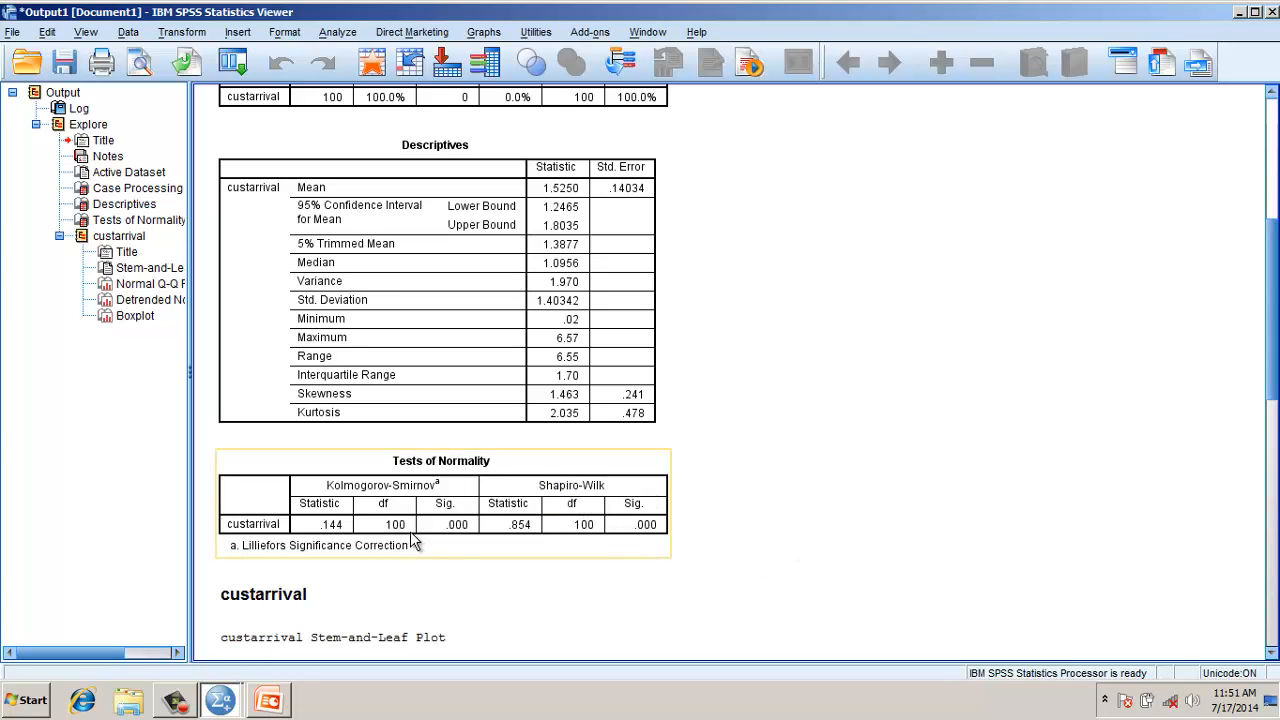
pyautogui.moveTo(650, 536)
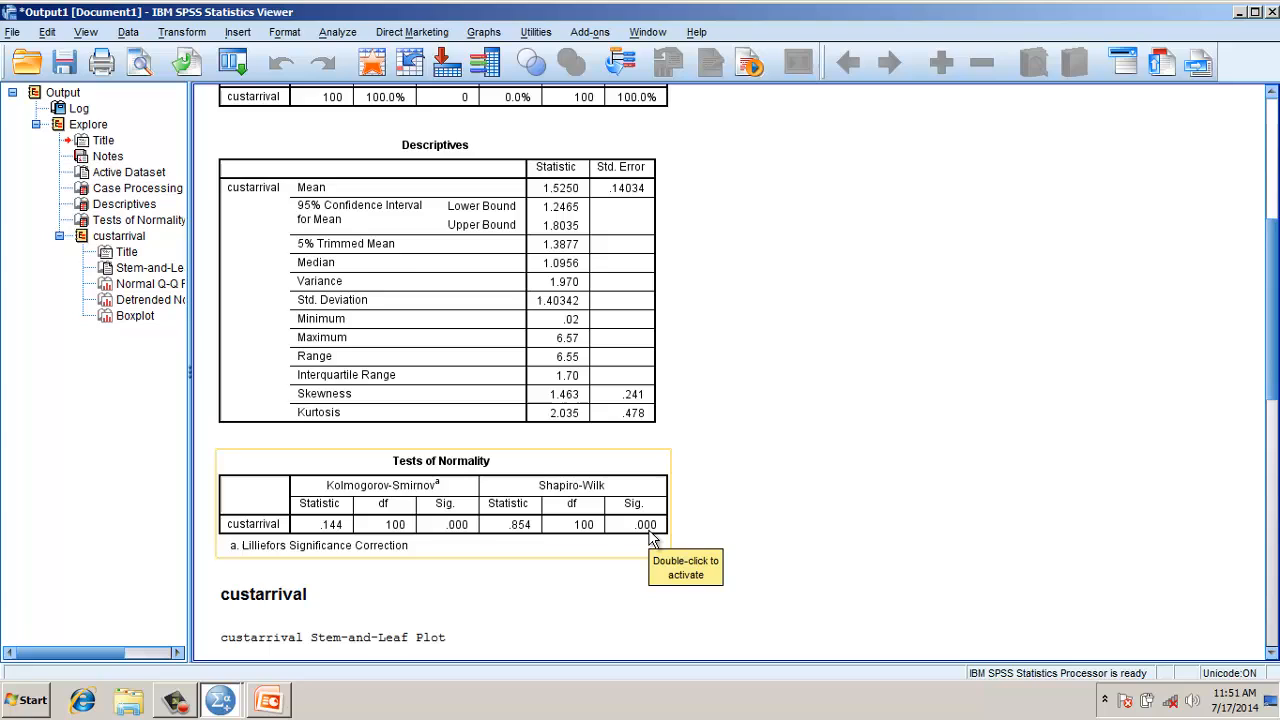
pyautogui.moveTo(640, 528)
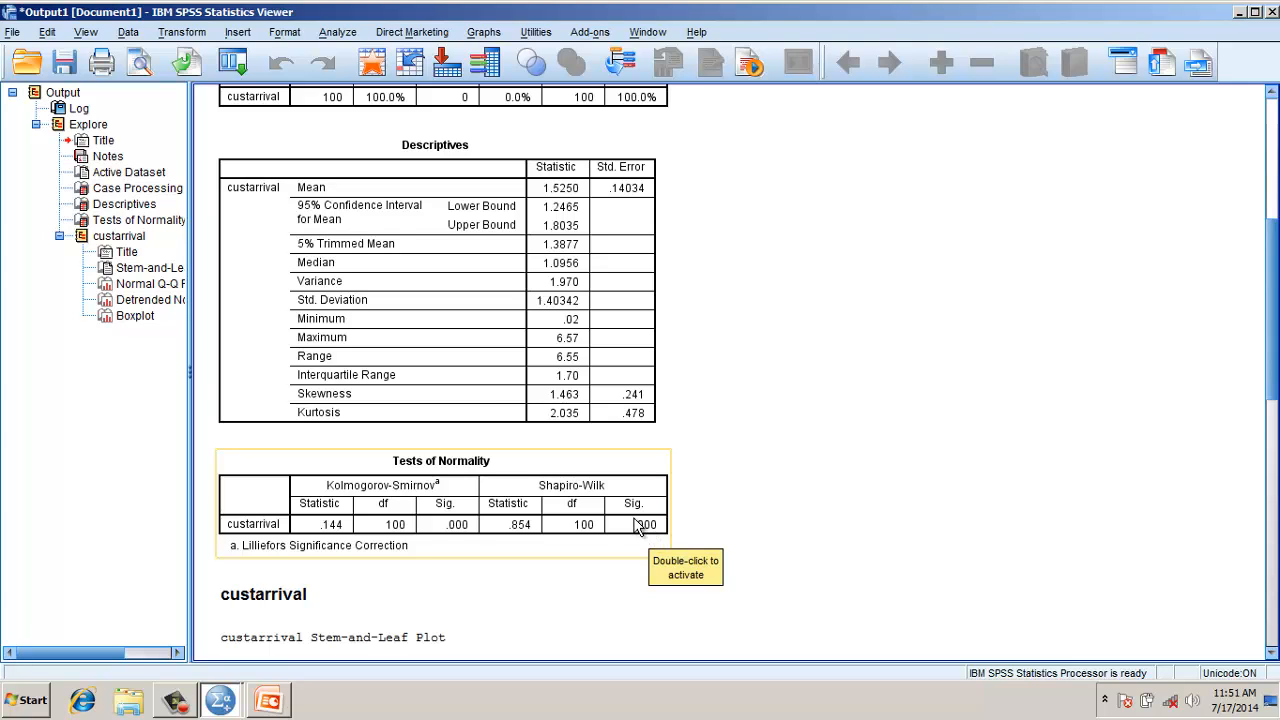
pyautogui.scroll(-3)
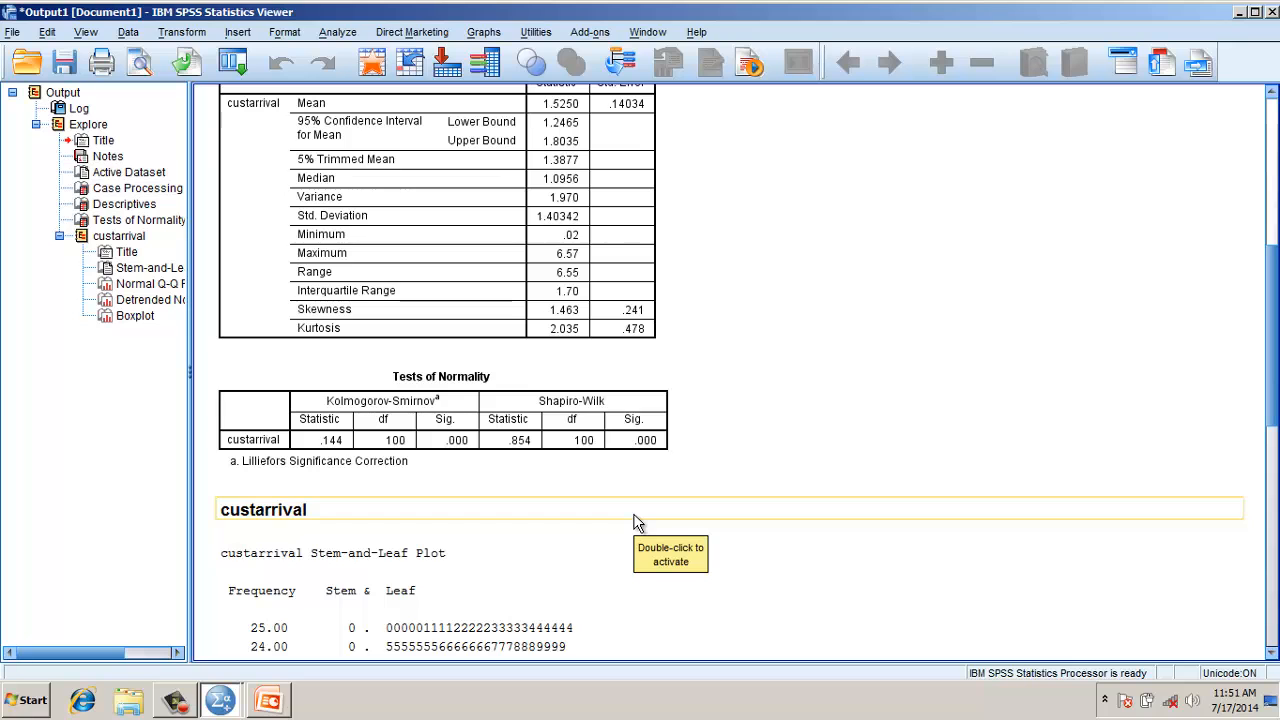
pyautogui.scroll(-3)
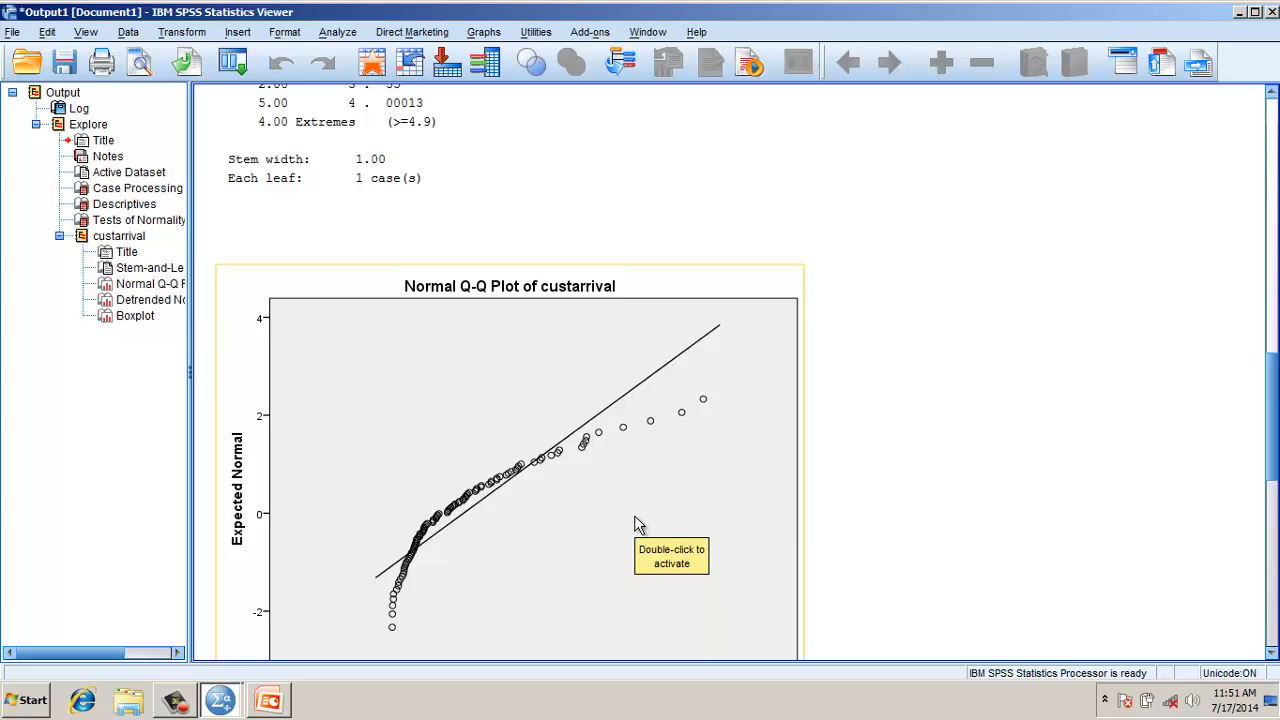
pyautogui.scroll(-3)
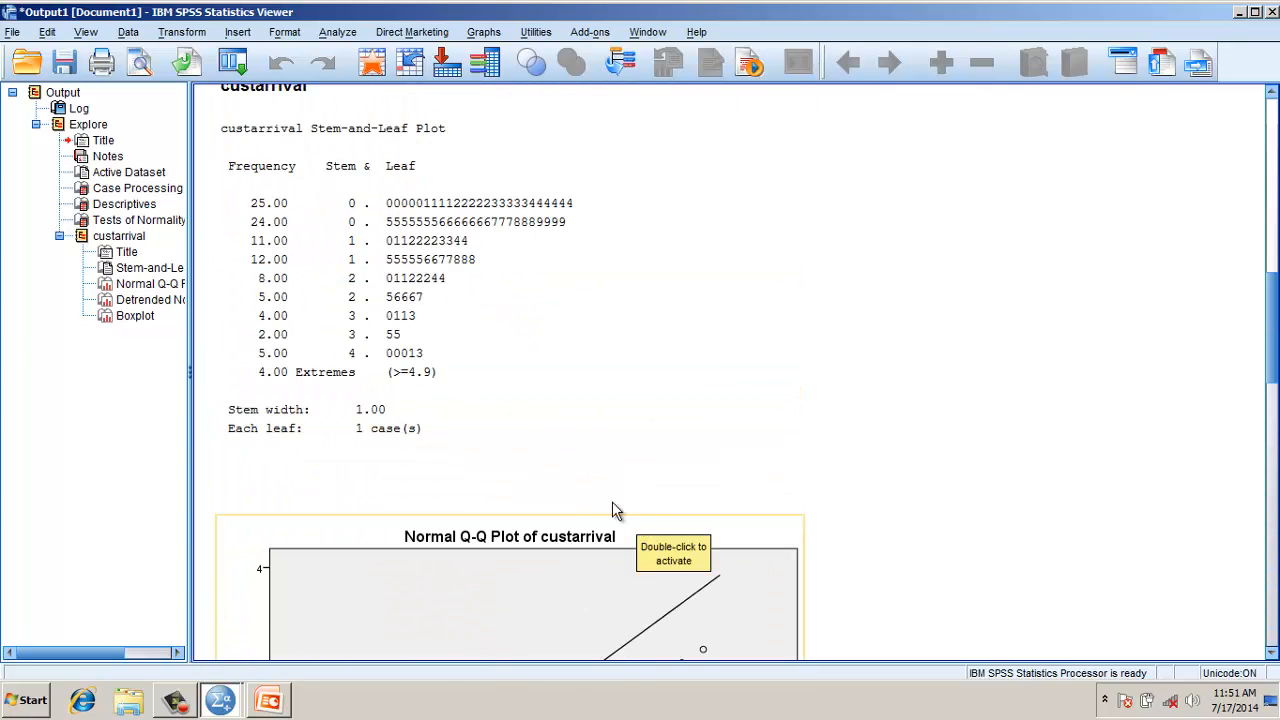
# Rerun Explore on custarrival with a Histogram plot and view the right-skewed histogram.
pyautogui.click(336, 32)
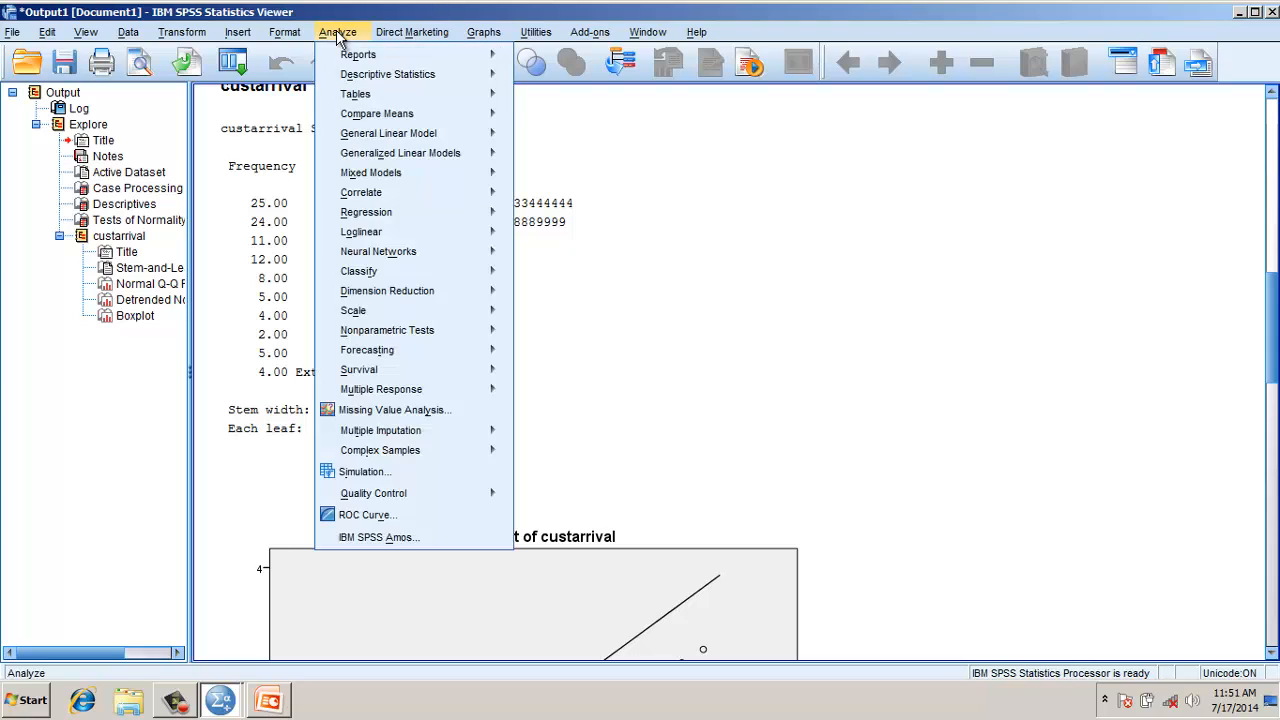
pyautogui.click(388, 74)
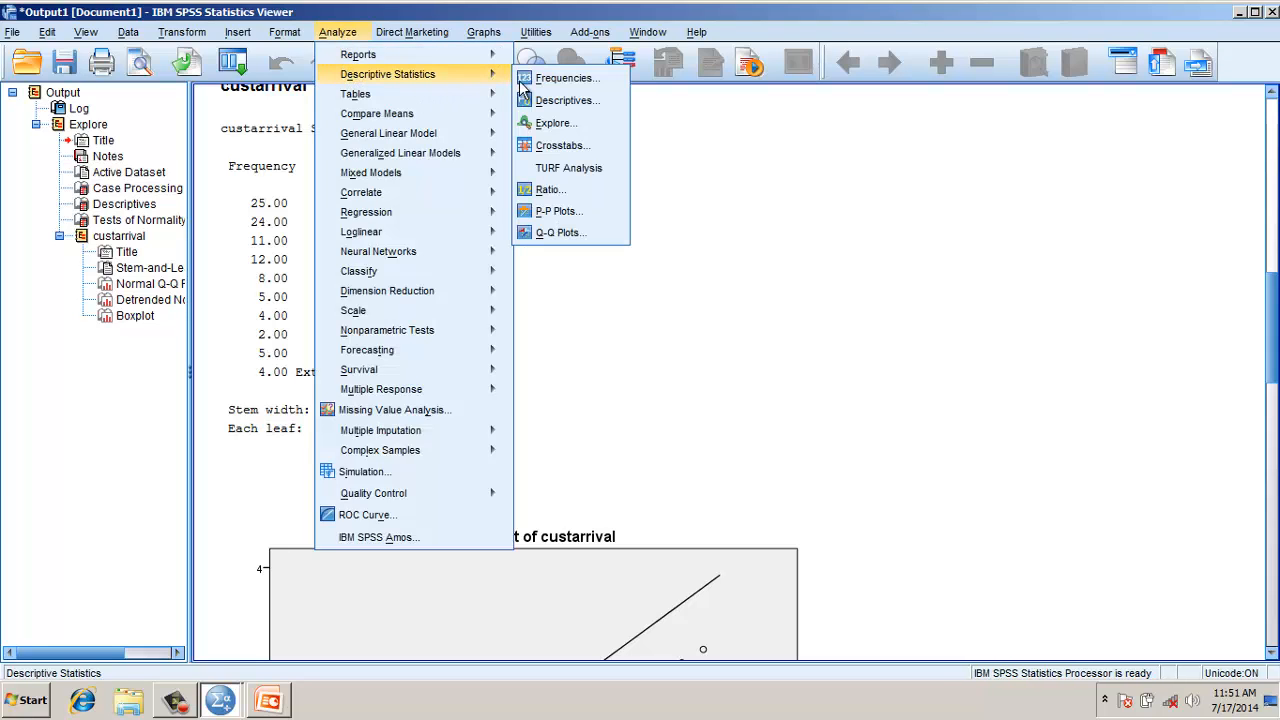
pyautogui.click(556, 122)
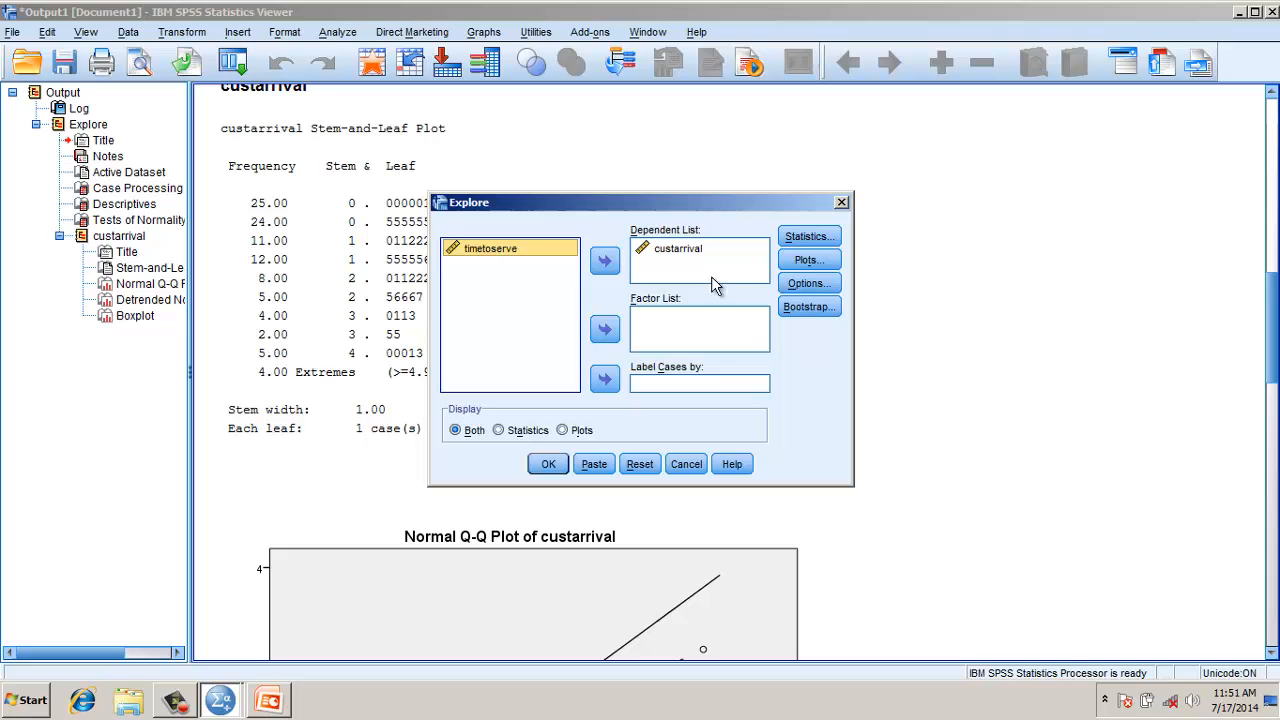
pyautogui.click(808, 236)
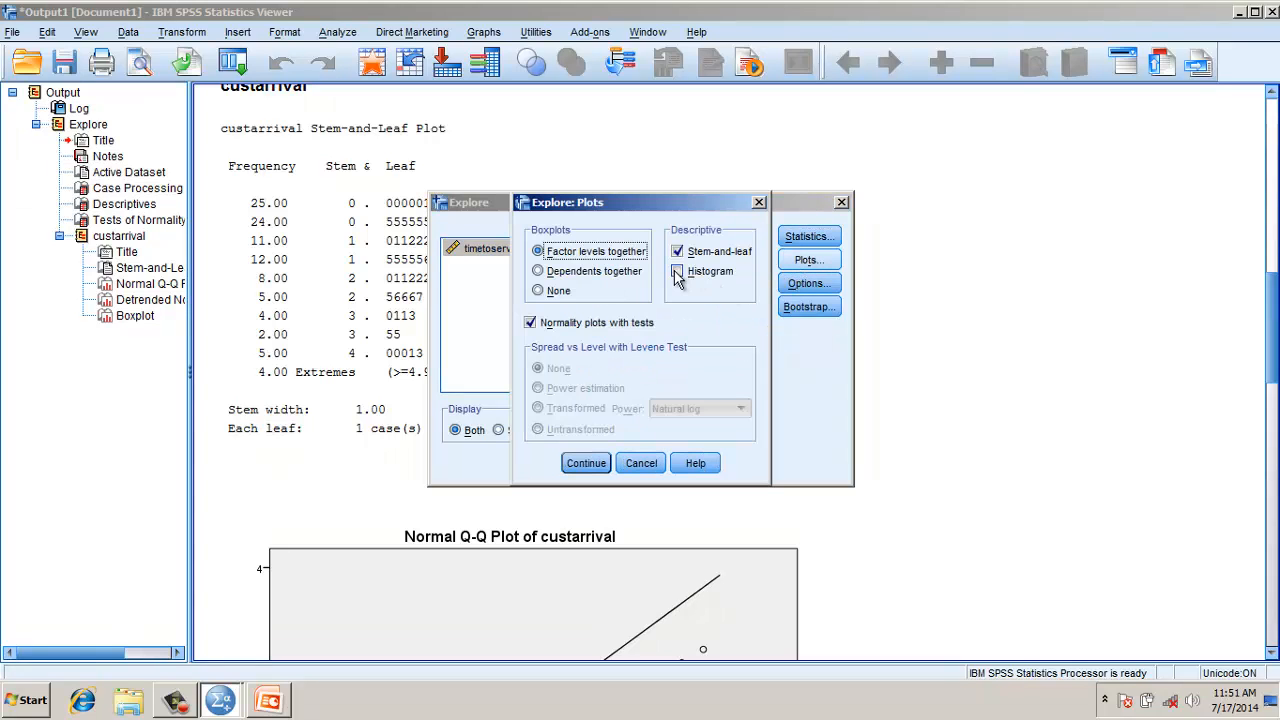
pyautogui.click(678, 272)
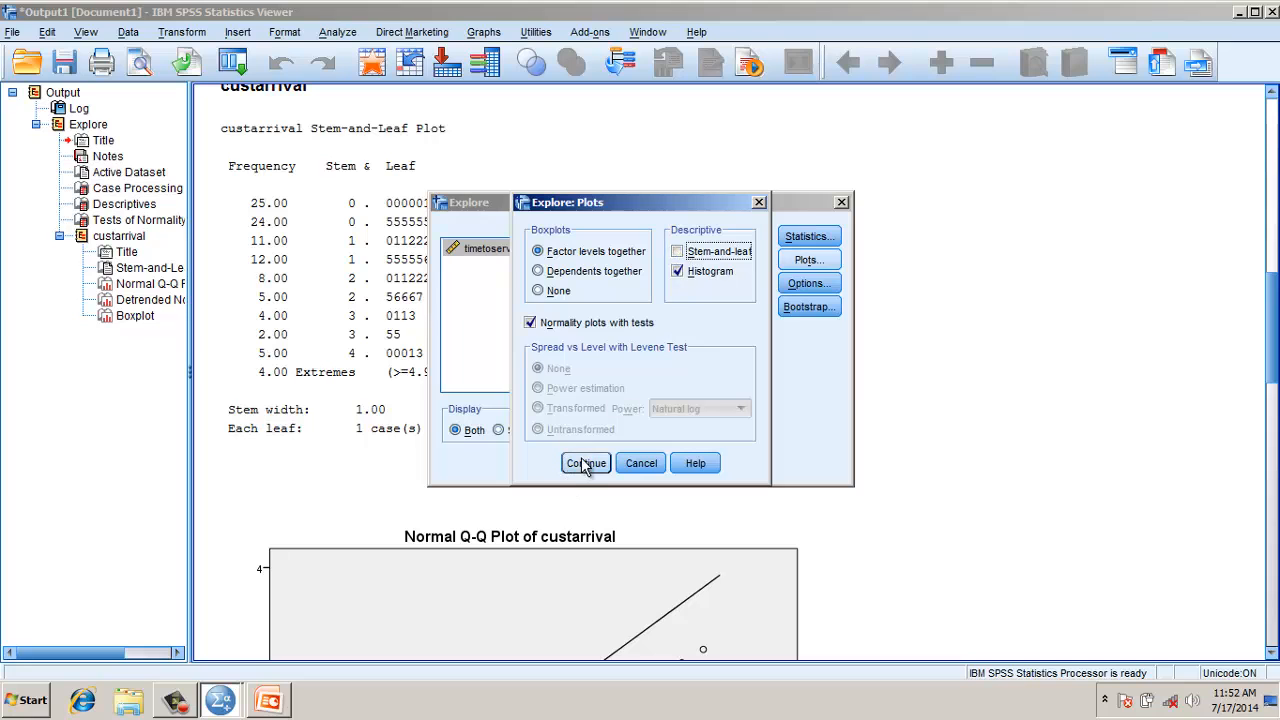
pyautogui.click(586, 462)
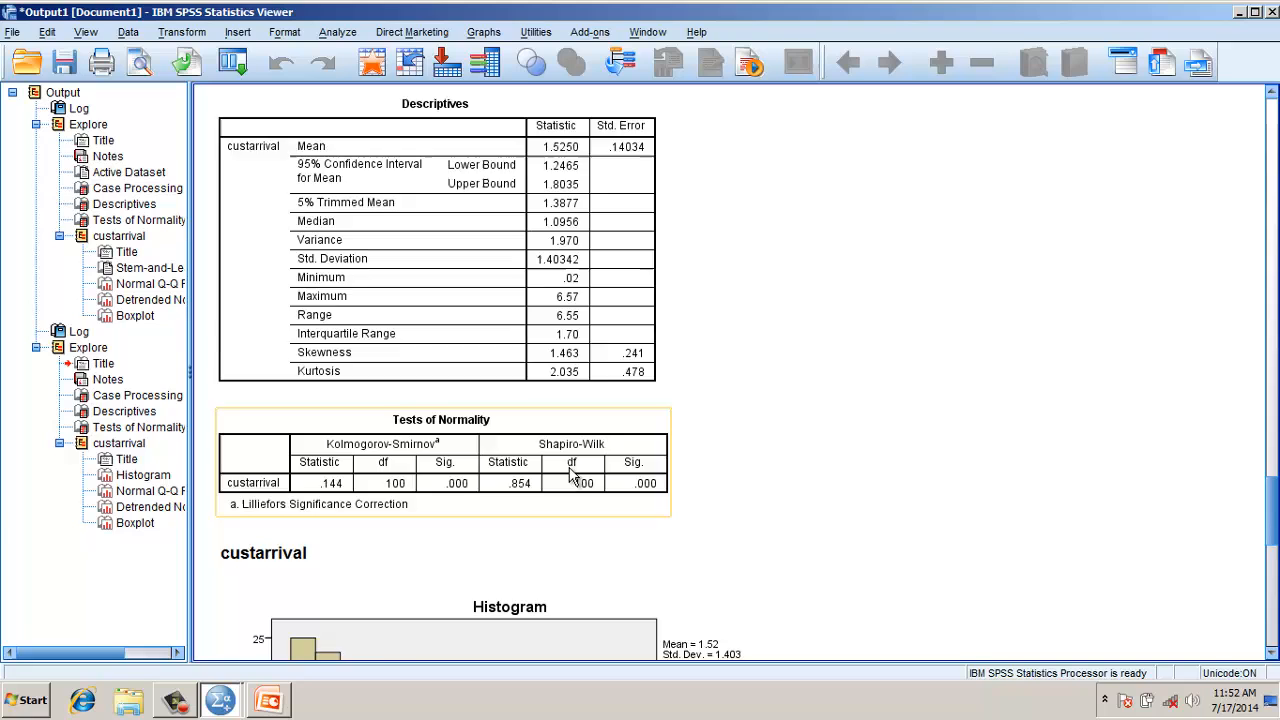
pyautogui.scroll(-3)
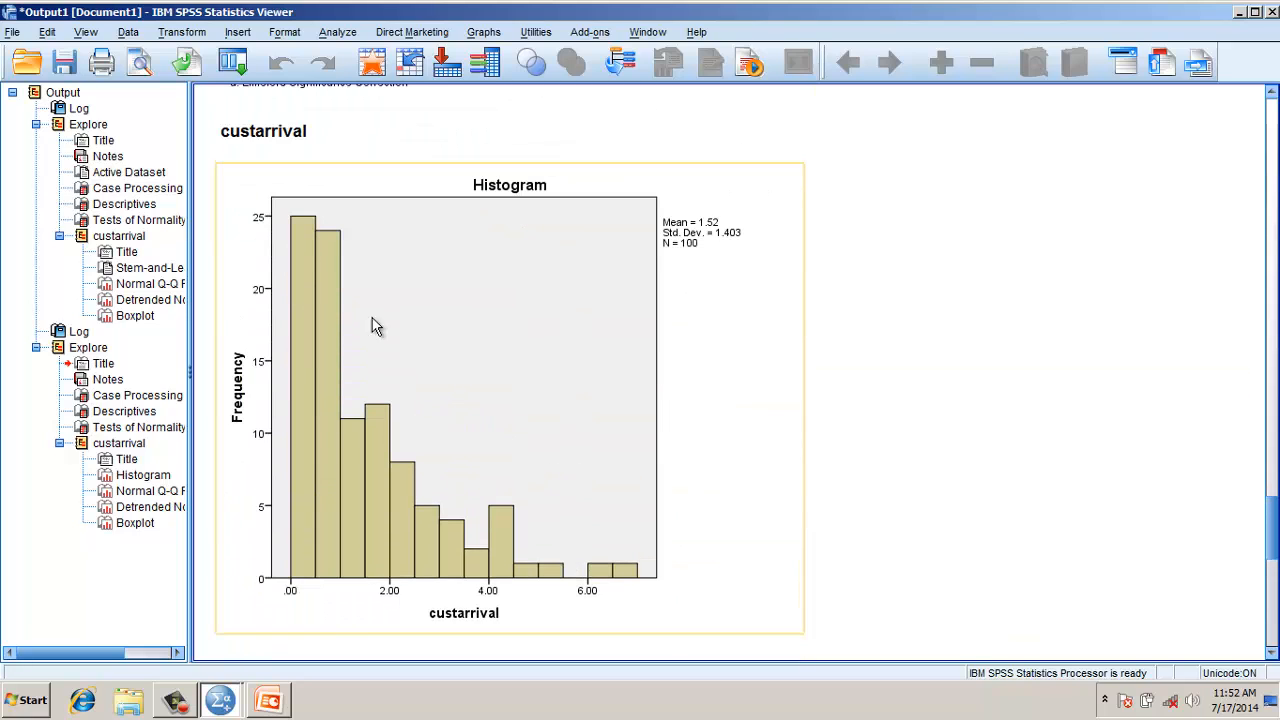
pyautogui.moveTo(596, 578)
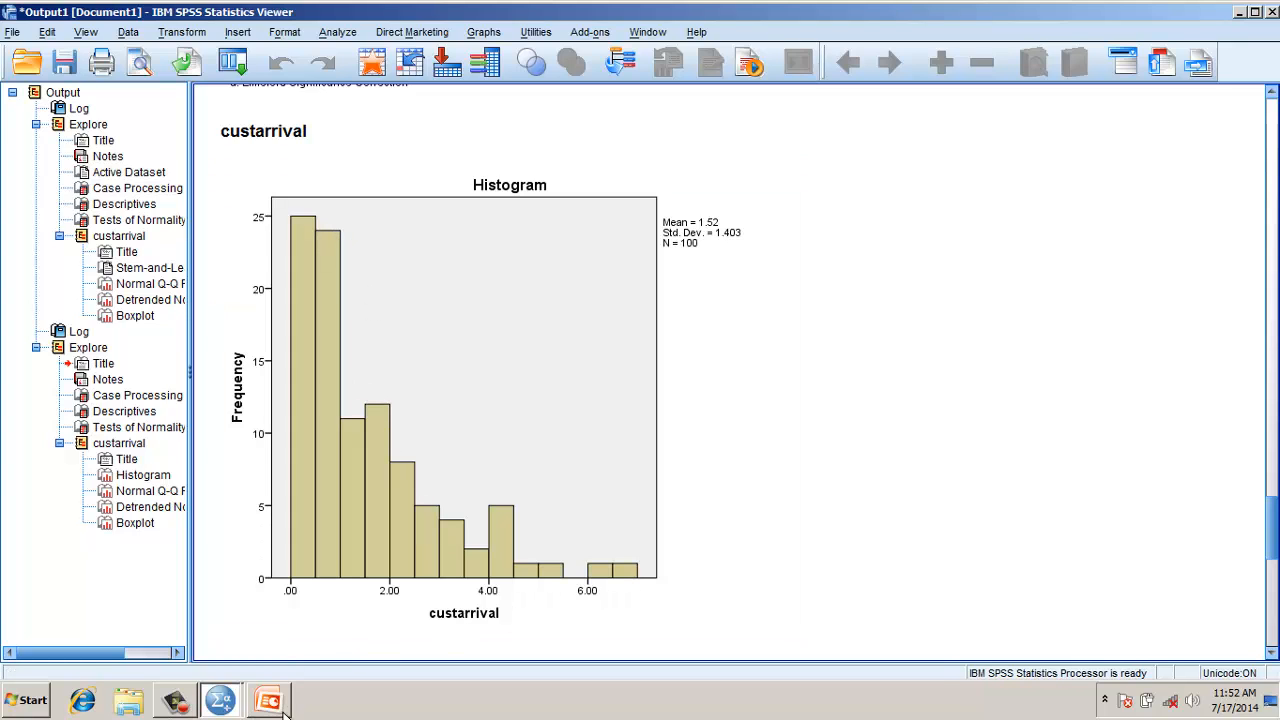
# Show the Transformation techniques slide in the PowerPoint presentation.
pyautogui.click(268, 700)
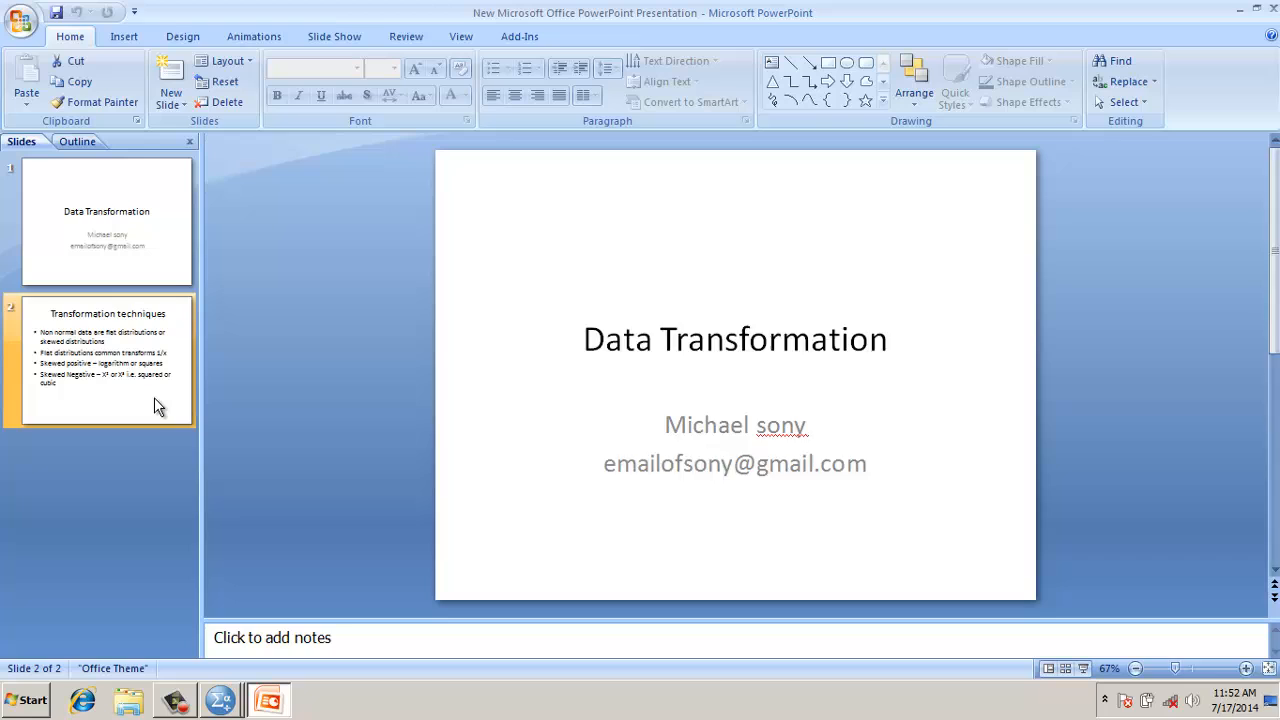
pyautogui.click(108, 360)
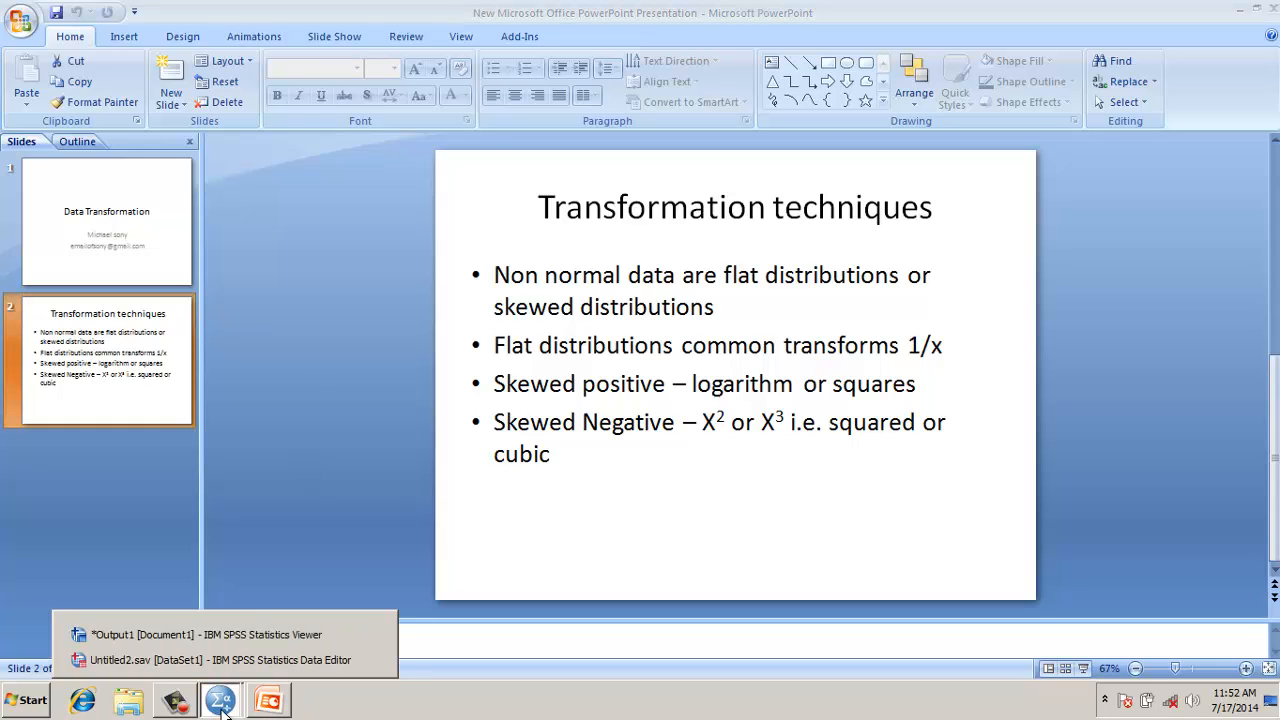
# Compute a new variable sqre as custarrival*custarrival.
pyautogui.click(220, 660)
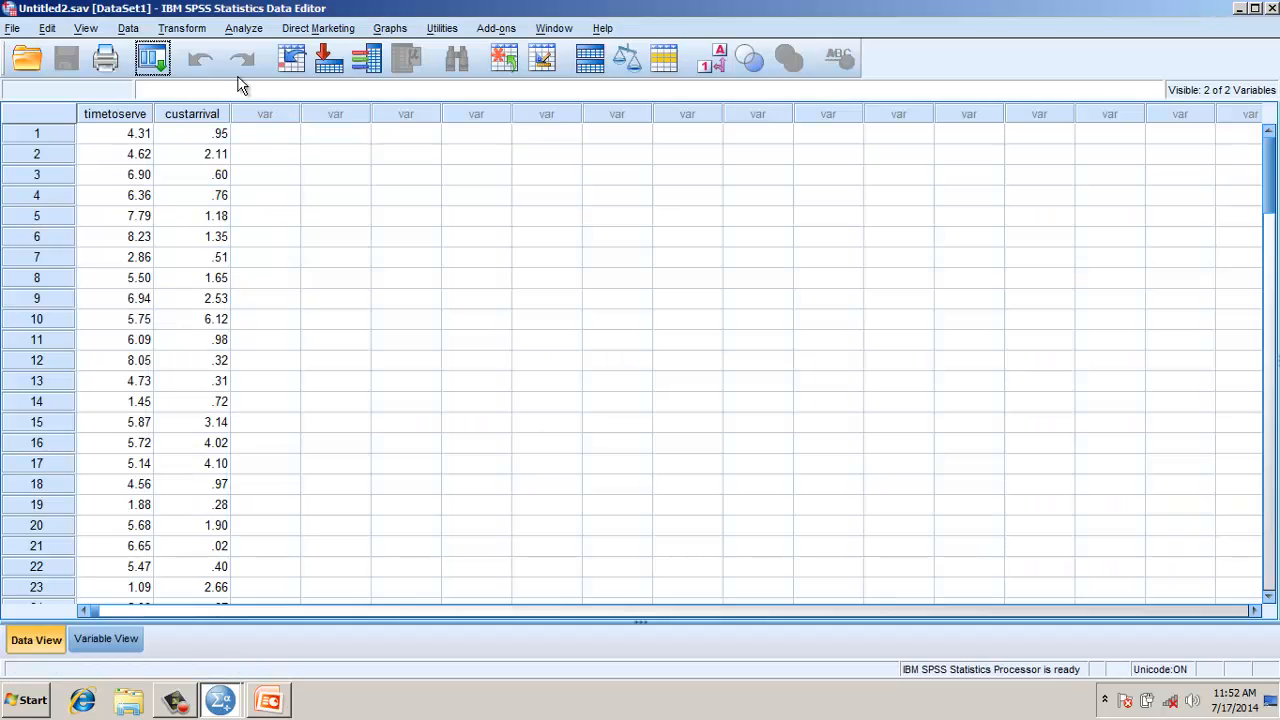
pyautogui.click(180, 28)
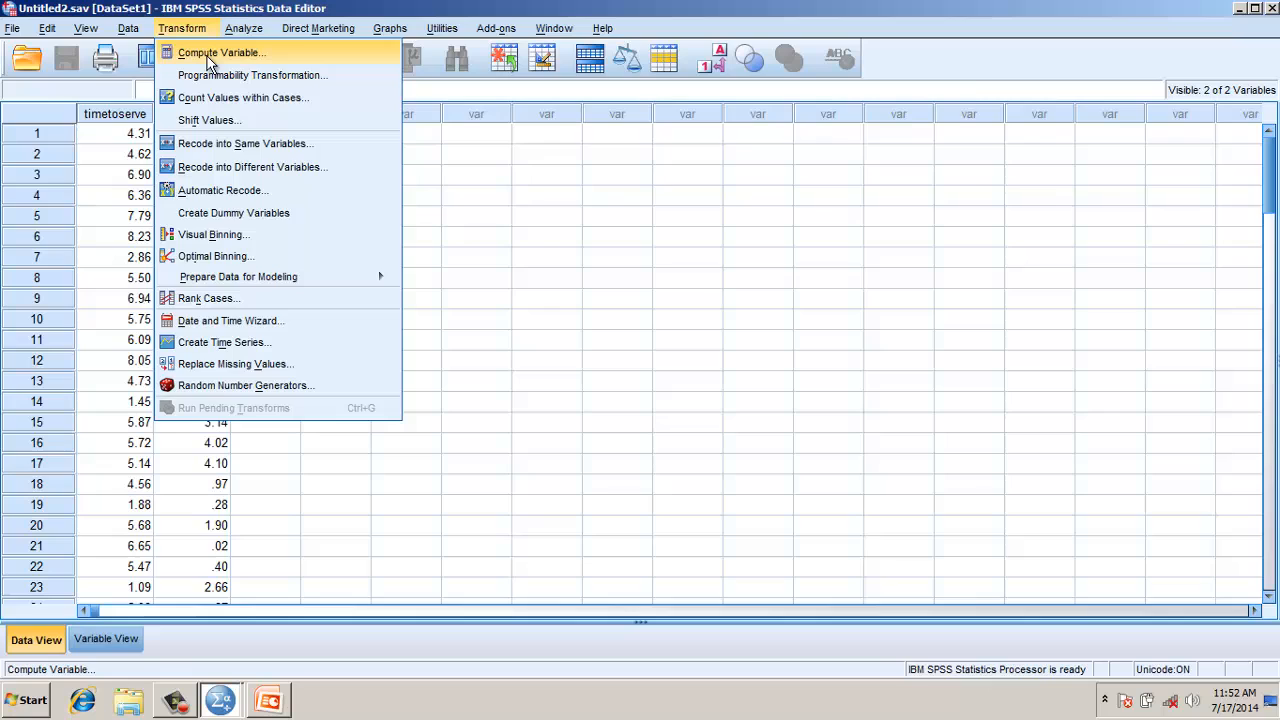
pyautogui.click(218, 52)
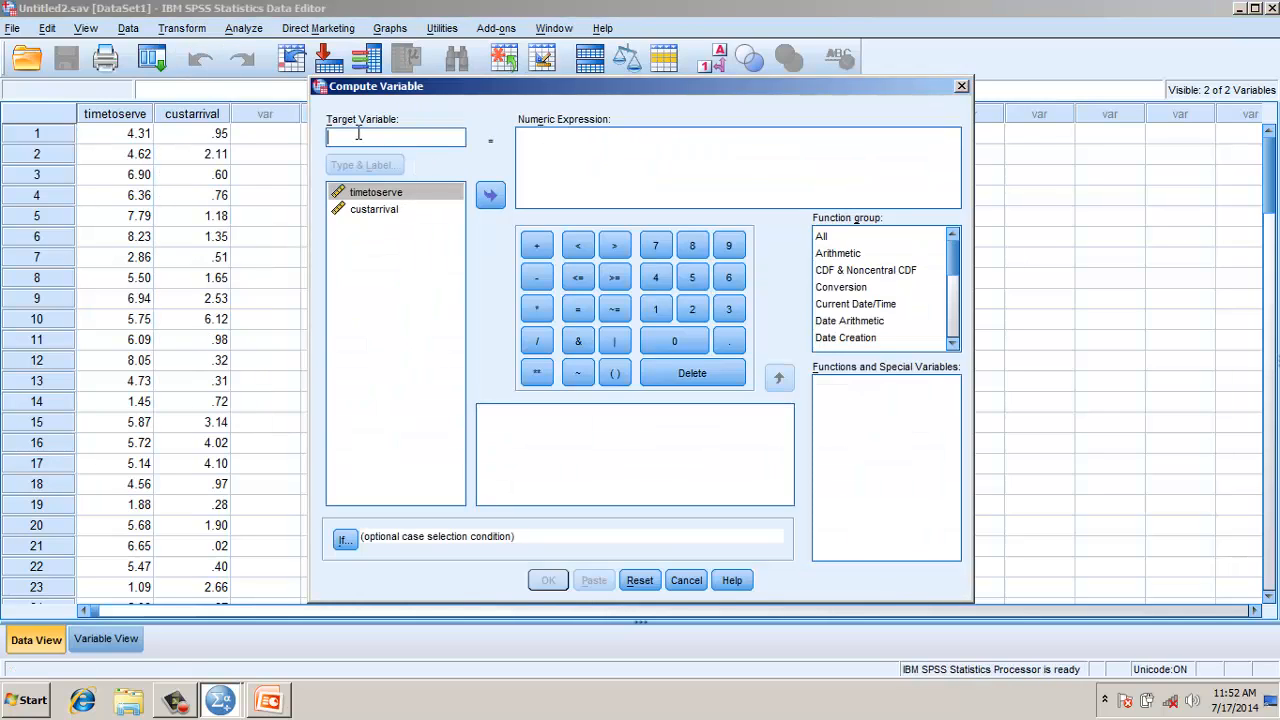
pyautogui.write('sqre')
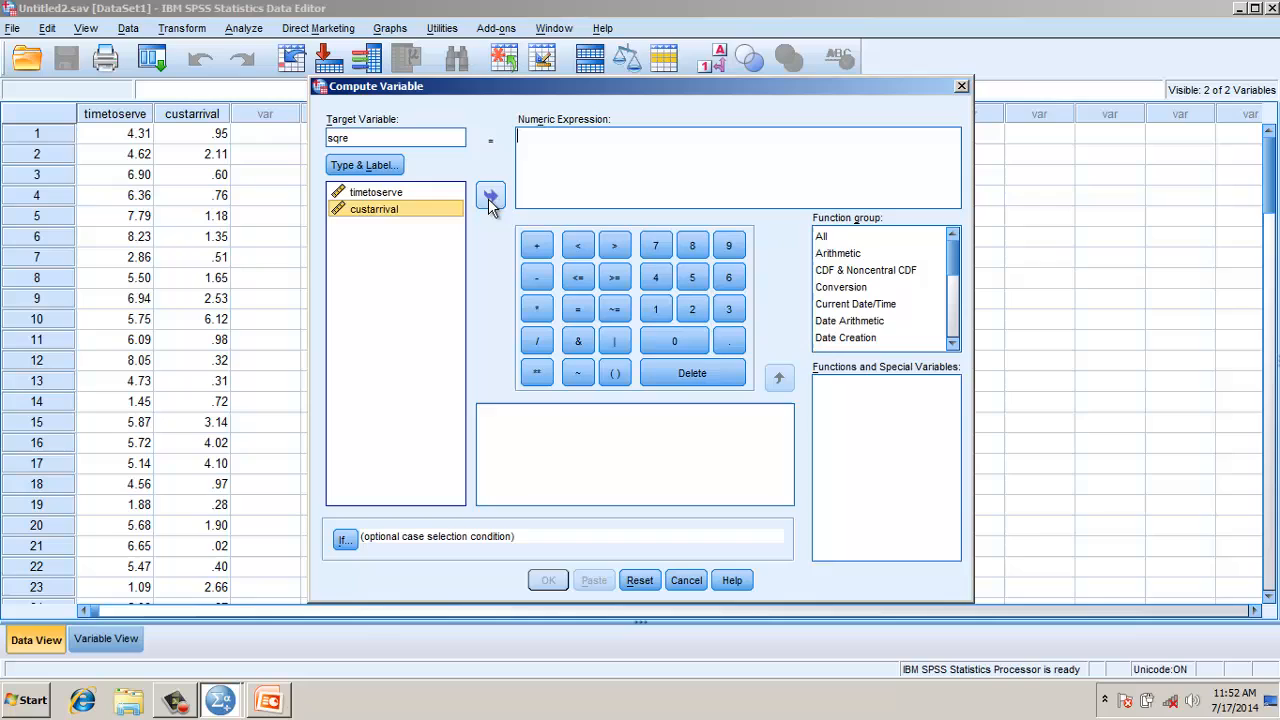
pyautogui.click(490, 196)
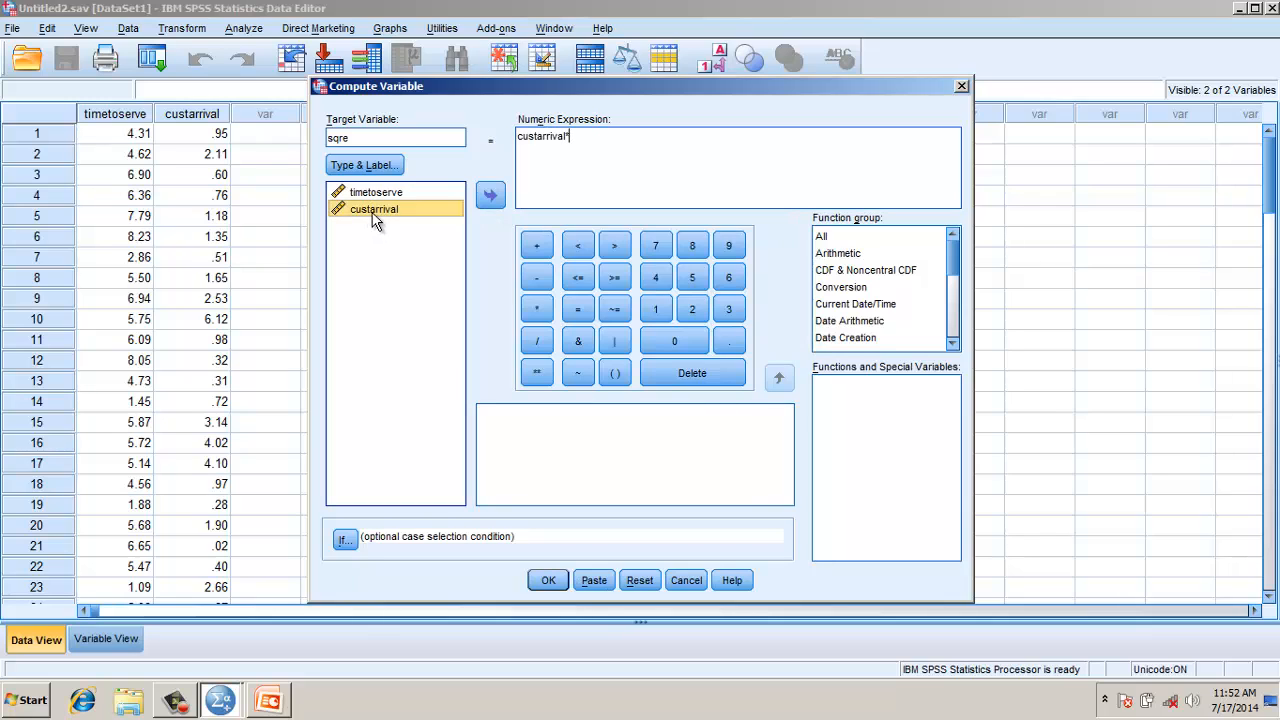
pyautogui.click(490, 194)
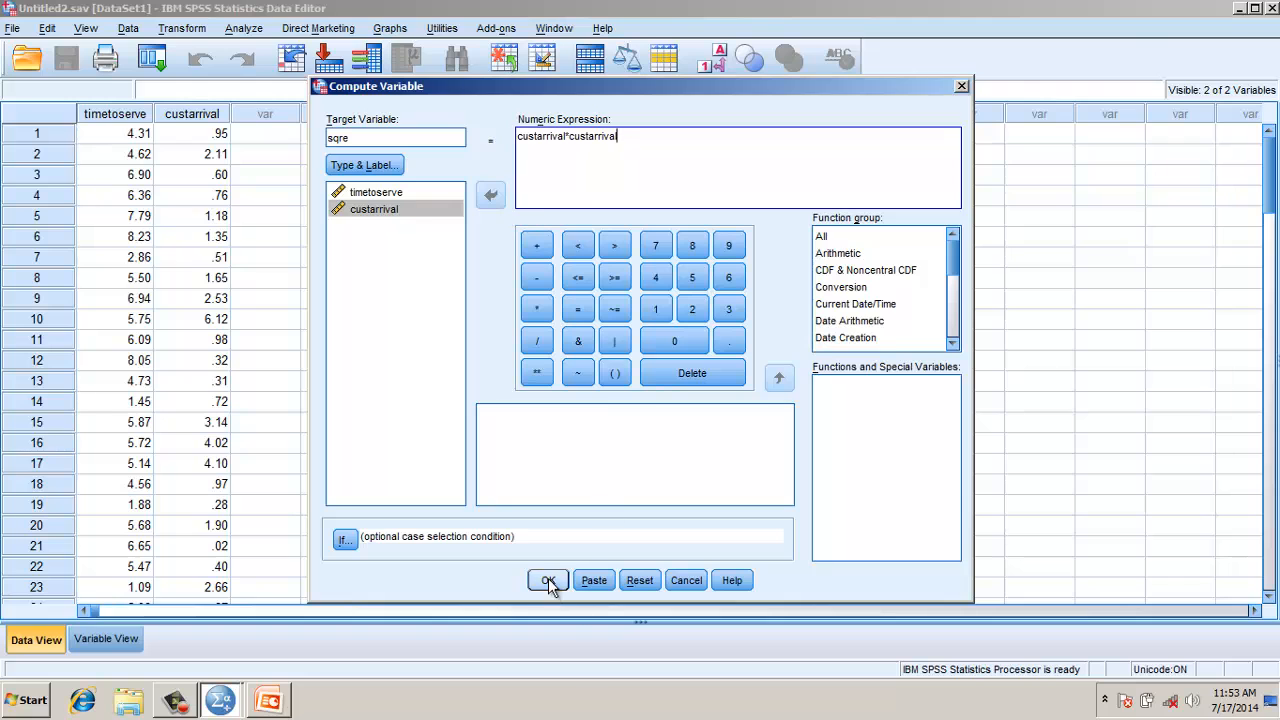
pyautogui.click(548, 580)
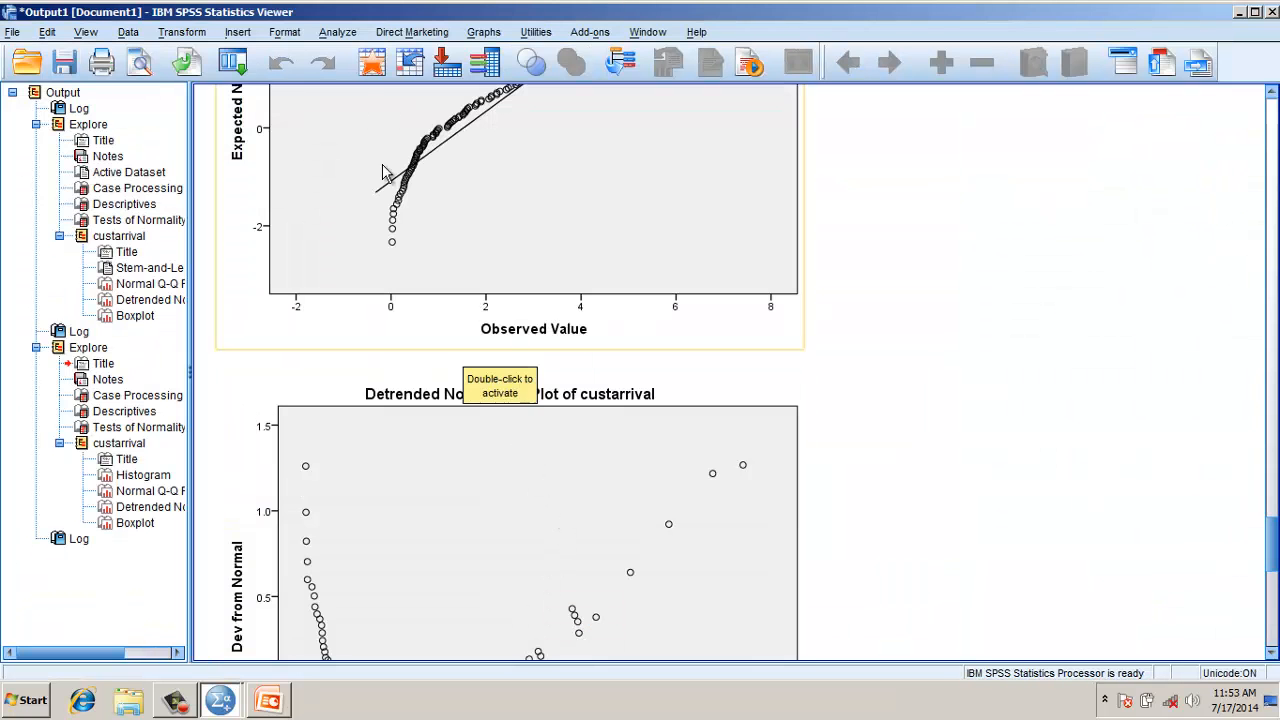
# Run Explore with sqre replacing custarrival as dependent and view its normality output.
pyautogui.click(336, 32)
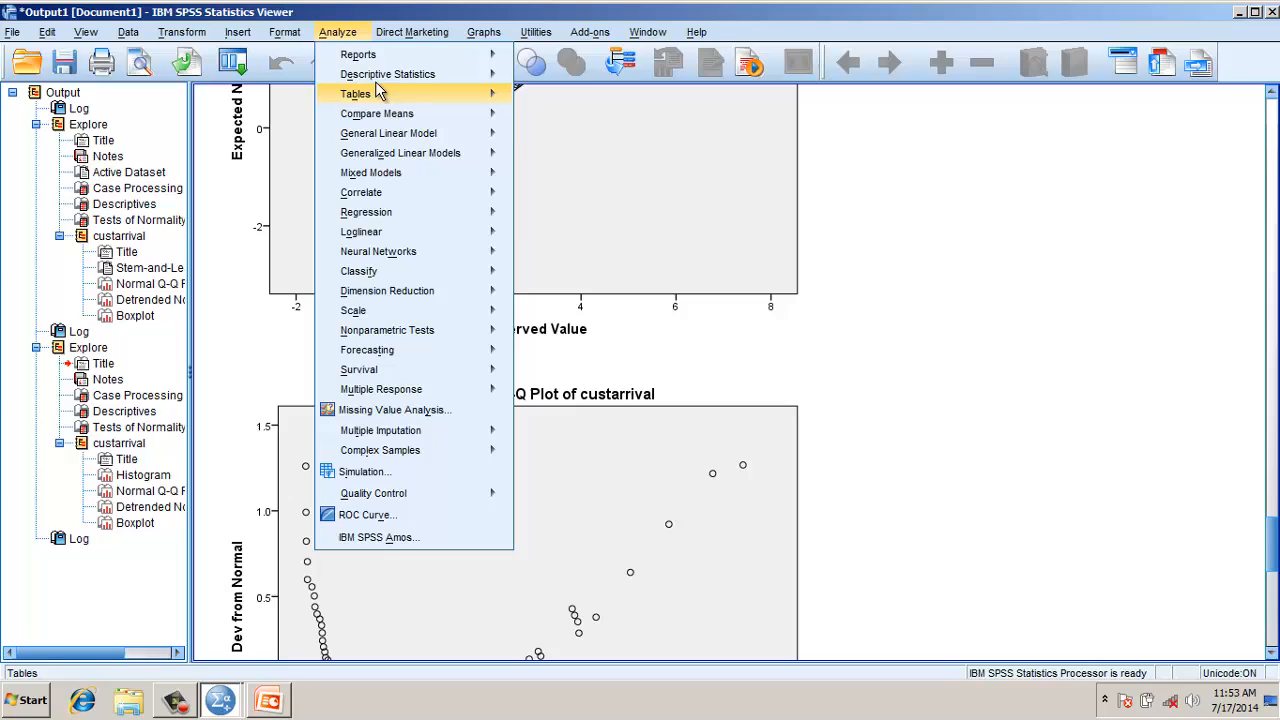
pyautogui.moveTo(388, 74)
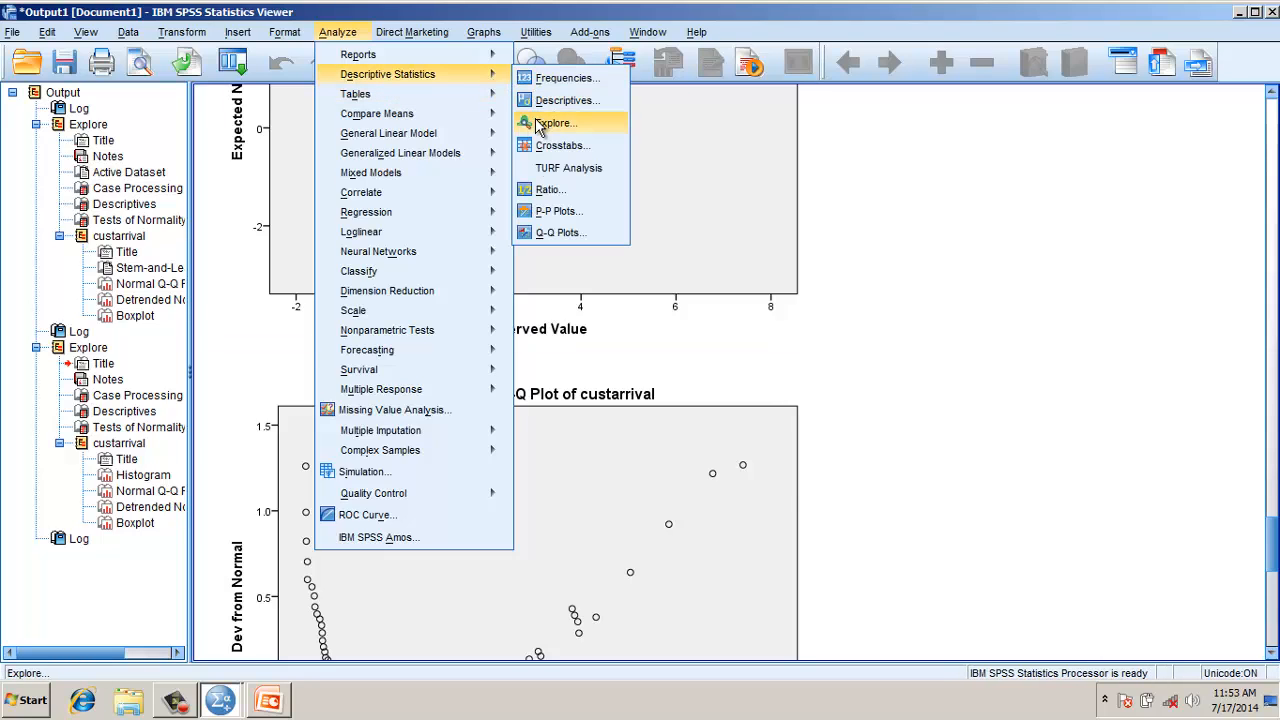
pyautogui.click(556, 122)
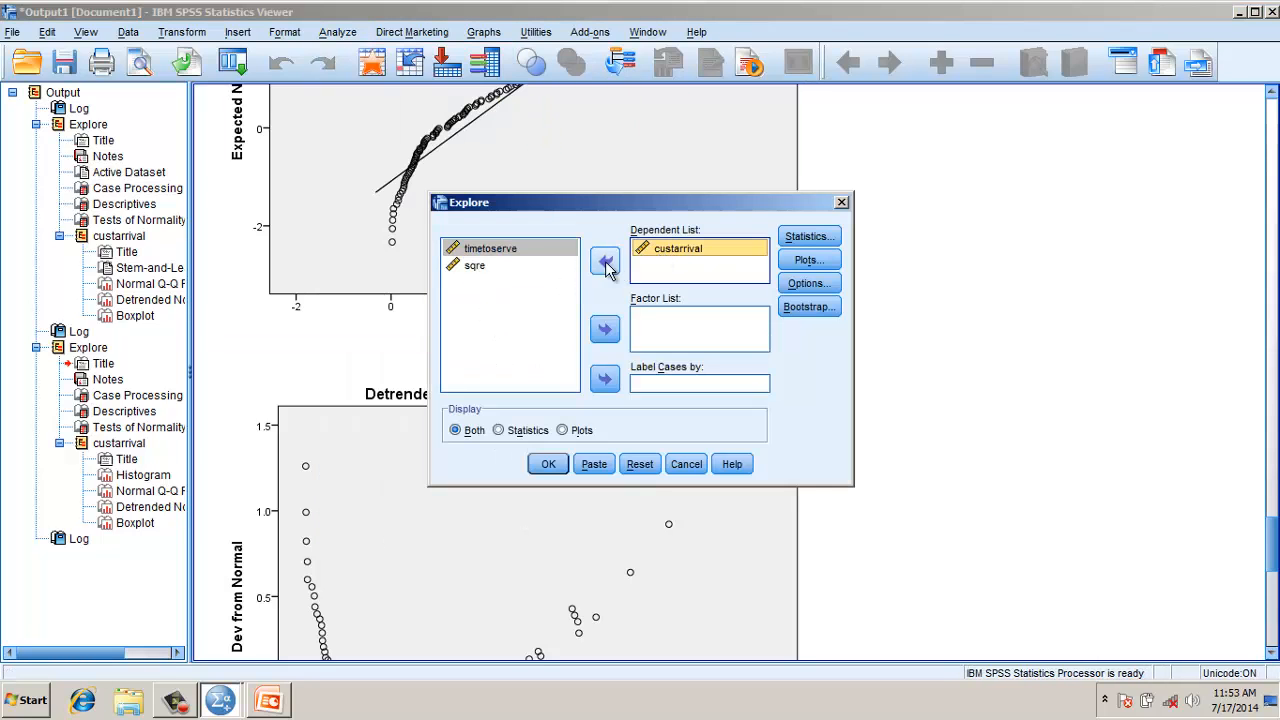
pyautogui.click(604, 260)
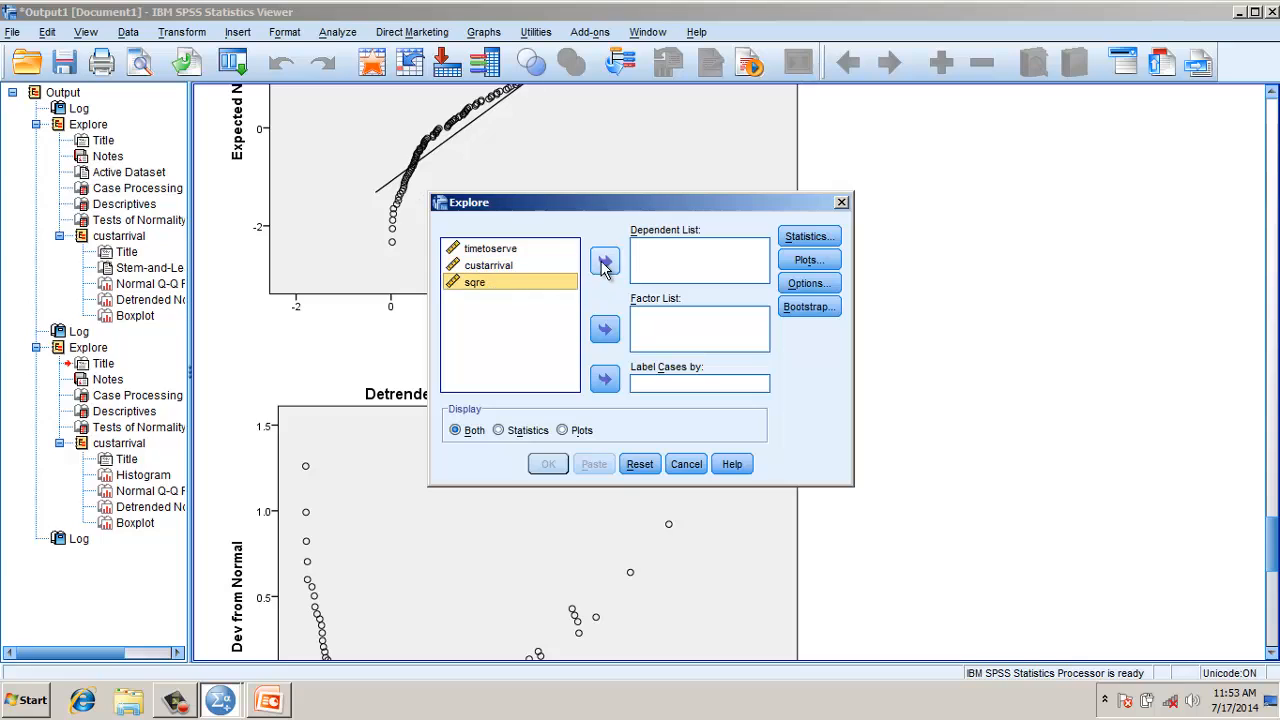
pyautogui.click(604, 260)
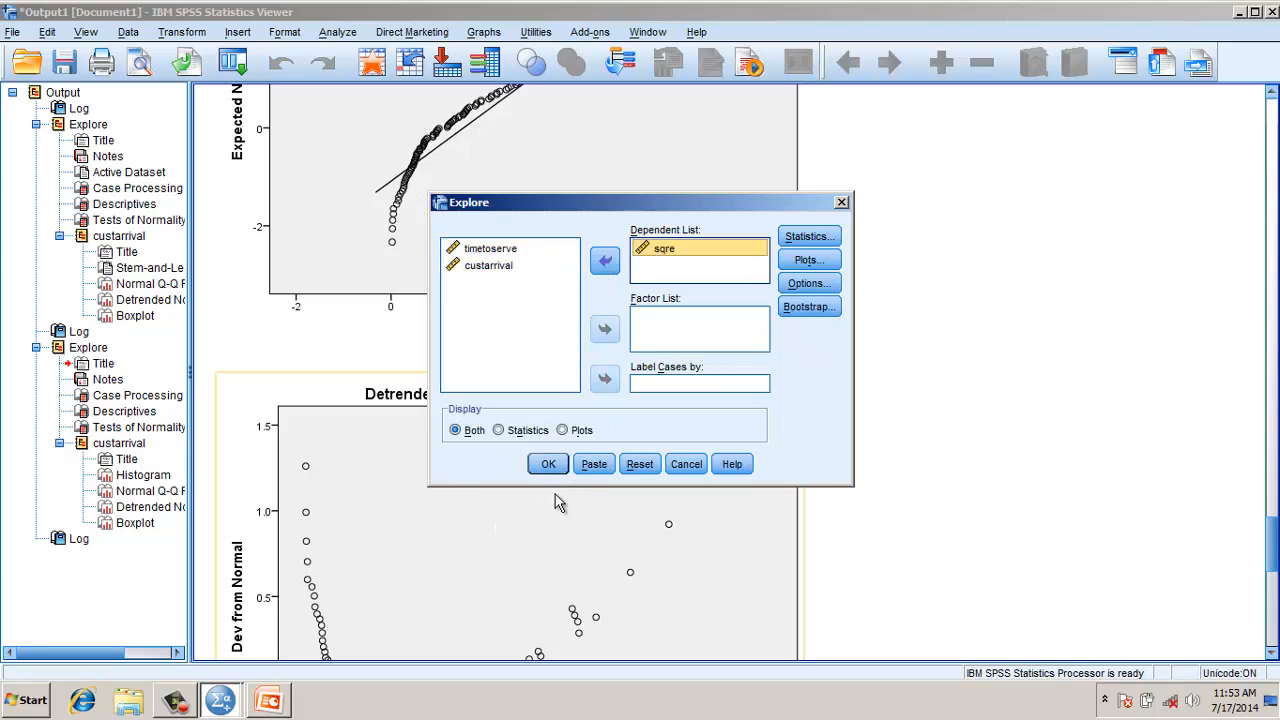
pyautogui.click(548, 464)
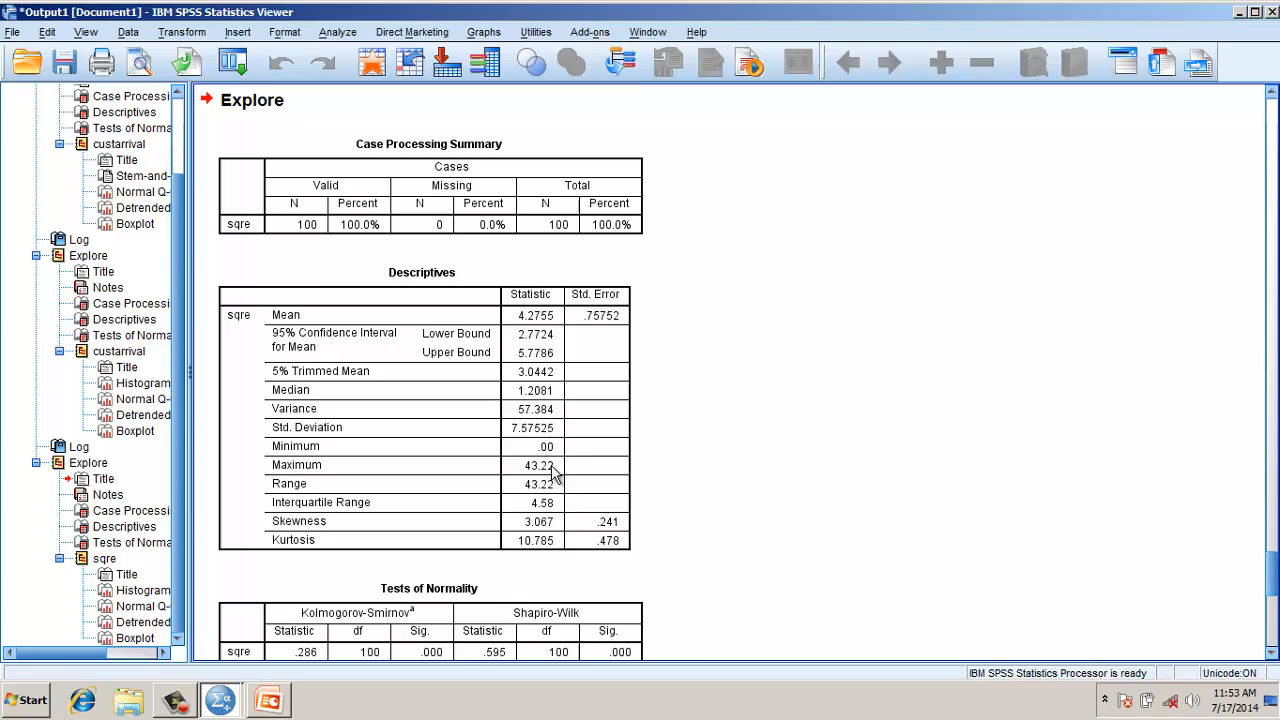
pyautogui.scroll(-3)
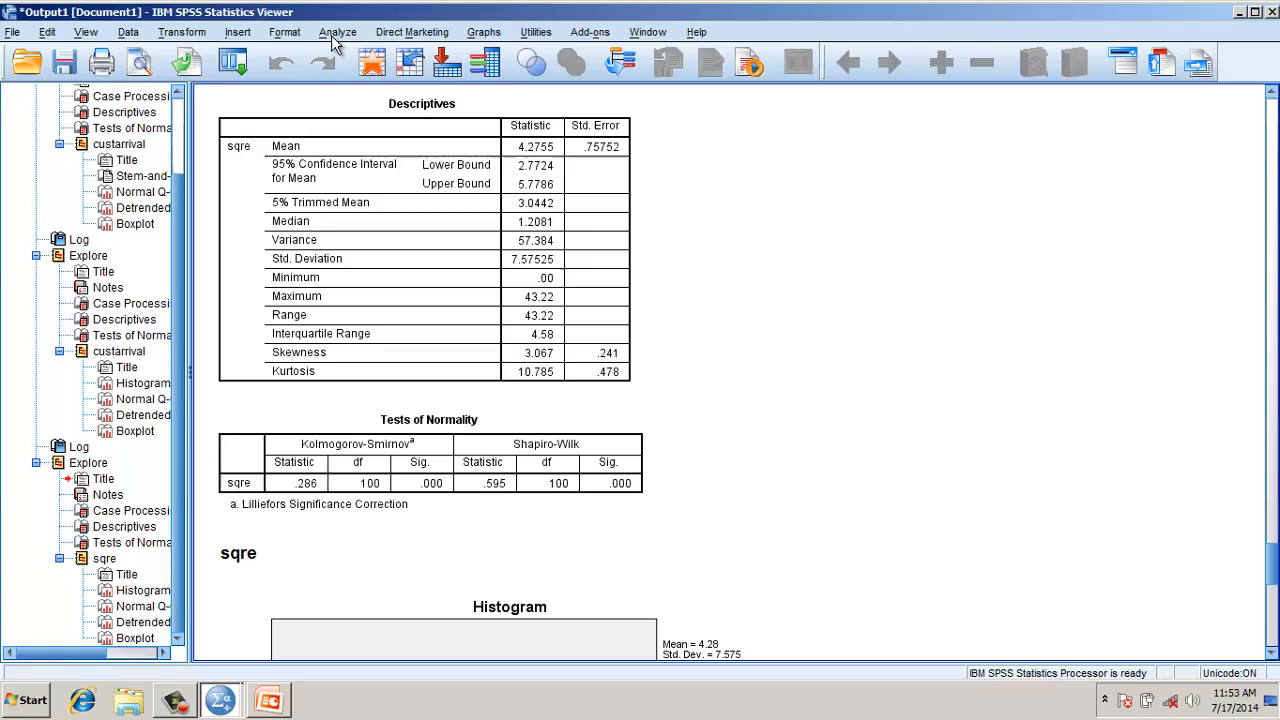
# Compute a new variable log as LG10(custarrival).
pyautogui.click(336, 32)
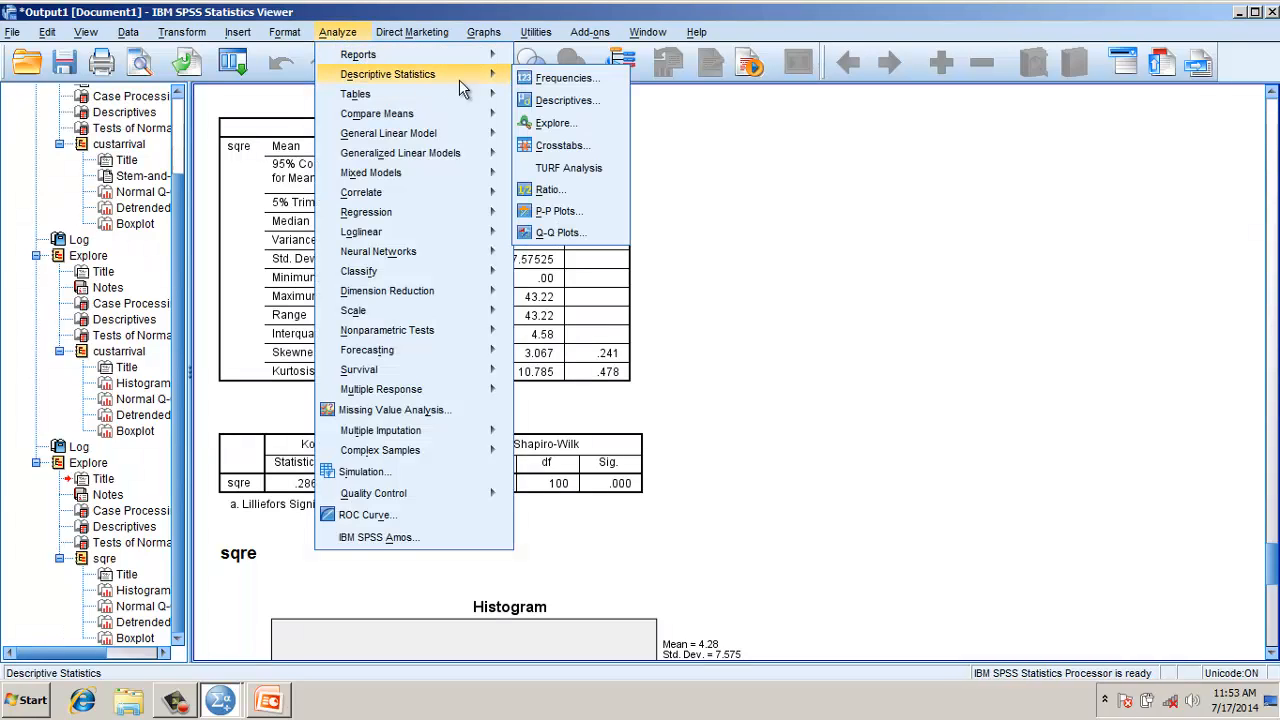
pyautogui.click(180, 32)
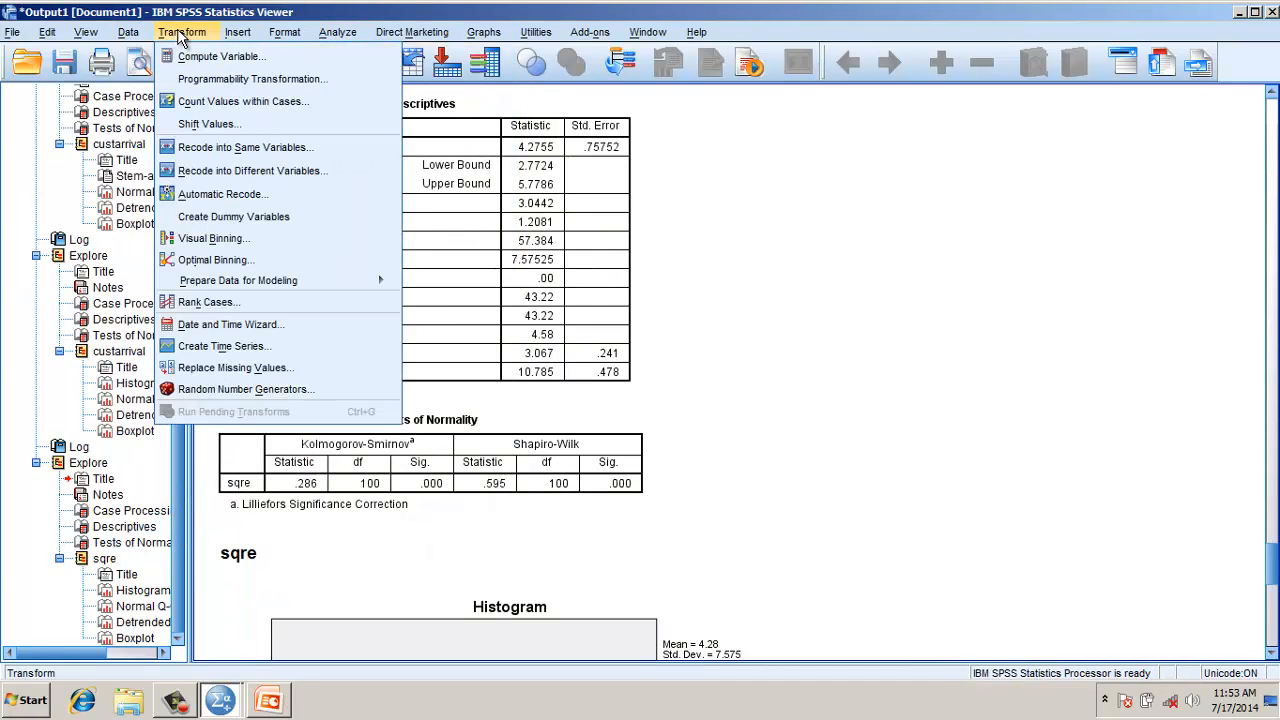
pyautogui.click(220, 56)
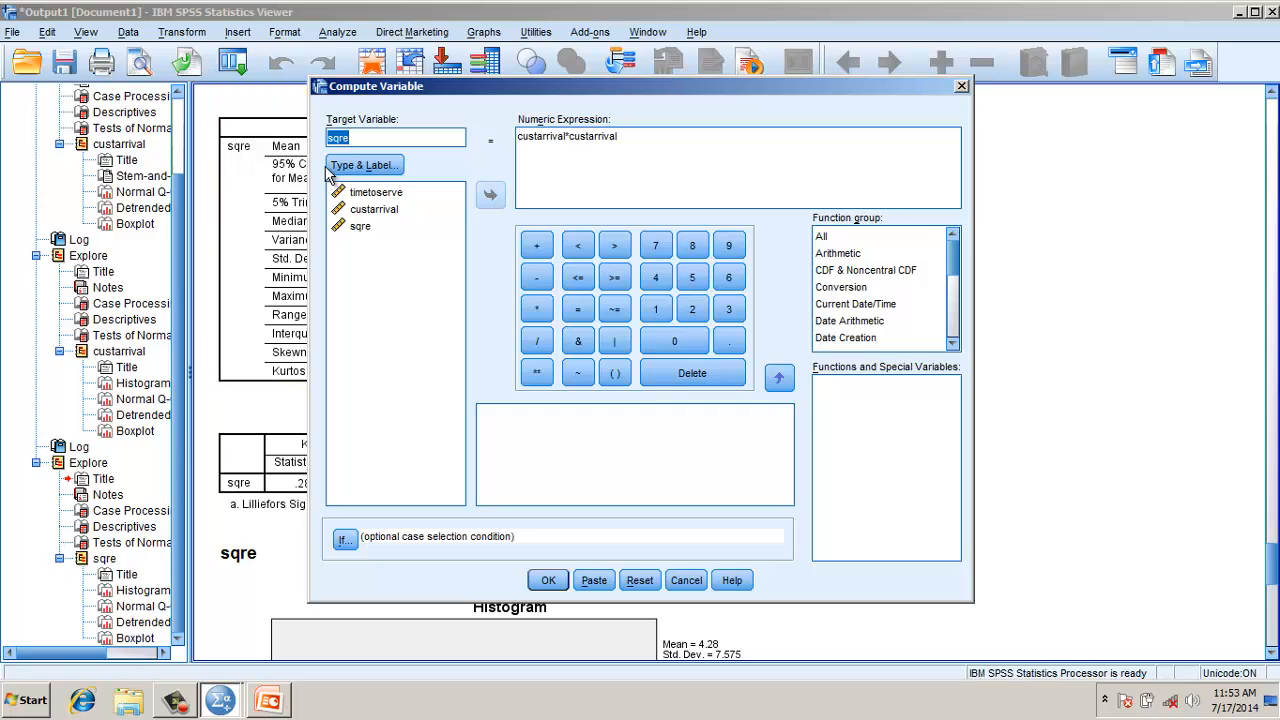
pyautogui.write('log')
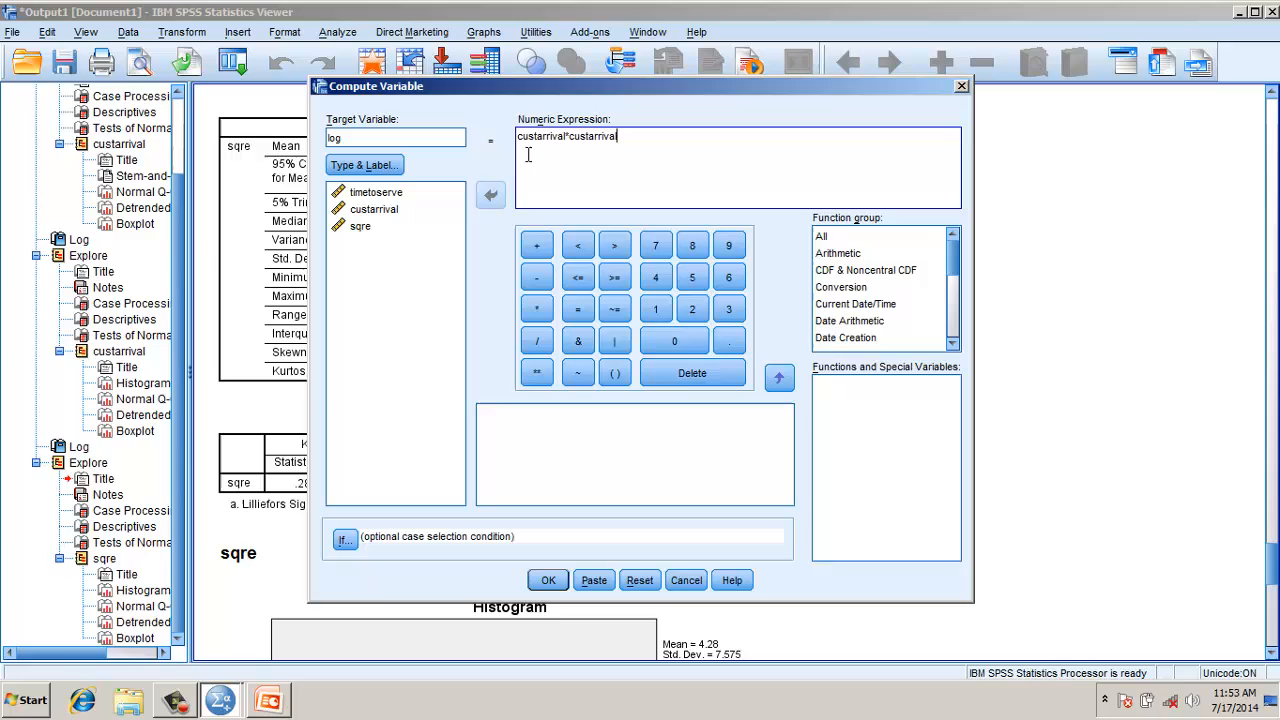
pyautogui.tripleClick(568, 136)
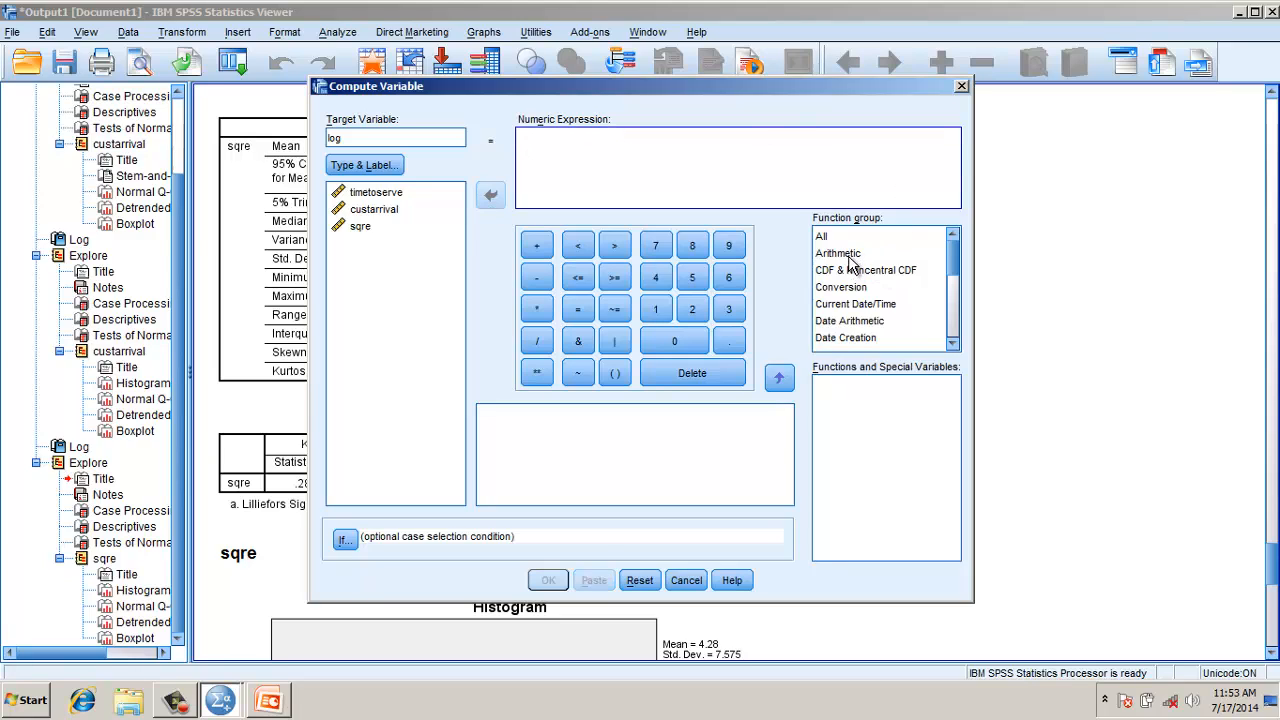
pyautogui.click(836, 252)
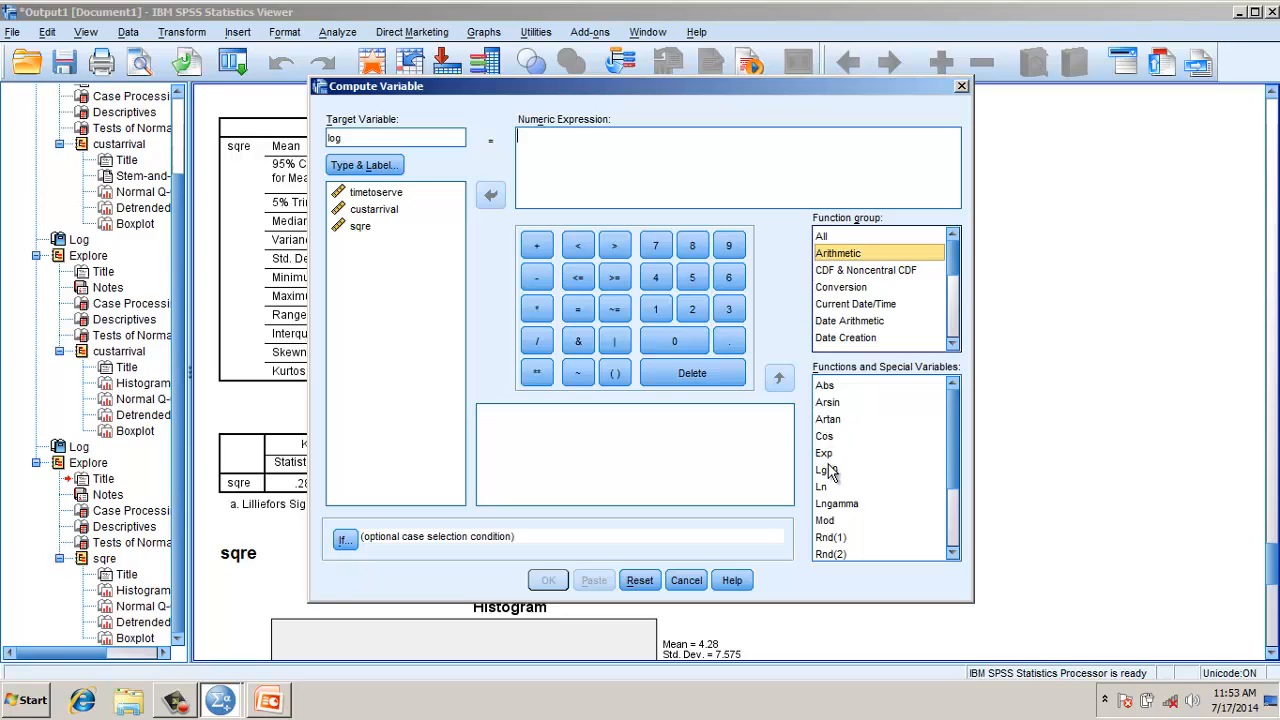
pyautogui.click(828, 470)
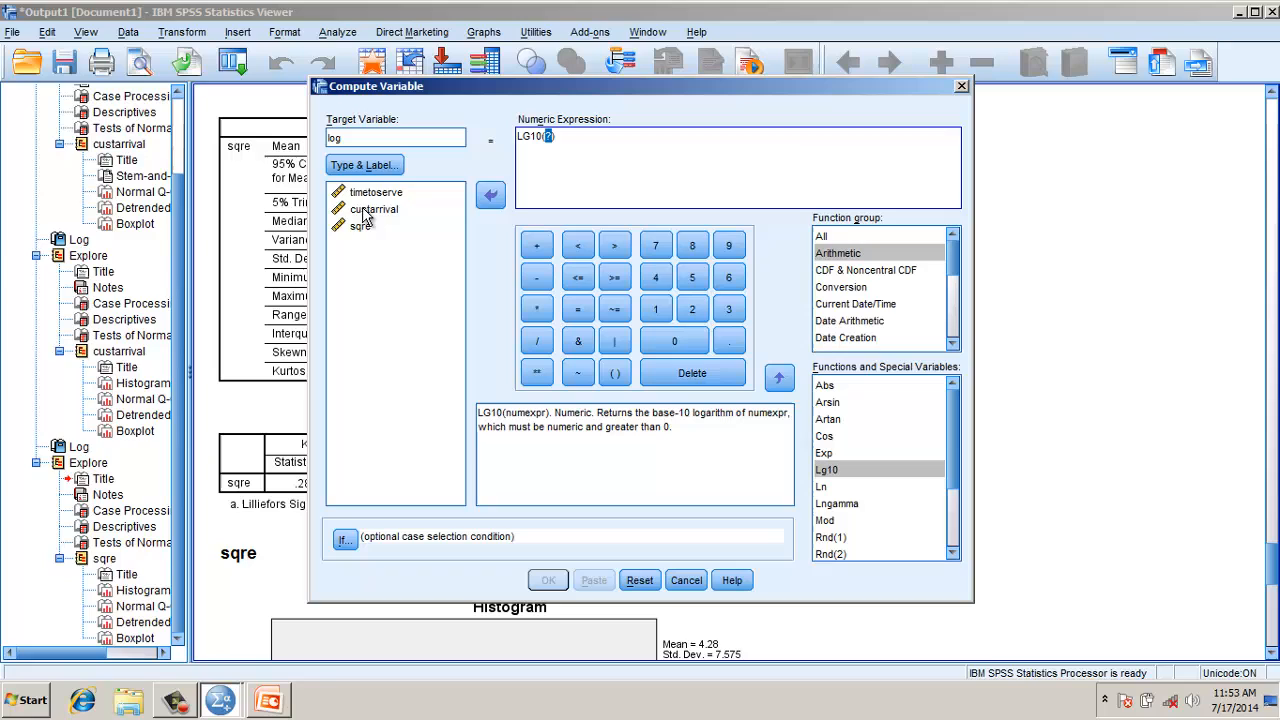
pyautogui.click(490, 194)
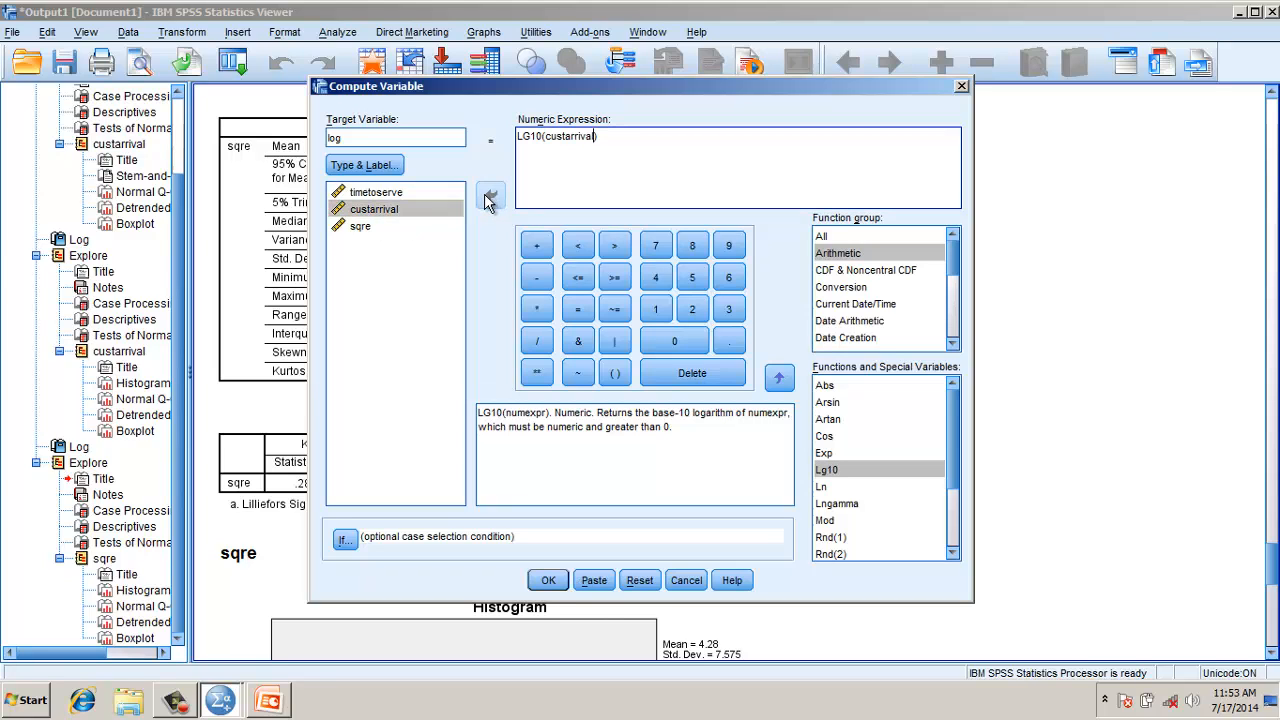
pyautogui.click(548, 580)
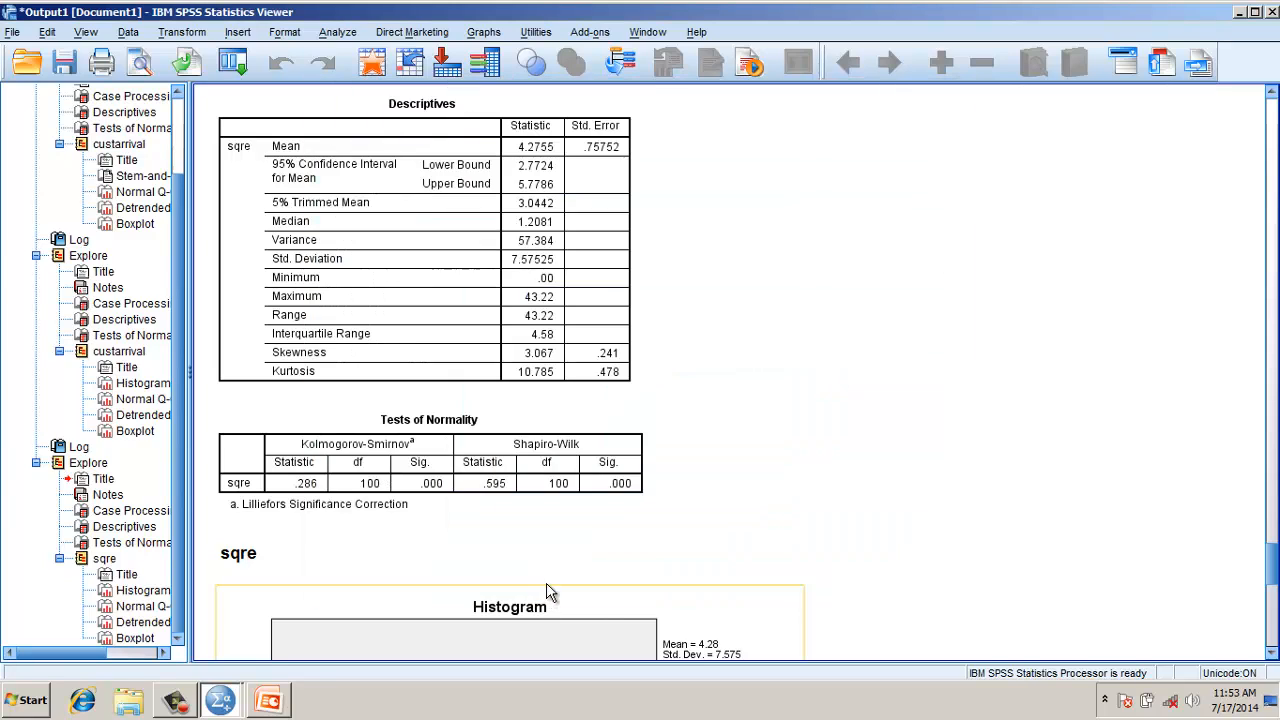
# Run Explore with log as dependent and select its Tests of Normality table.
pyautogui.click(336, 32)
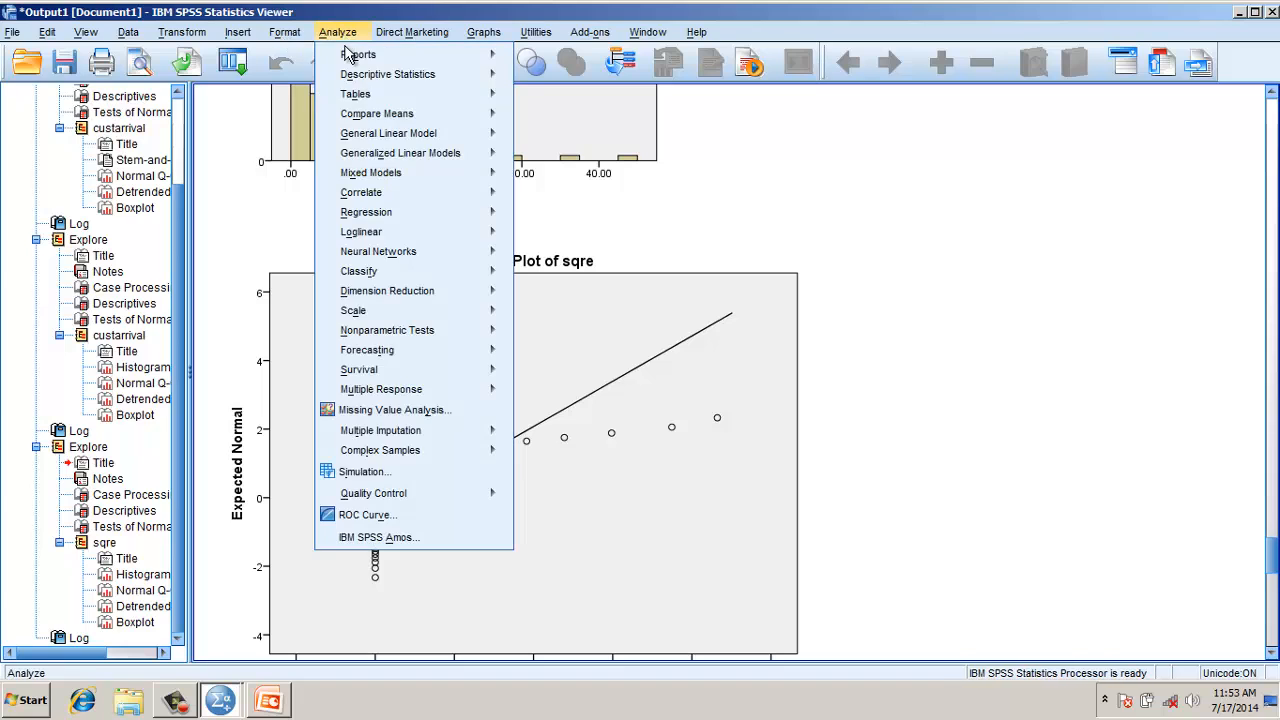
pyautogui.moveTo(388, 74)
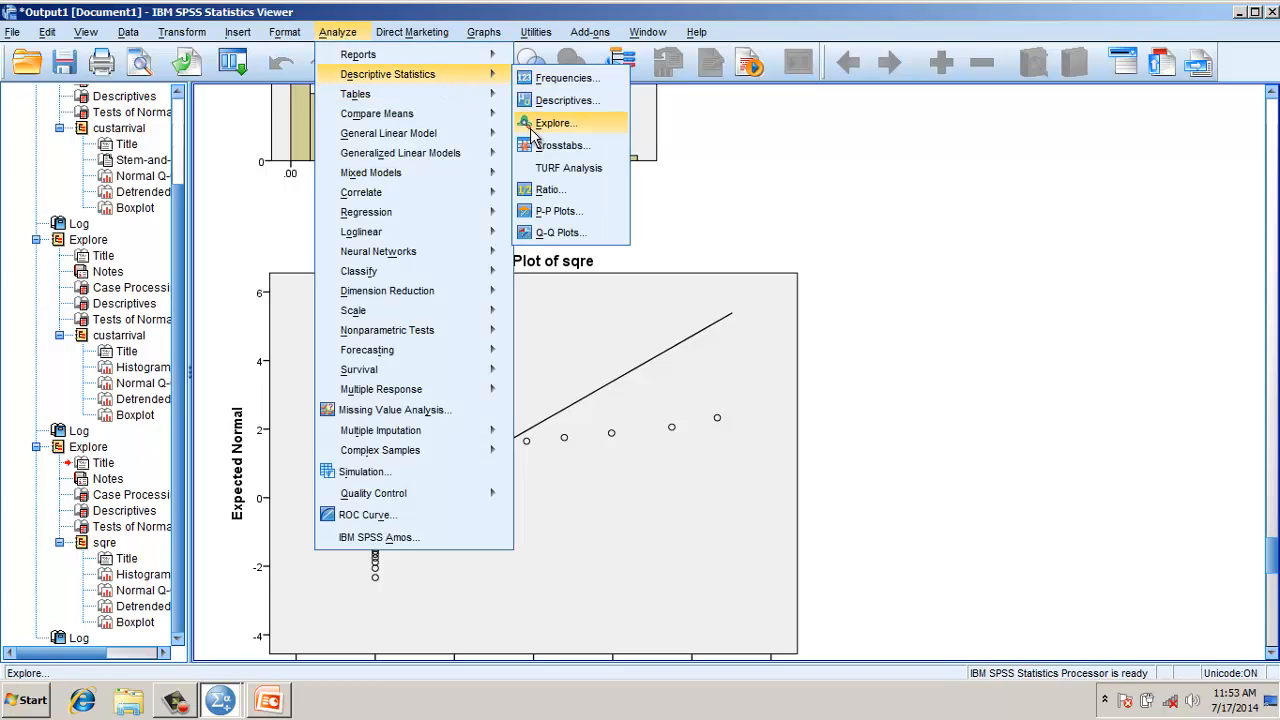
pyautogui.click(556, 122)
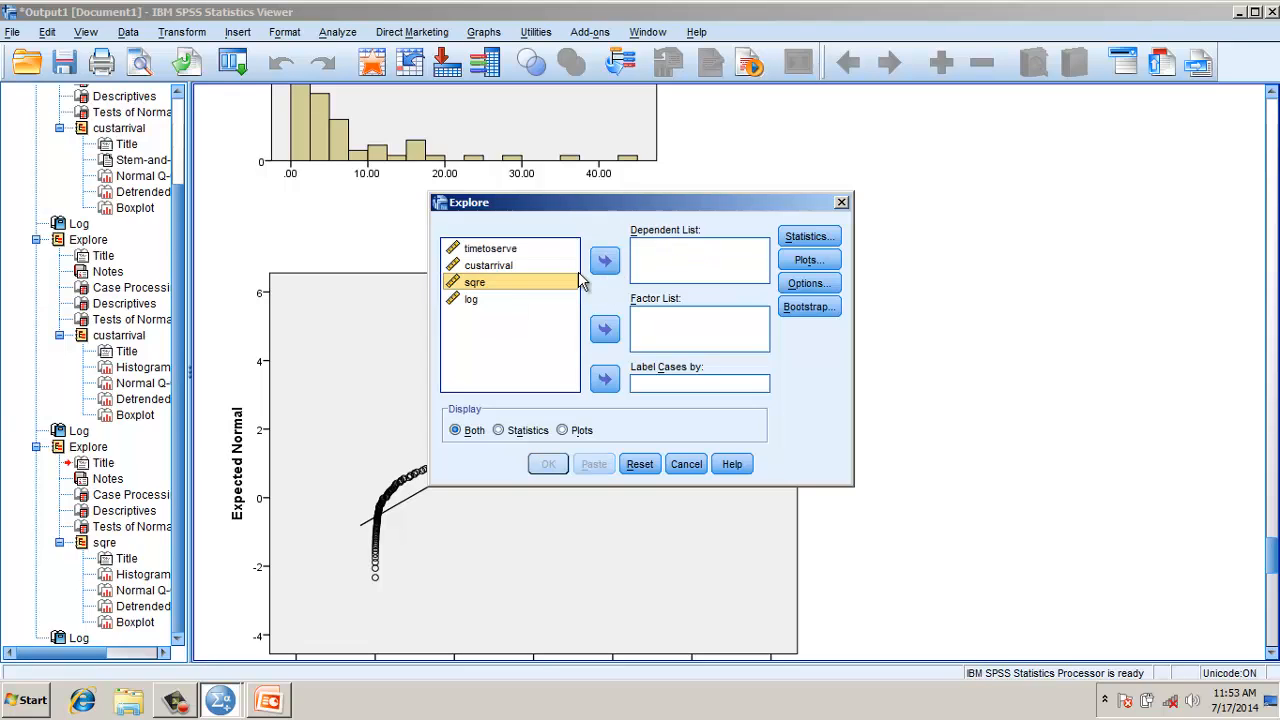
pyautogui.click(604, 260)
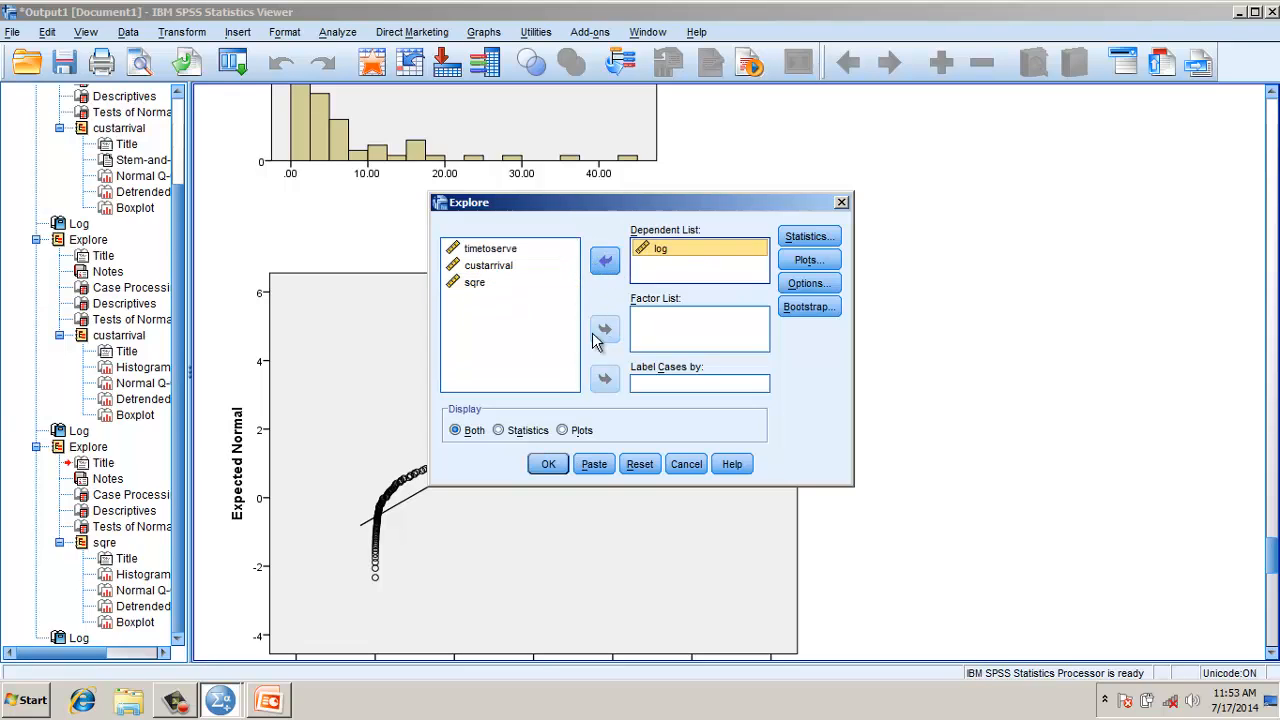
pyautogui.click(548, 464)
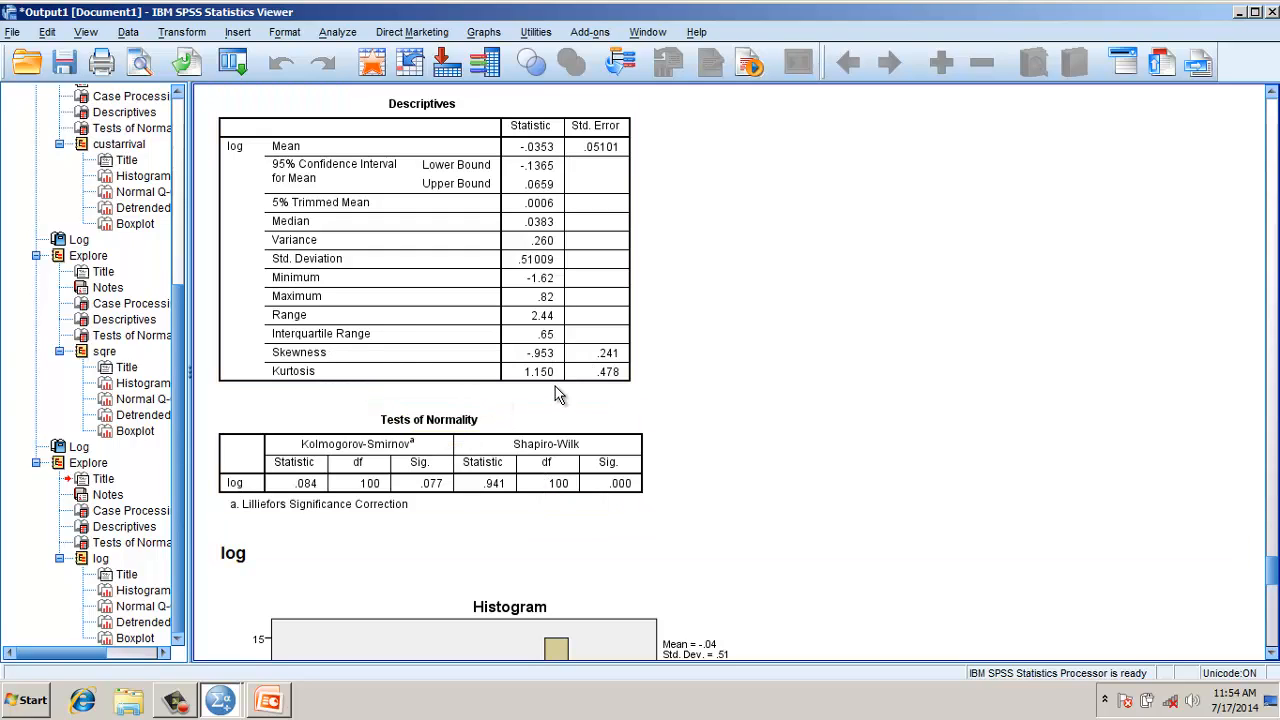
pyautogui.click(428, 462)
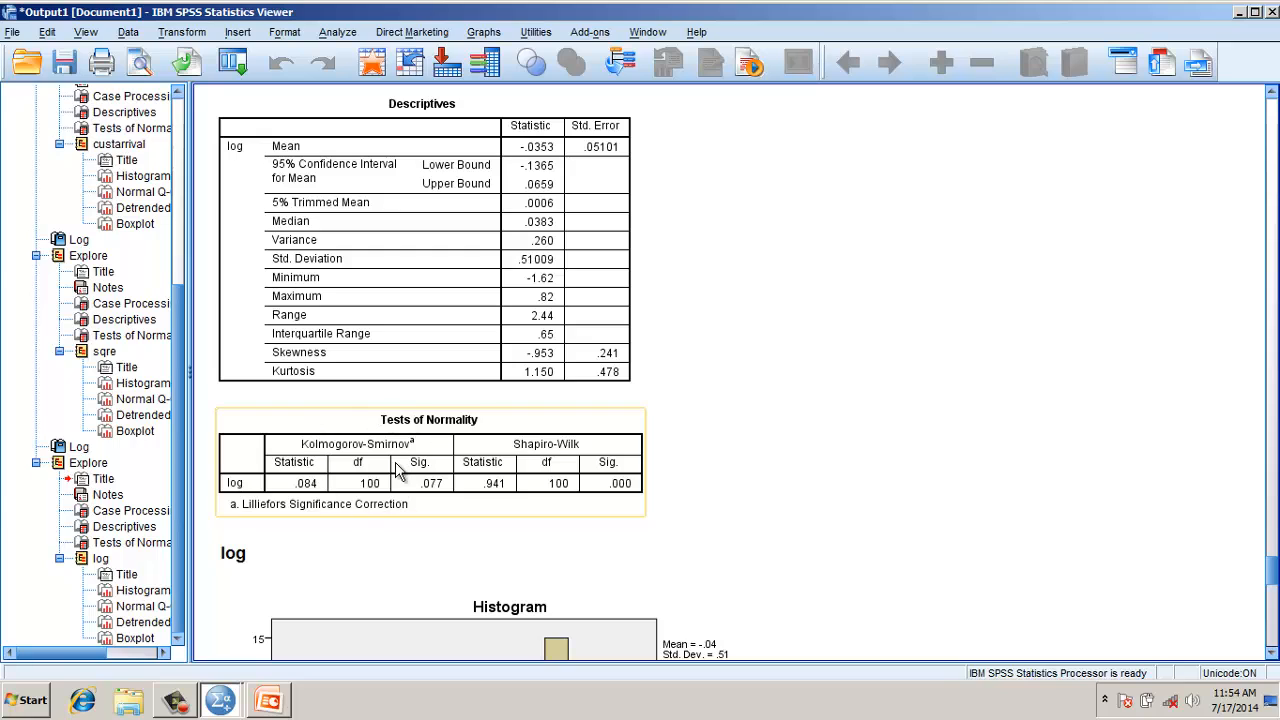
pyautogui.moveTo(420, 482)
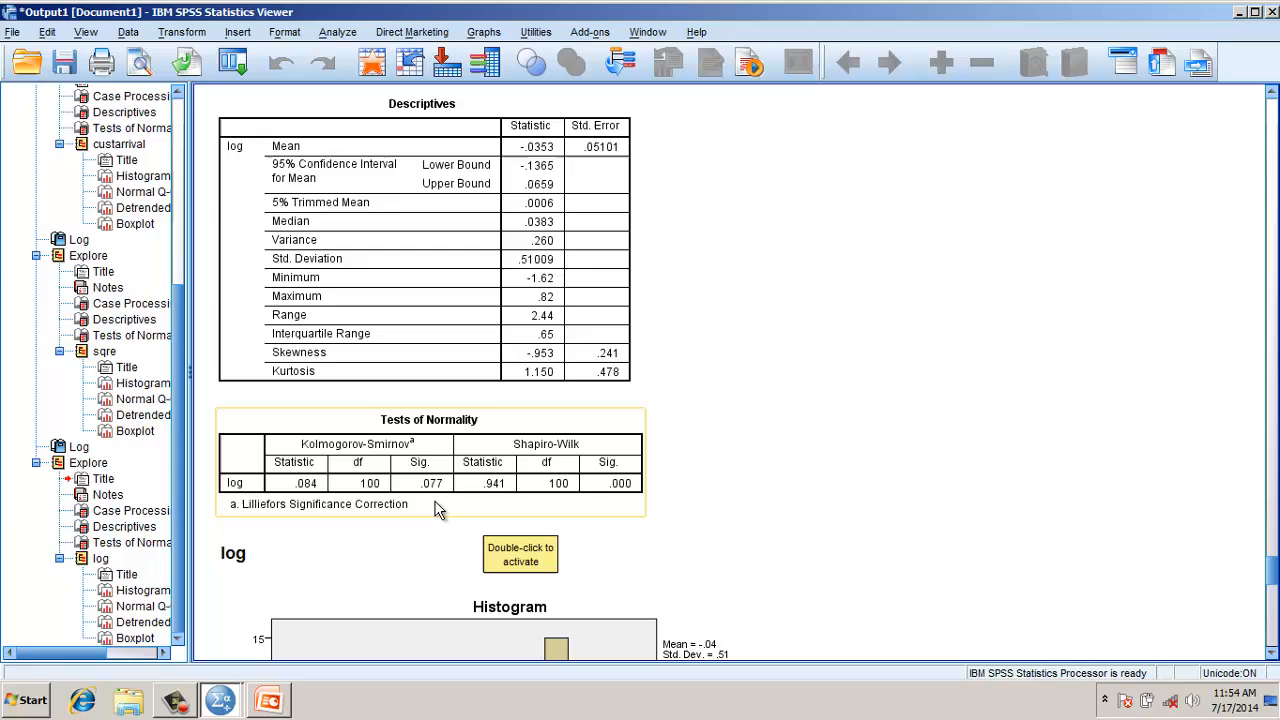
pyautogui.moveTo(422, 496)
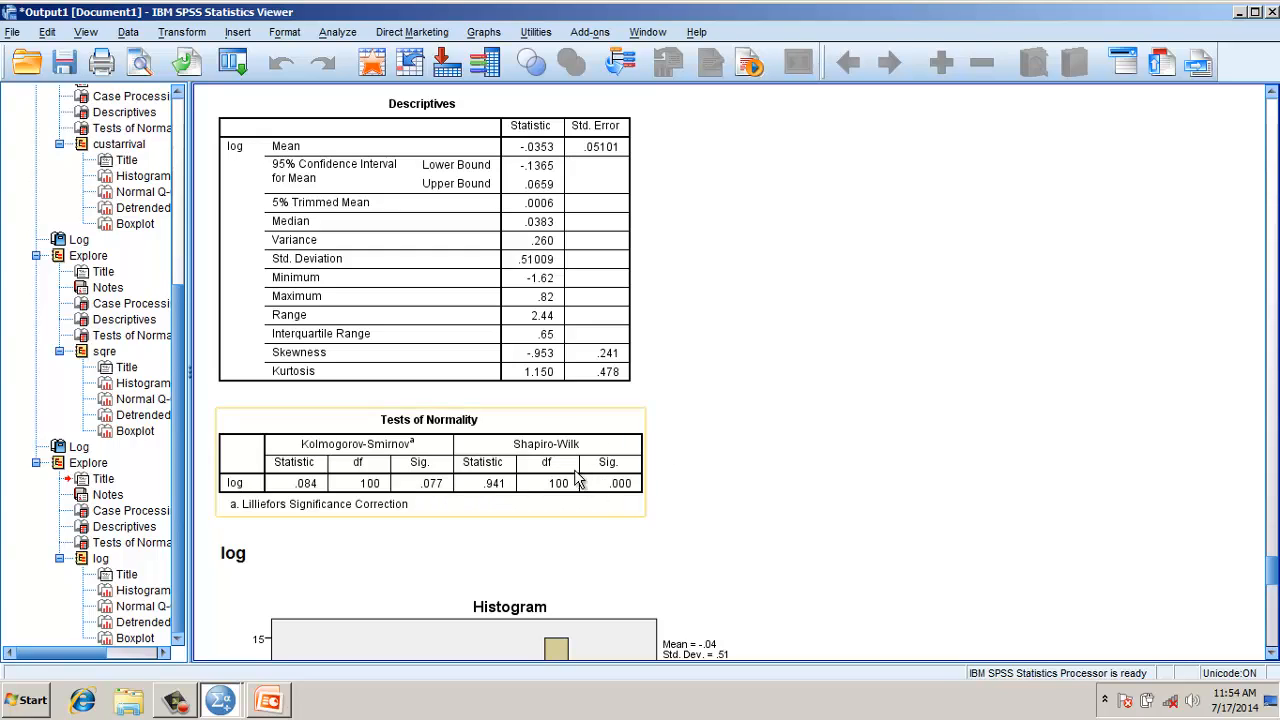
pyautogui.moveTo(512, 452)
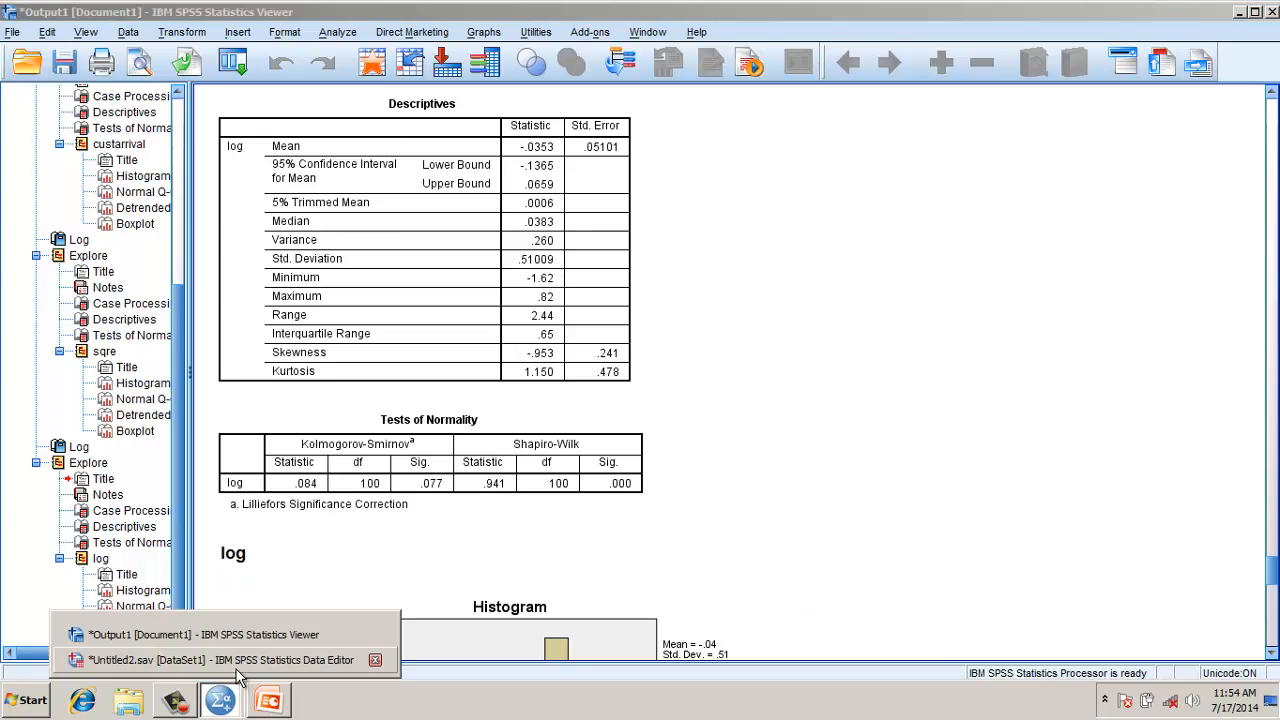
# Recompute log as LG10(custarrival+0.1), overwriting the existing variable.
pyautogui.click(220, 660)
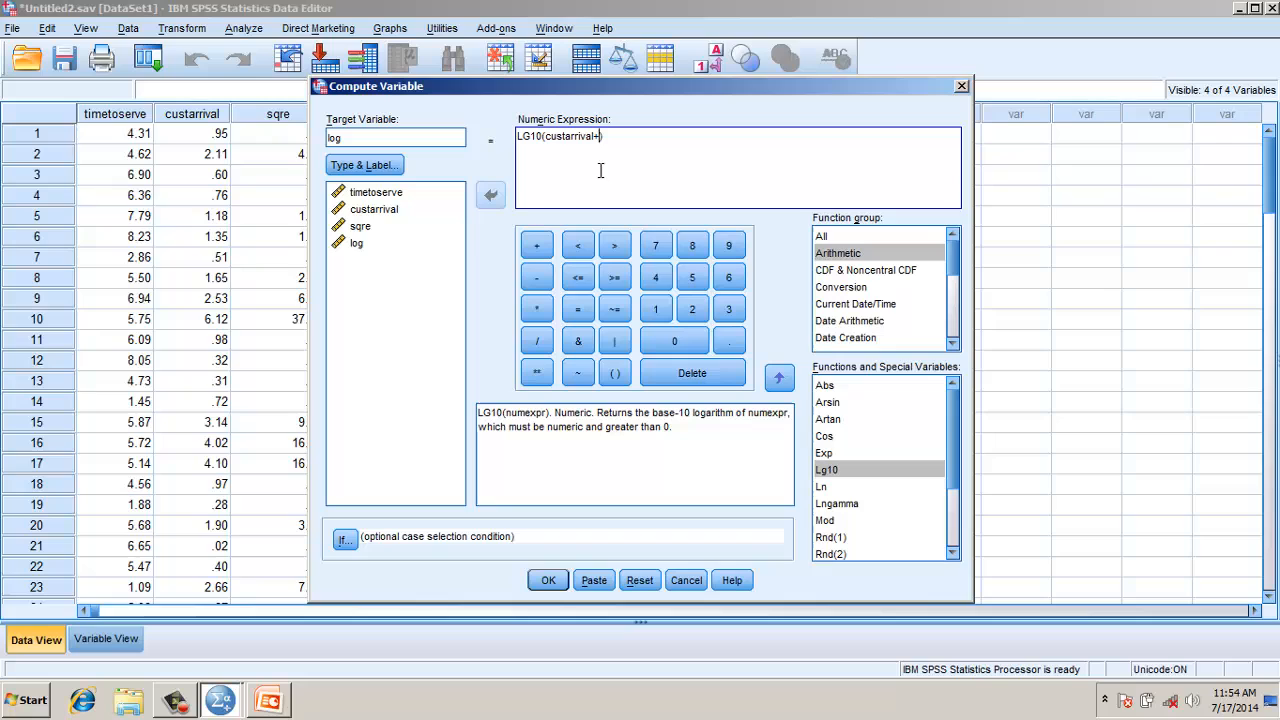
pyautogui.write('0.1)')
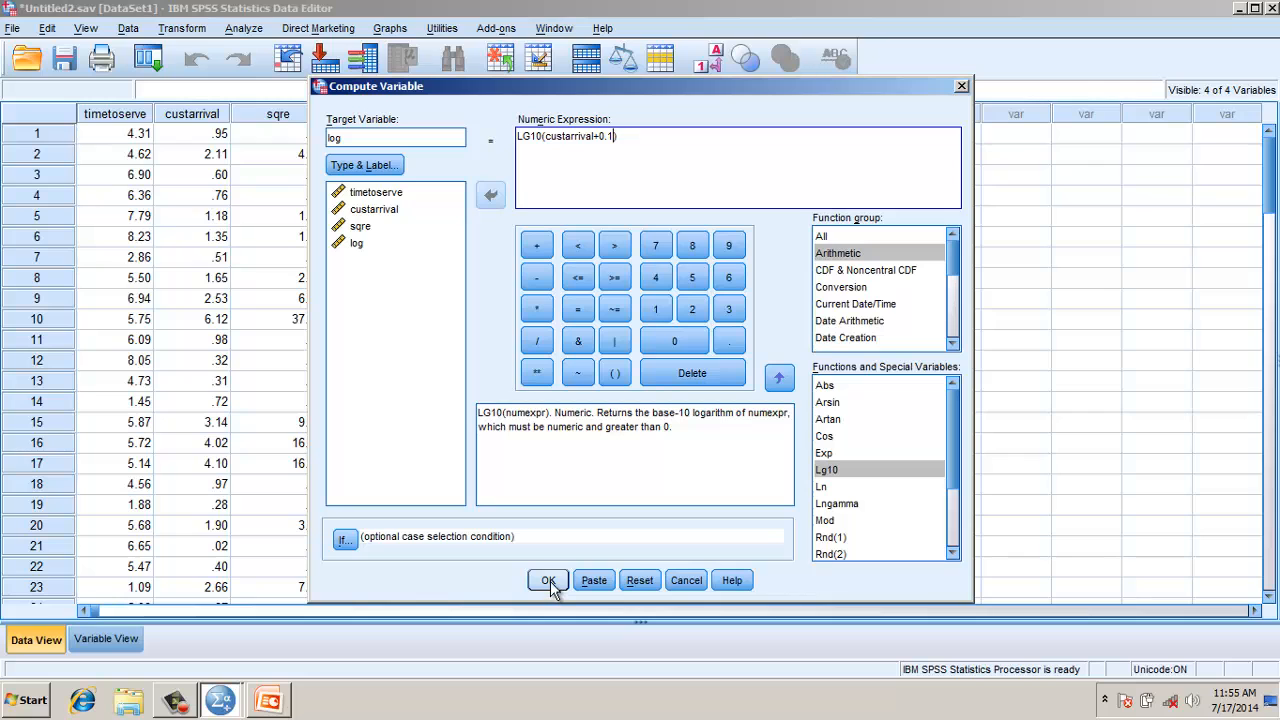
pyautogui.click(548, 580)
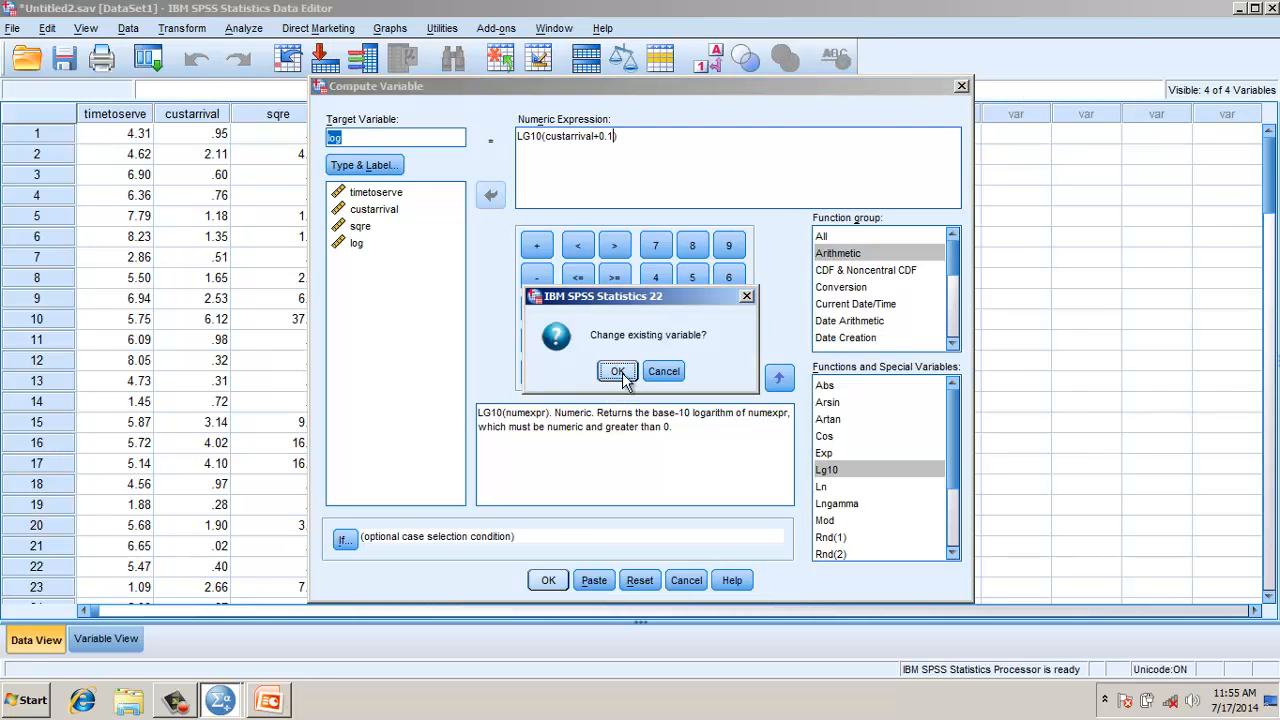
pyautogui.click(616, 370)
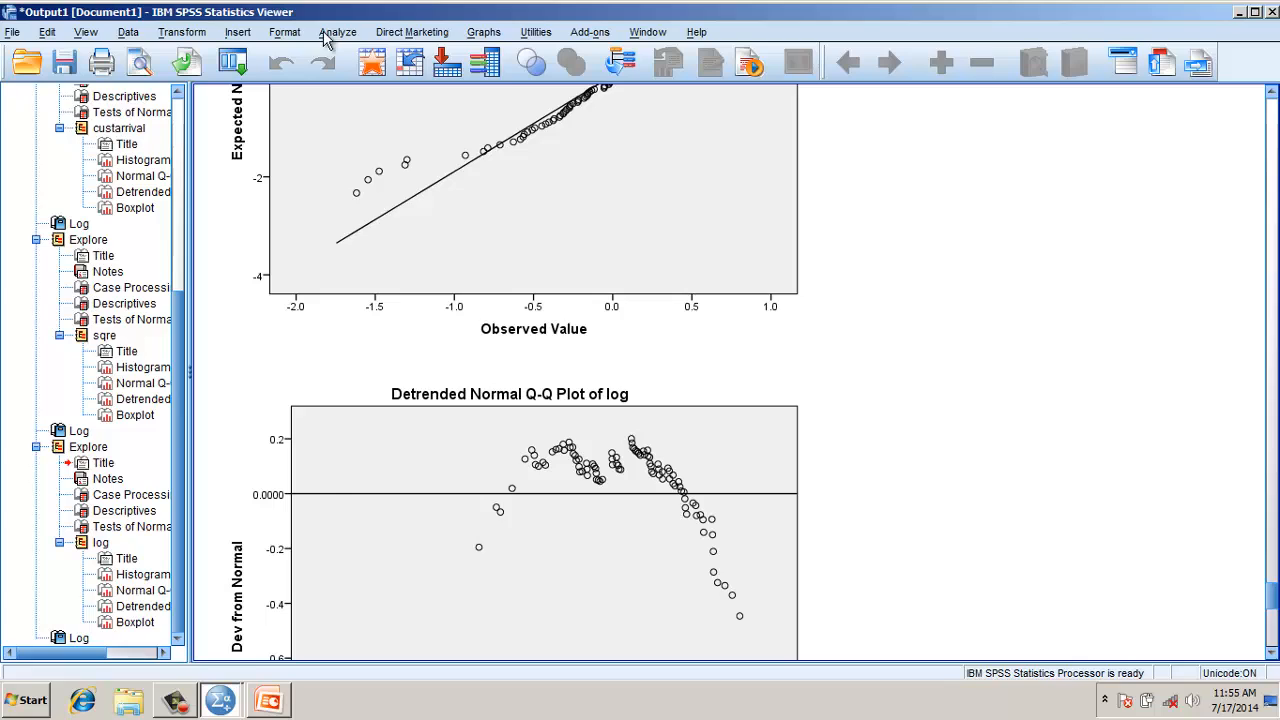
# Rerun Explore on the revised log and review normality tests, histogram and Q-Q plot.
pyautogui.click(336, 32)
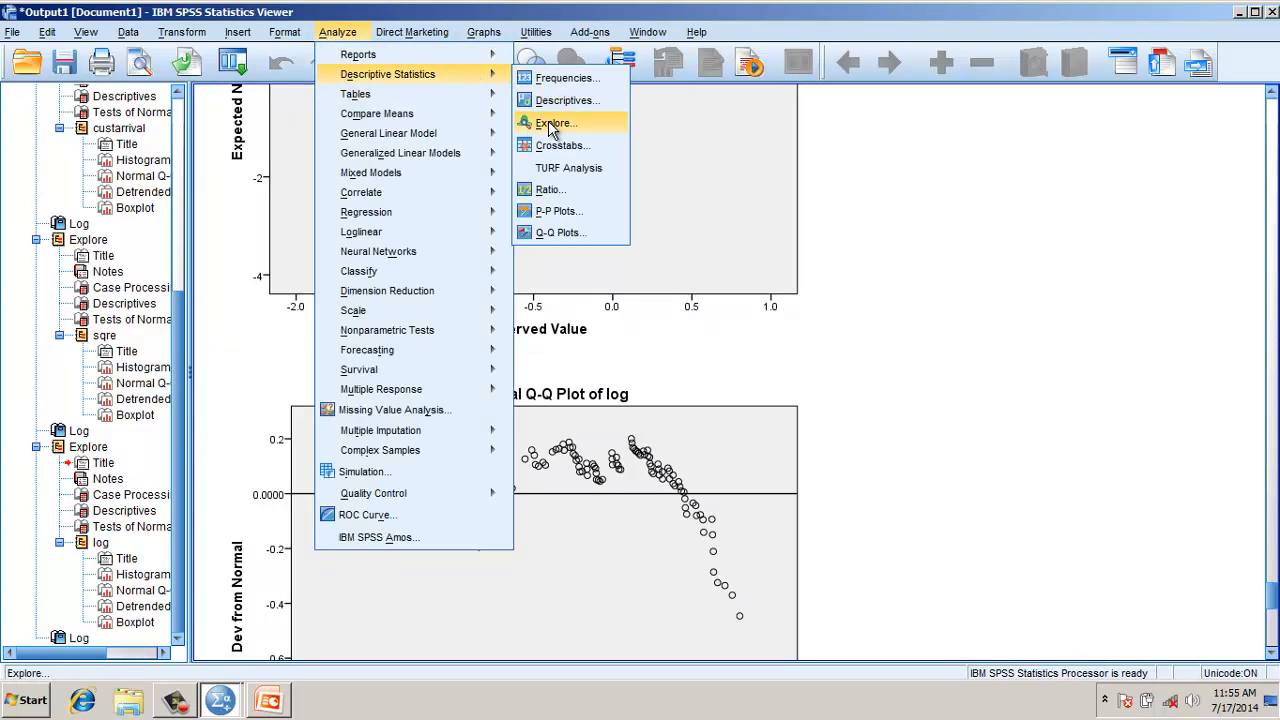
pyautogui.click(554, 122)
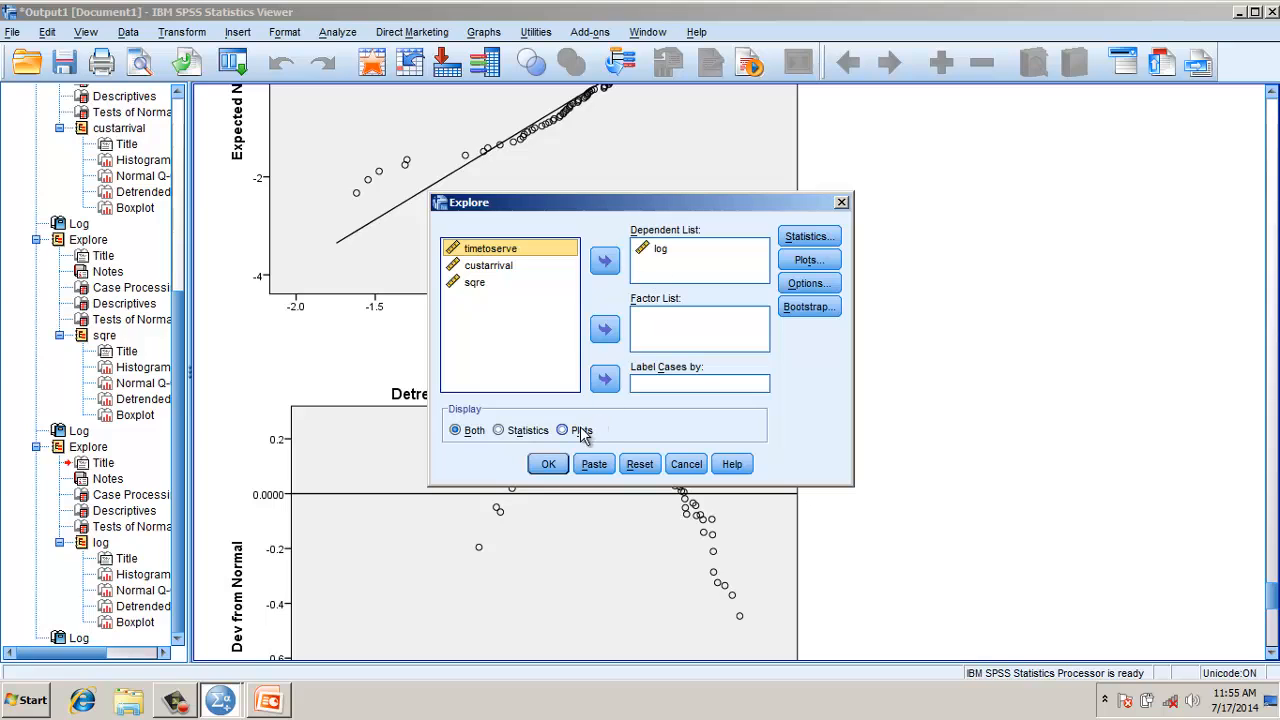
pyautogui.click(548, 464)
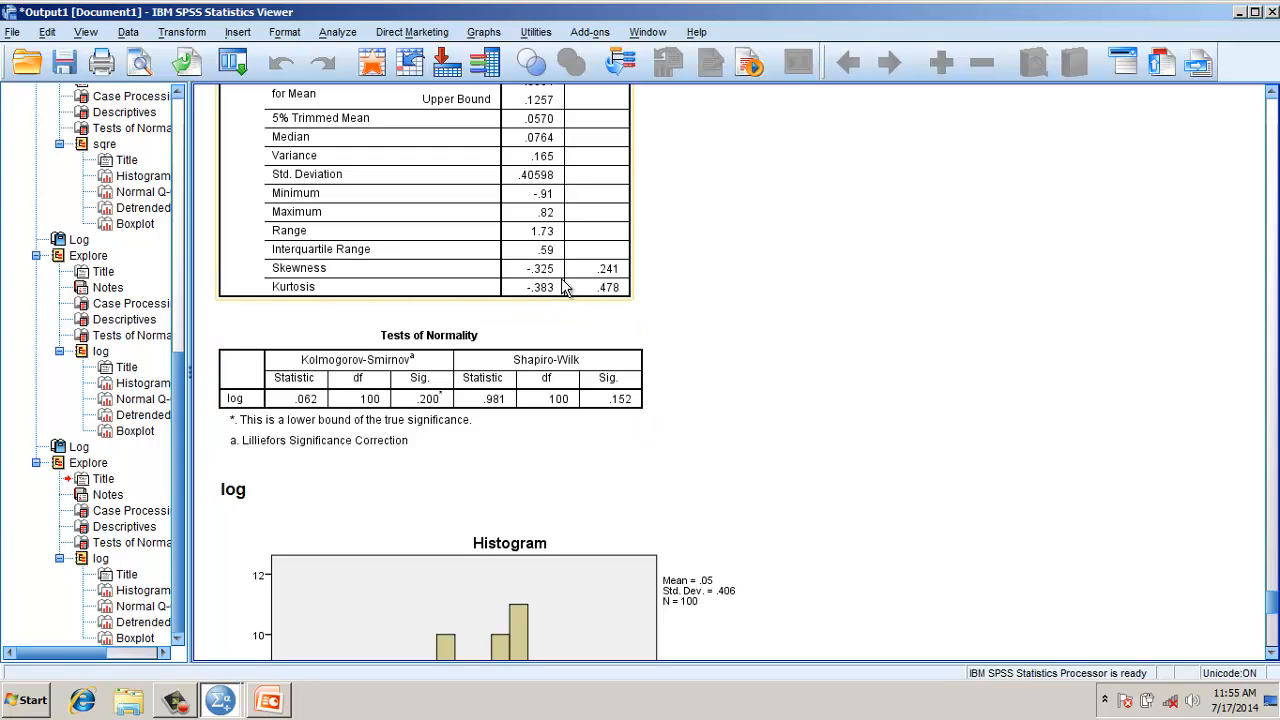
pyautogui.moveTo(528, 300)
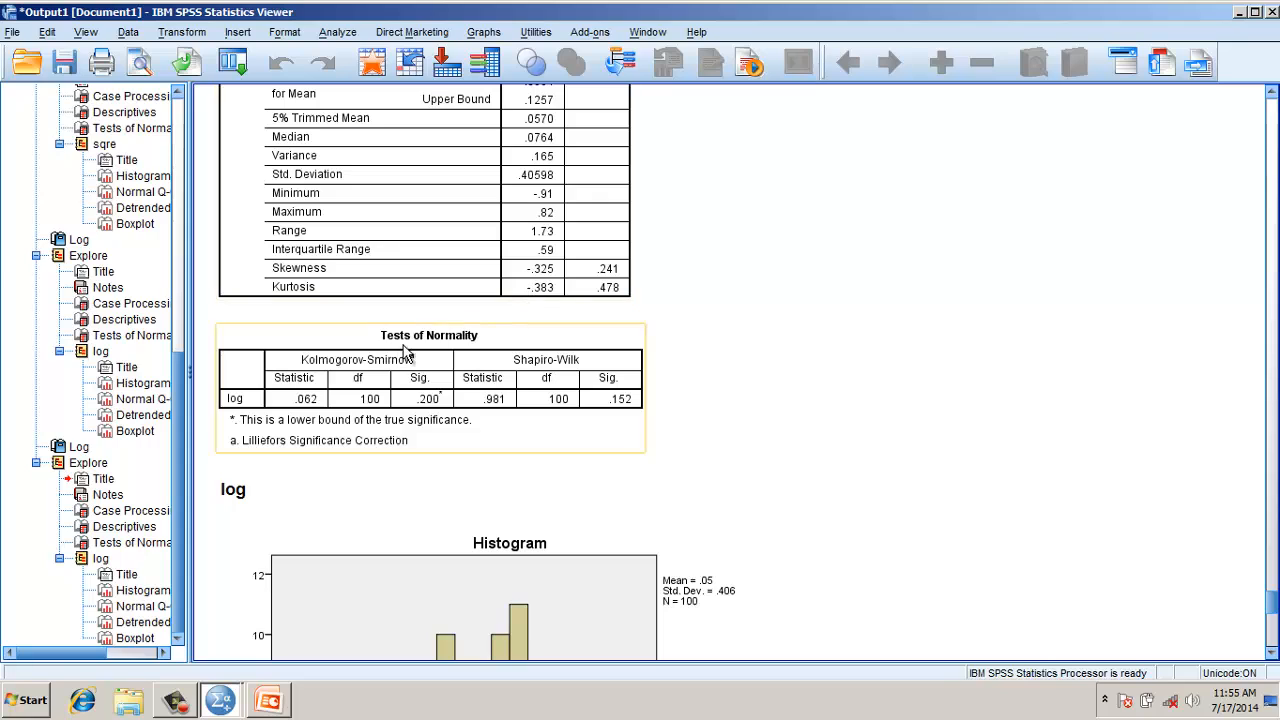
pyautogui.moveTo(418, 408)
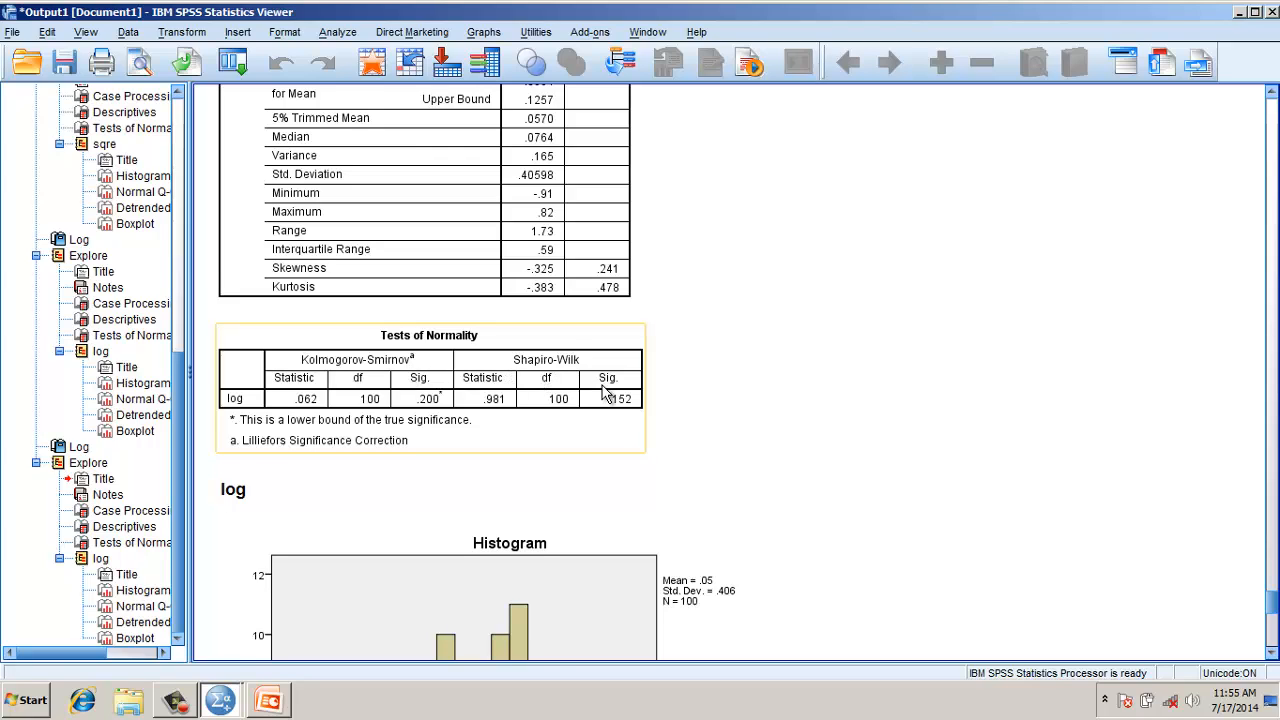
pyautogui.scroll(-3)
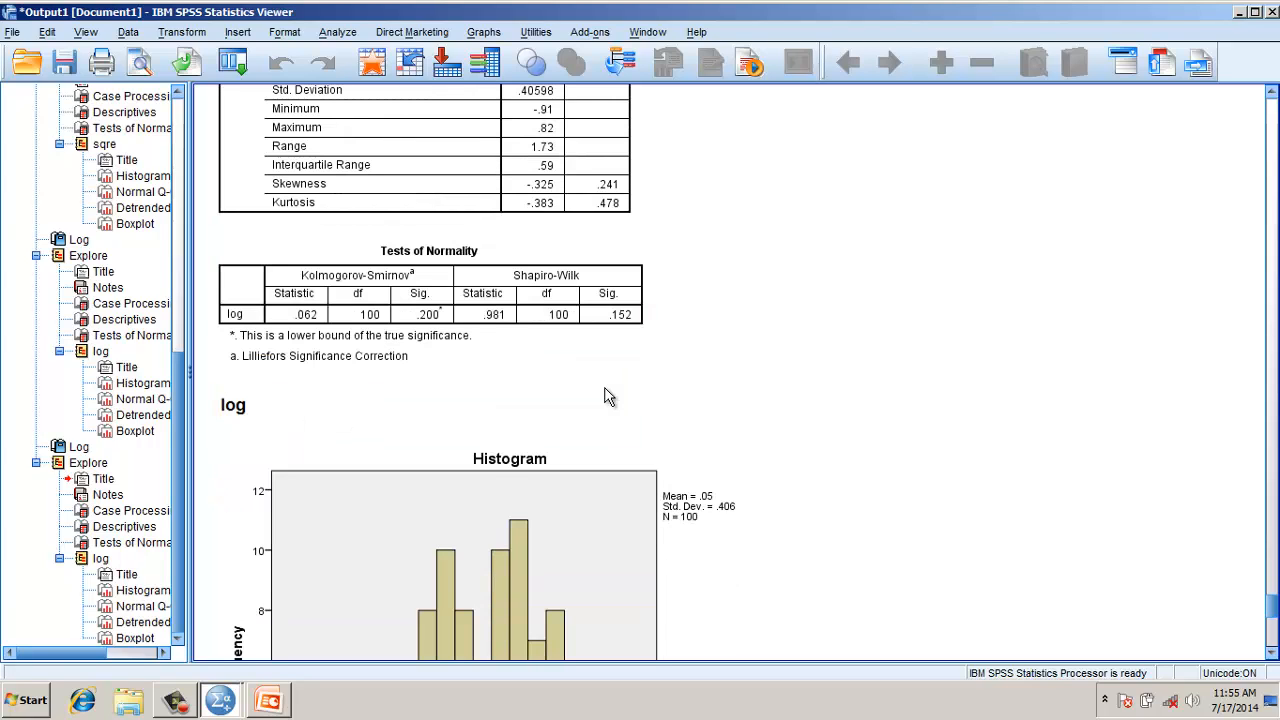
pyautogui.click(232, 404)
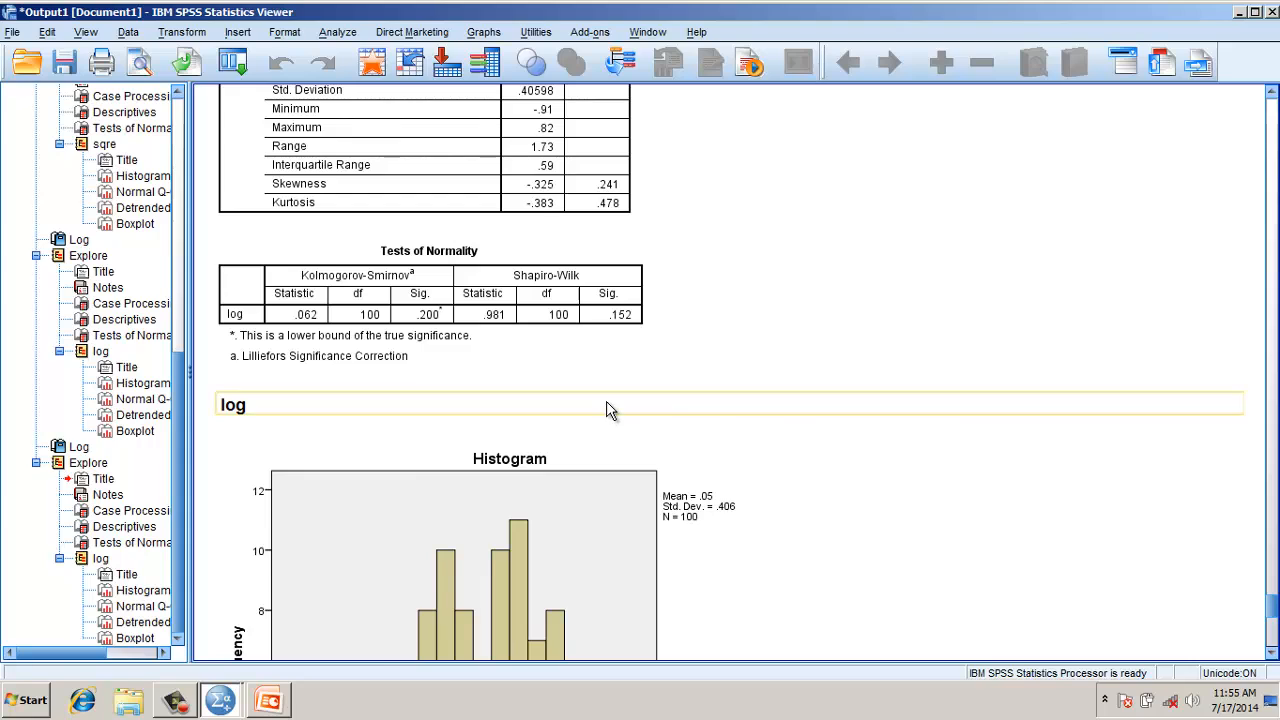
pyautogui.scroll(-3)
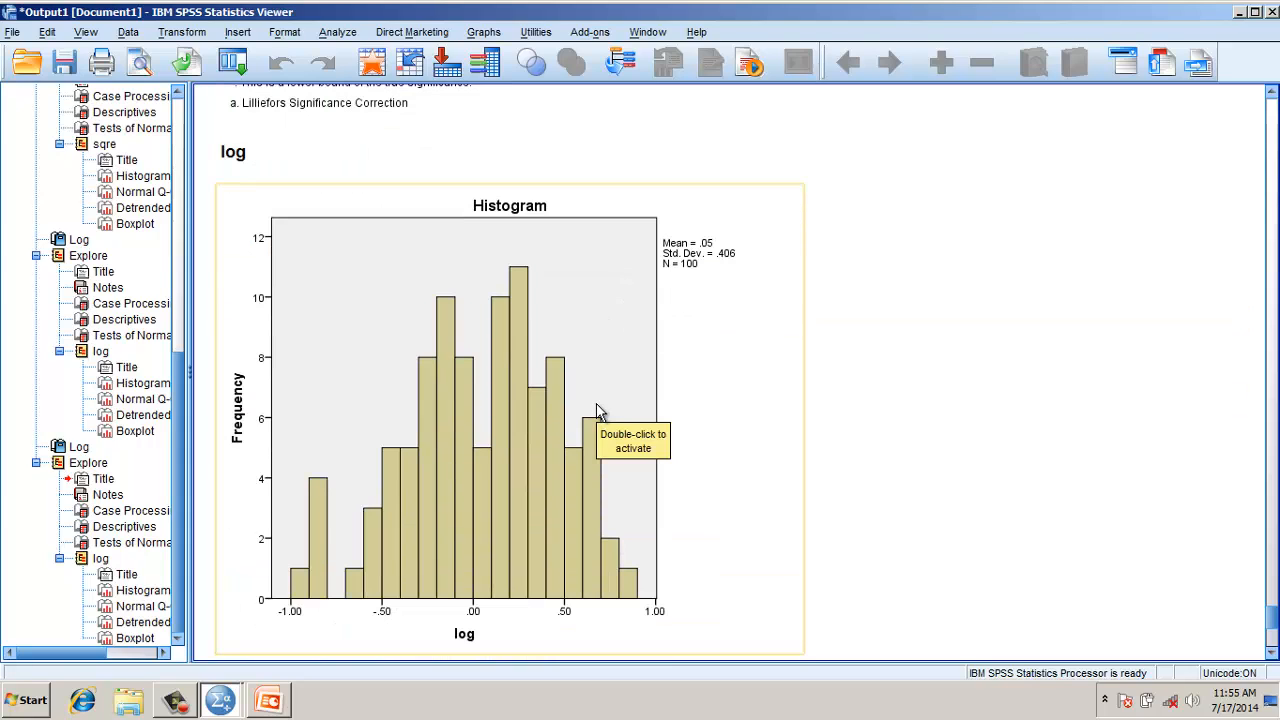
pyautogui.scroll(-3)
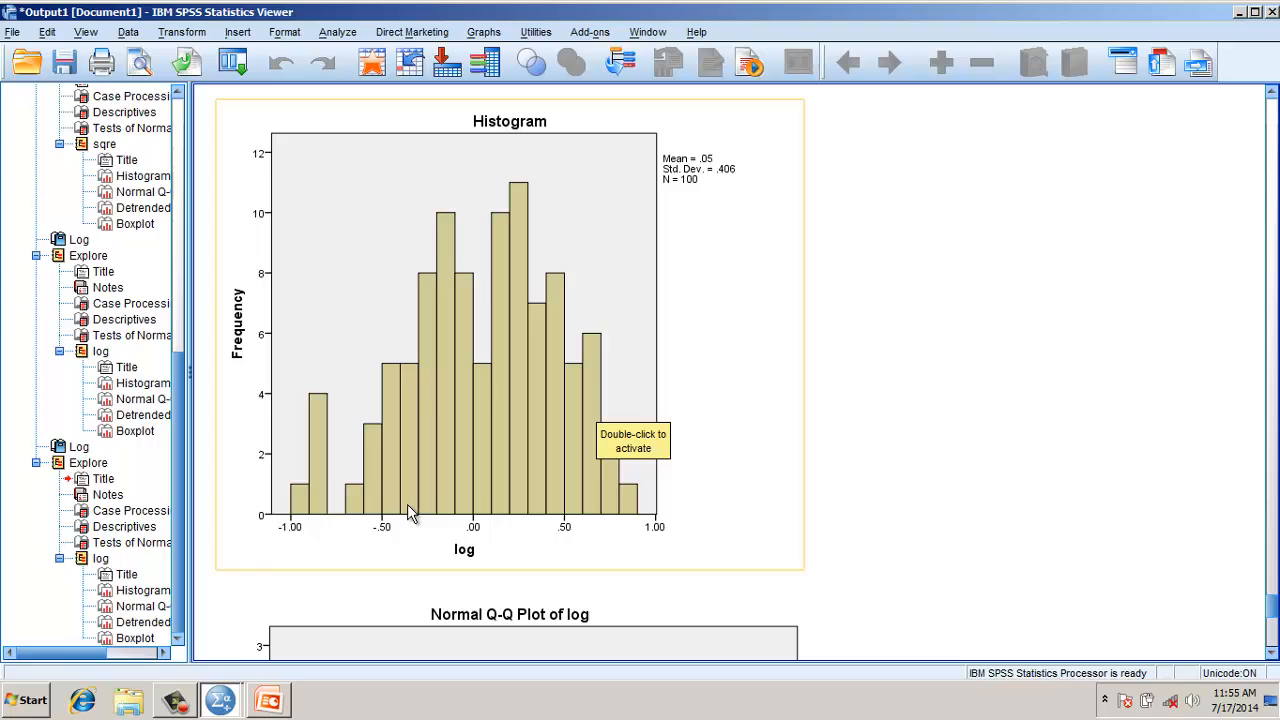
pyautogui.scroll(-3)
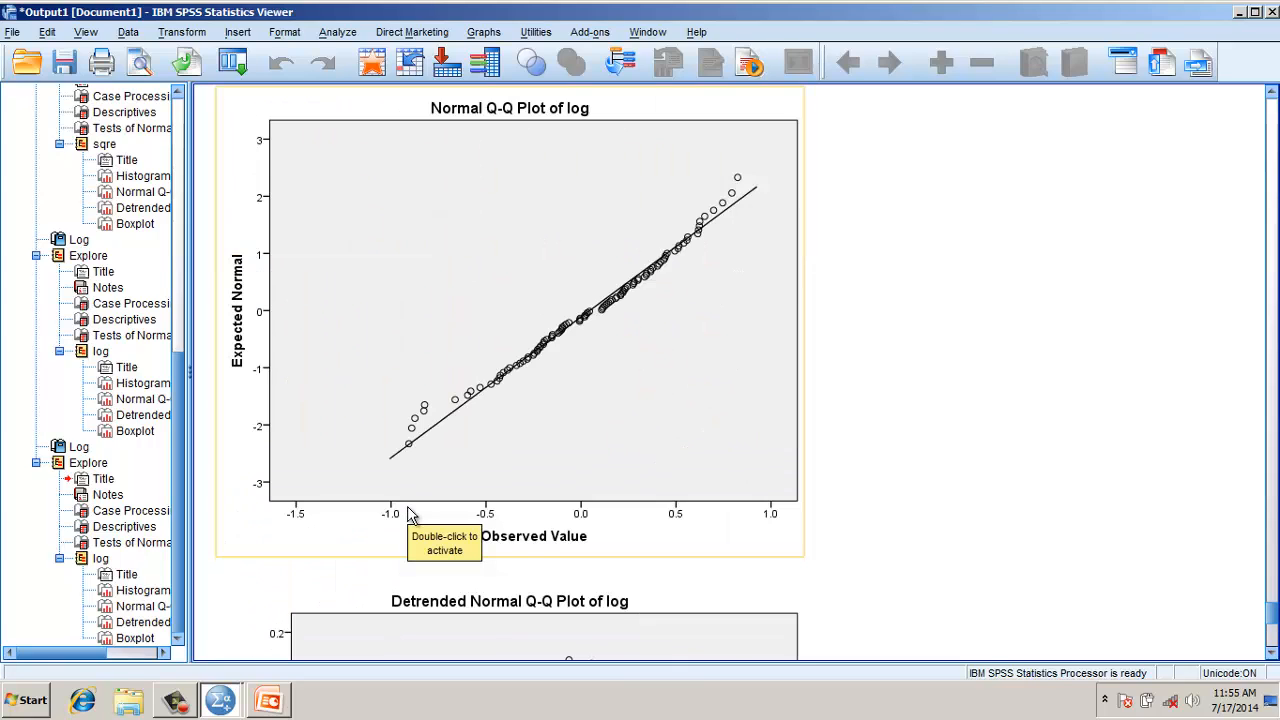